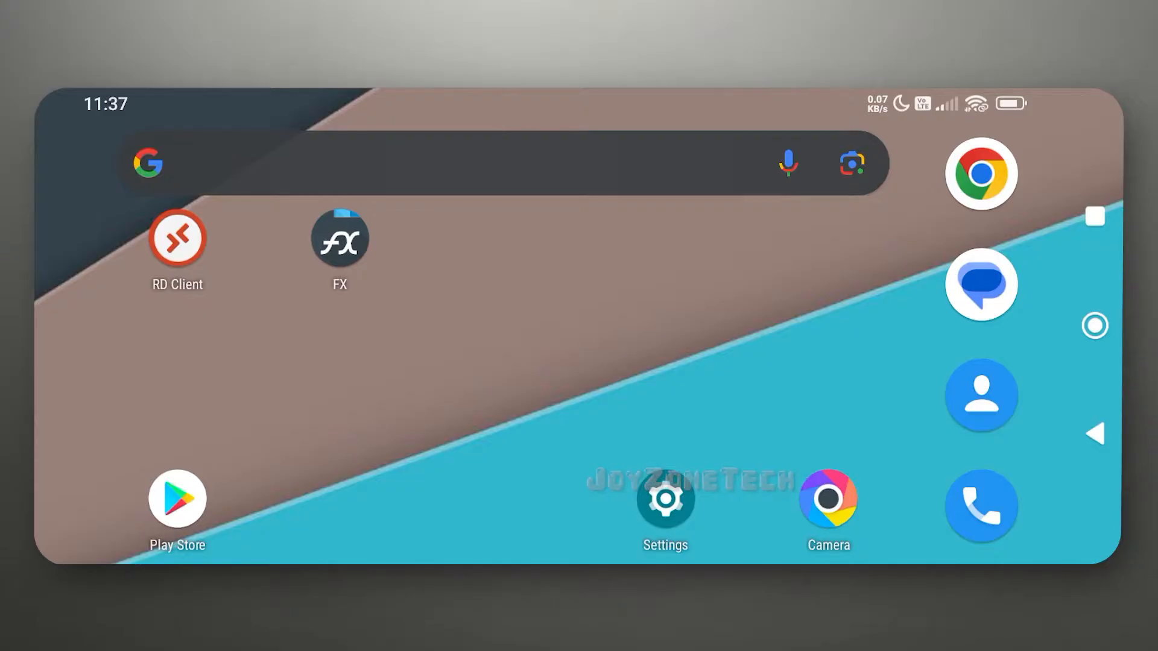
Briefly open the FX file manager, then show Chrome's Outlook, ngrok and GitHub tabs
left_click_drag(177, 238, 177, 252)
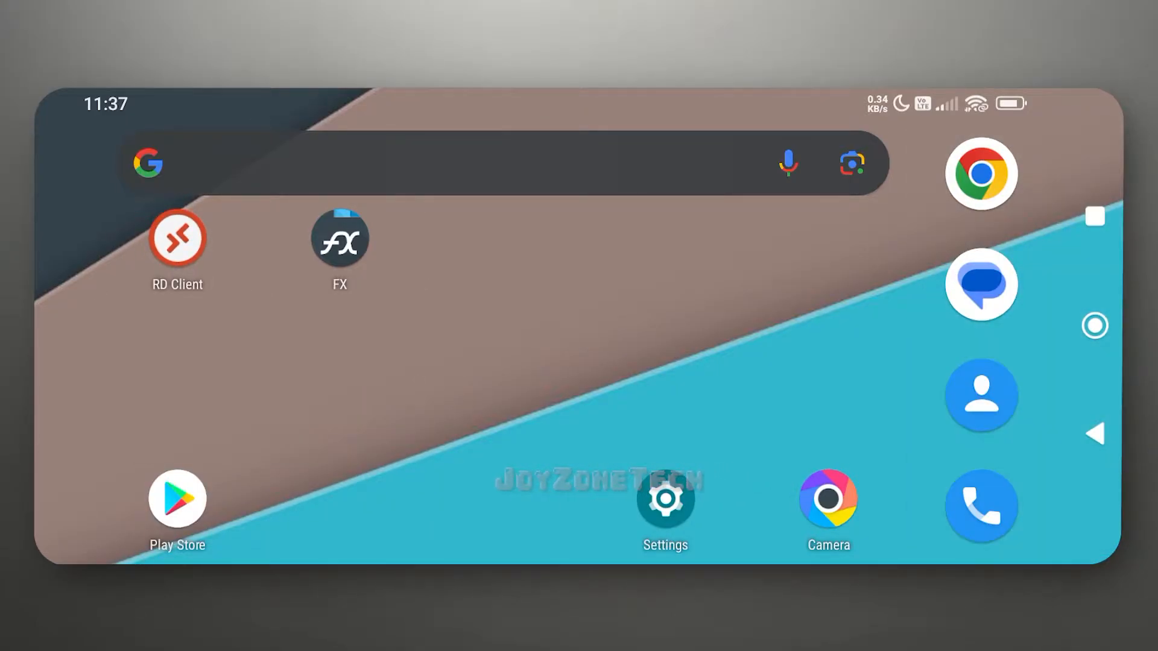
left_click(340, 237)
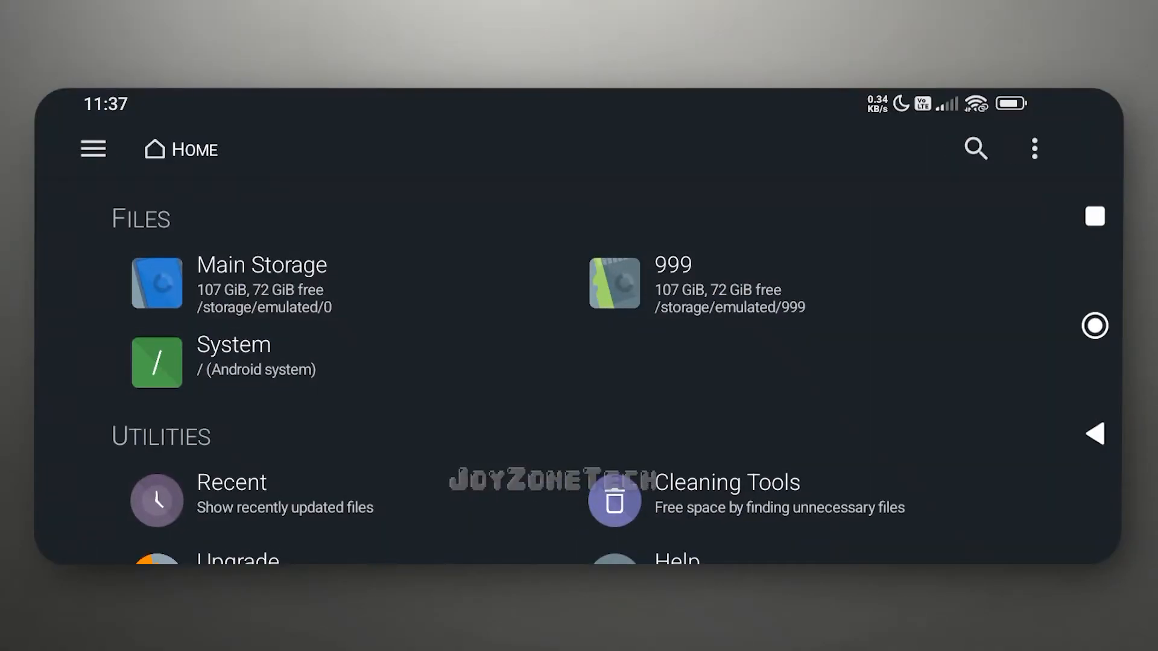
left_click(261, 284)
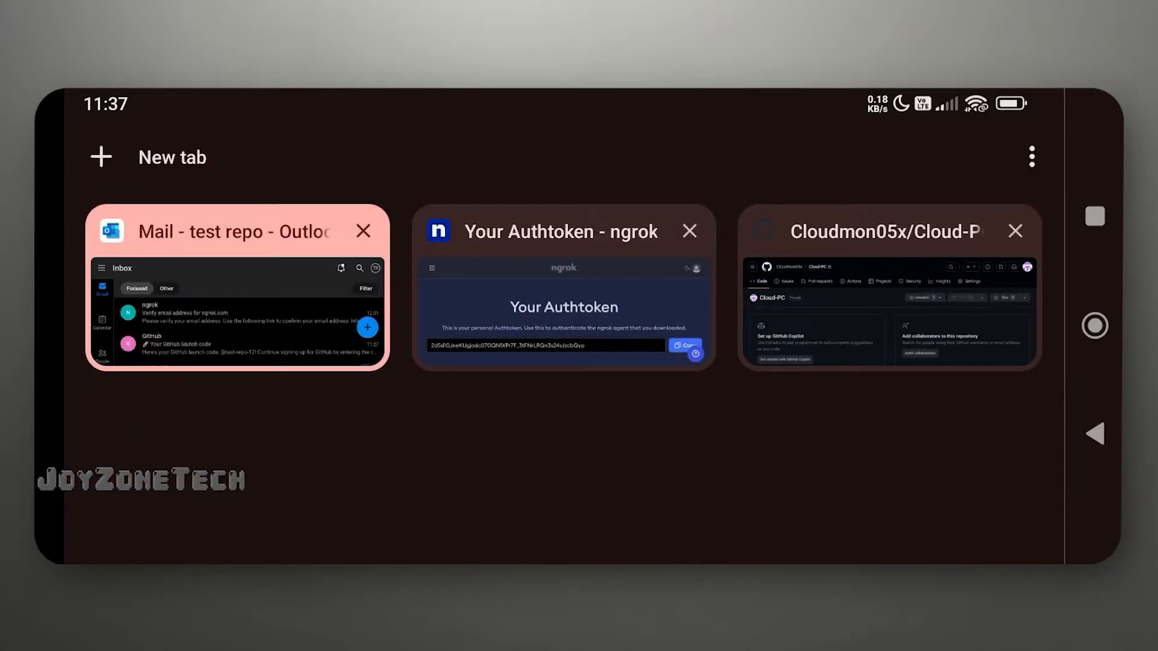
Switch to the ngrok tab and copy the personal authtoken
left_click(563, 288)
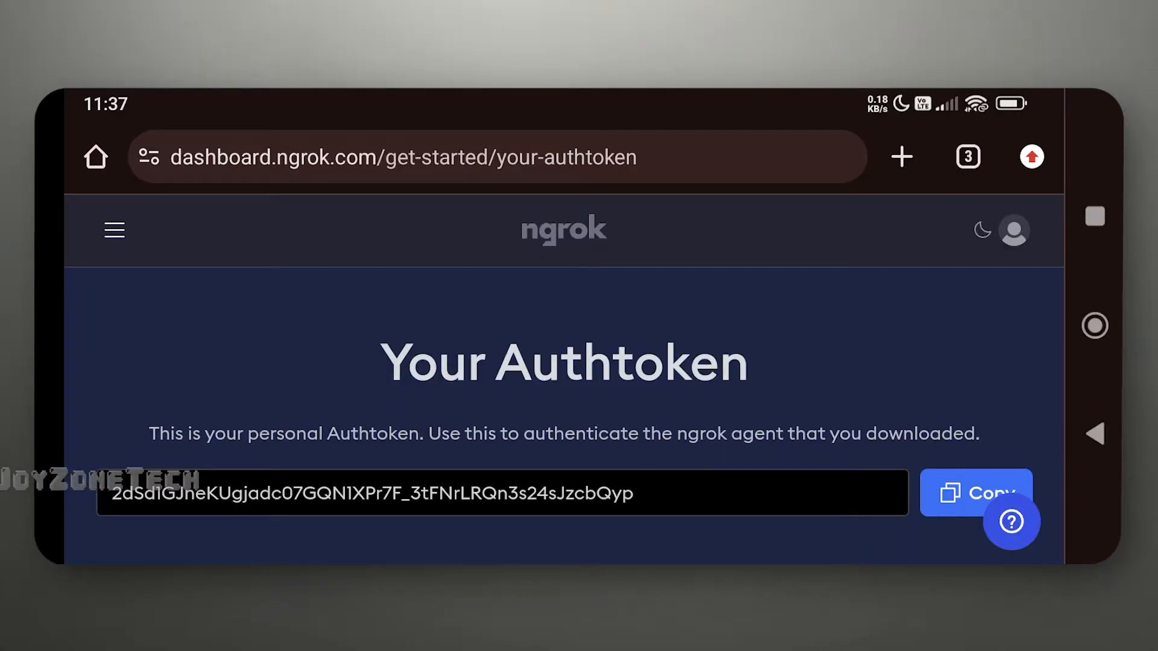
left_click(967, 156)
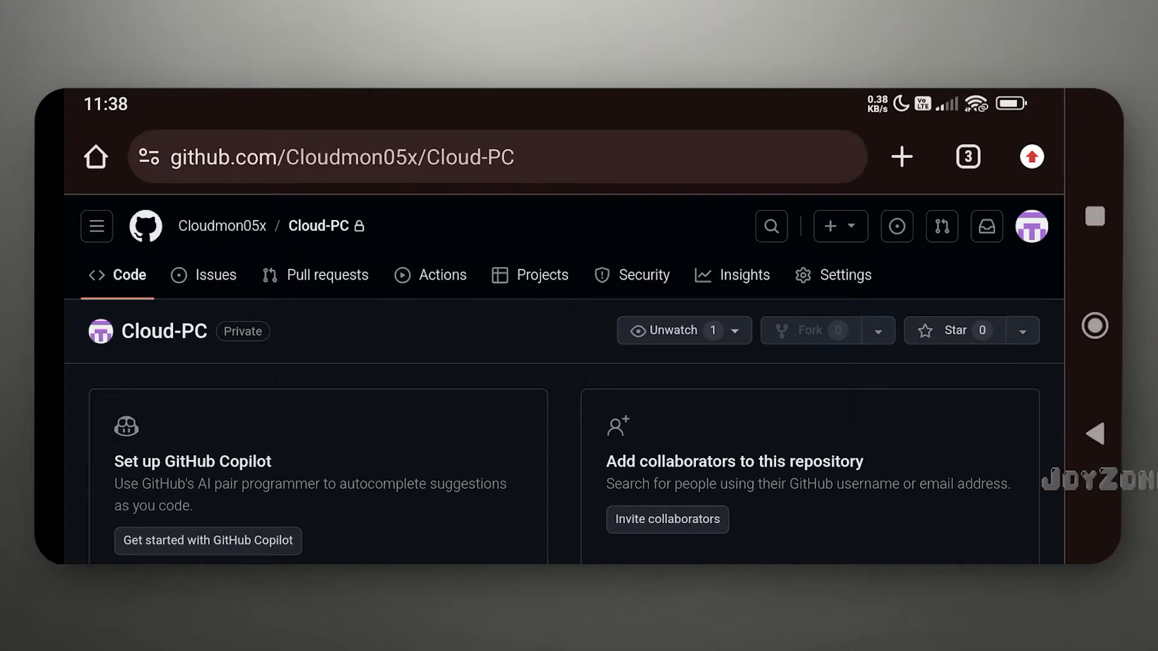
Enter 'test' as the new file's content
scroll("down", 3)
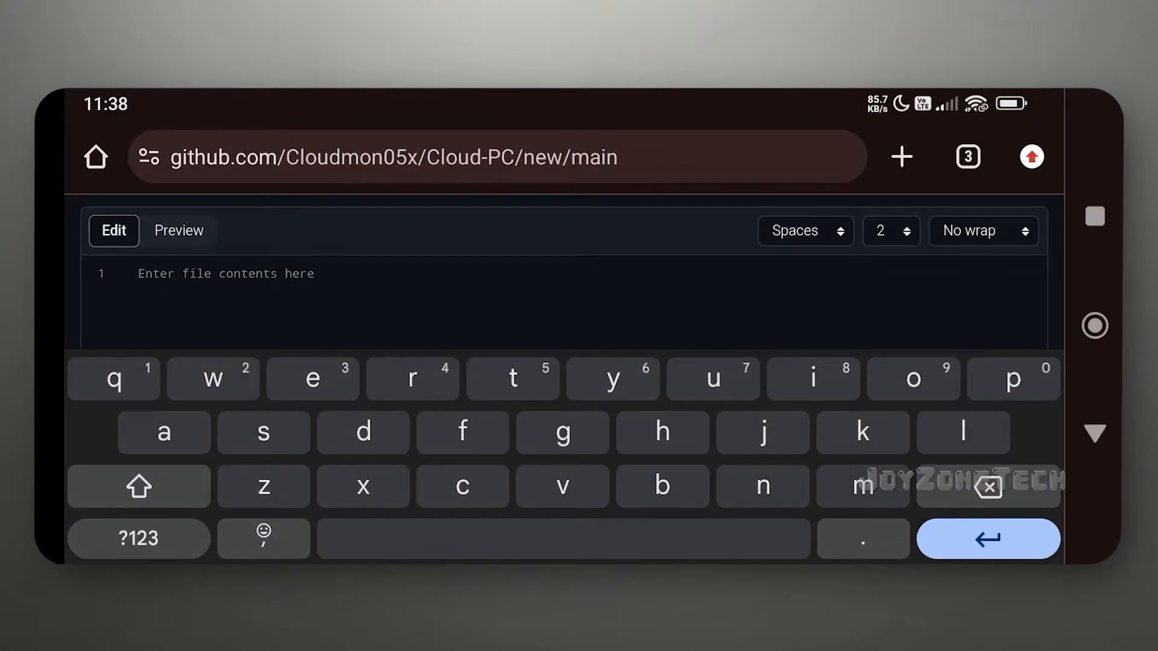
type("tes")
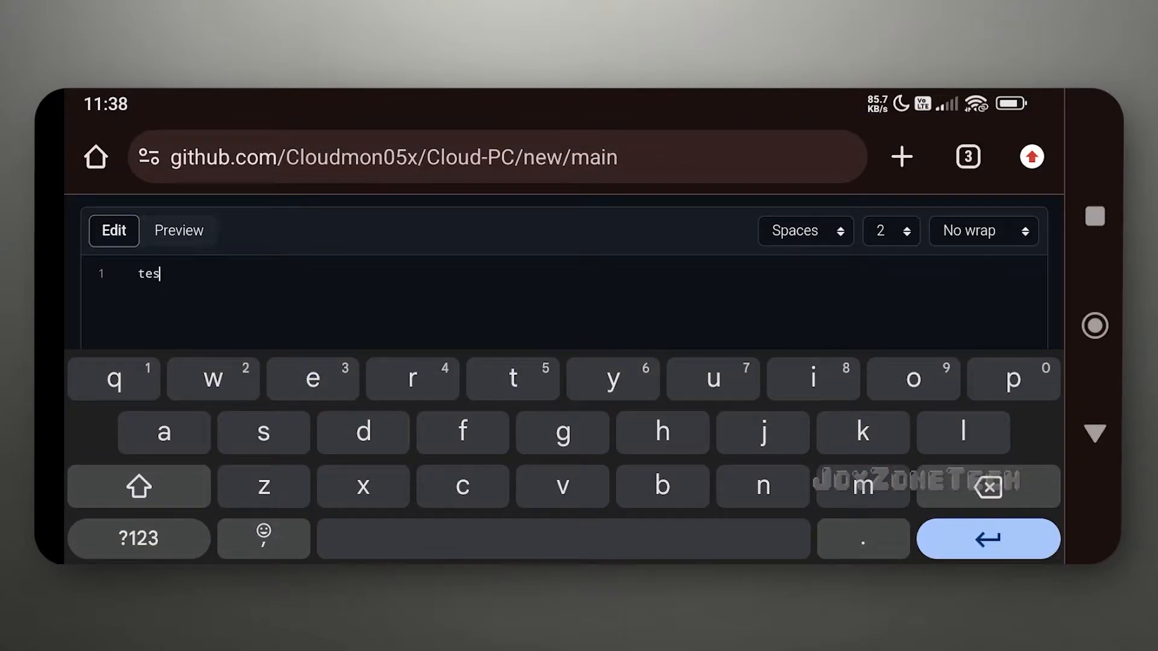
type("t")
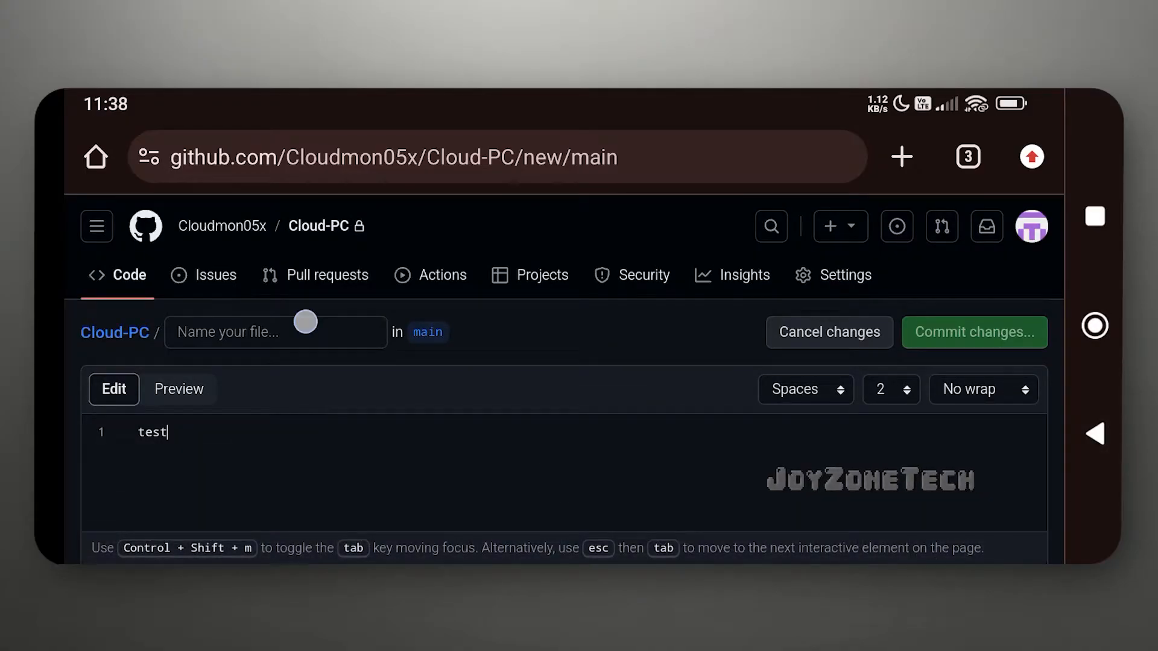
Name the file .github/workflows/test.yml and commit it to main
left_click(275, 331)
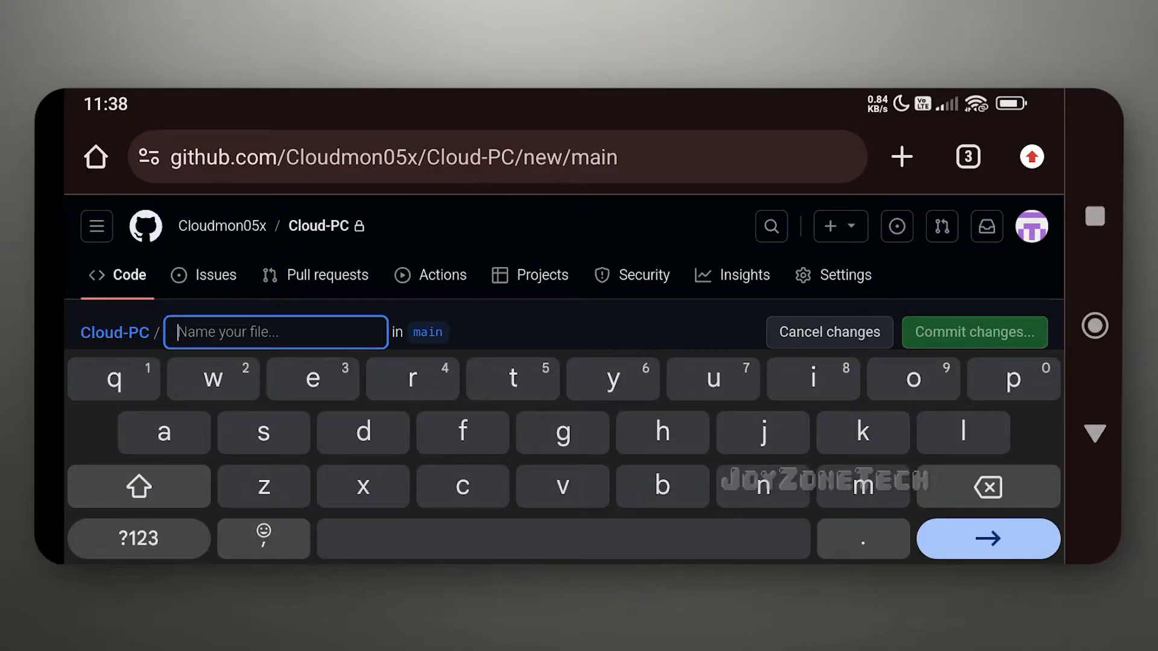
type(".gi")
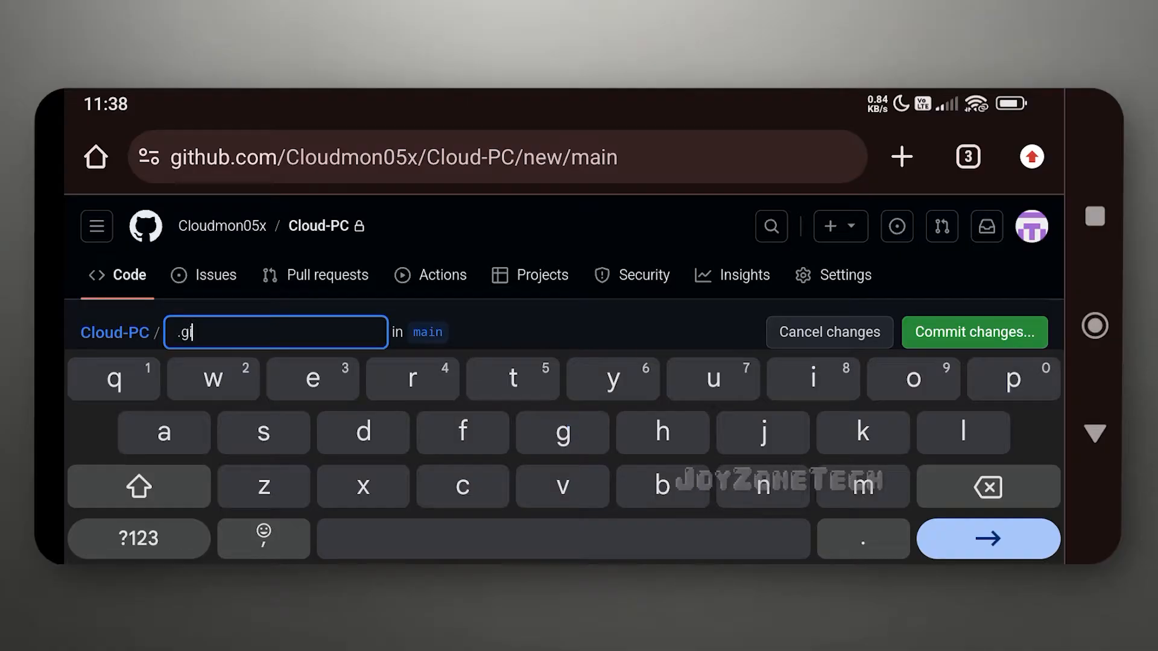
type("thub")
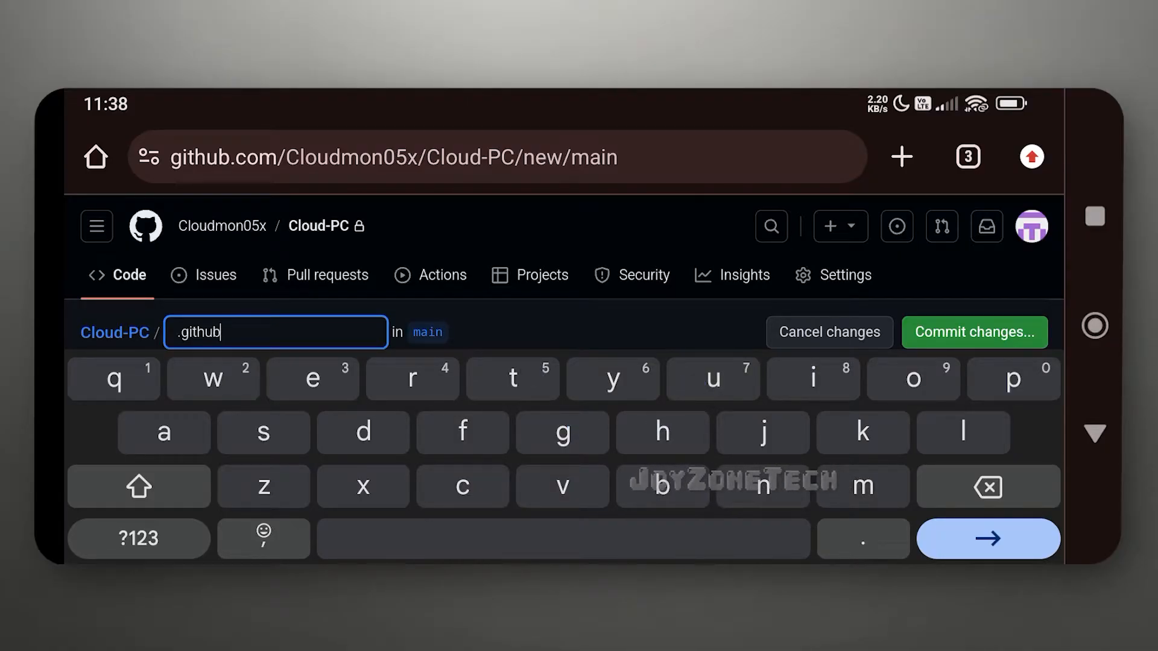
type("/")
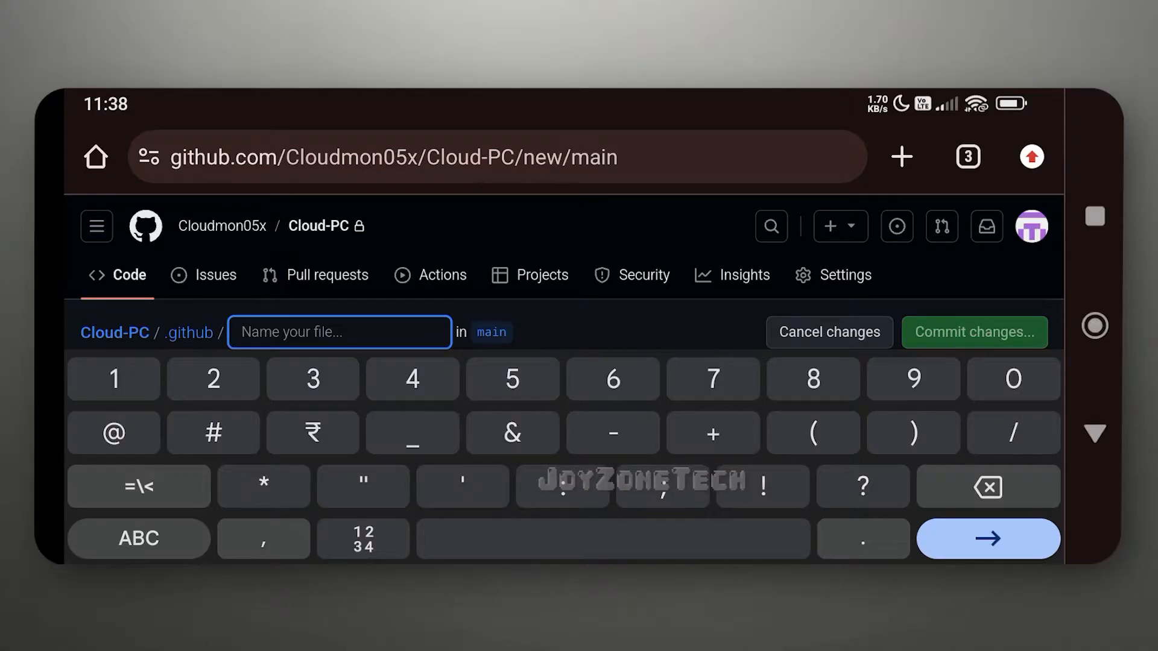
type("wo")
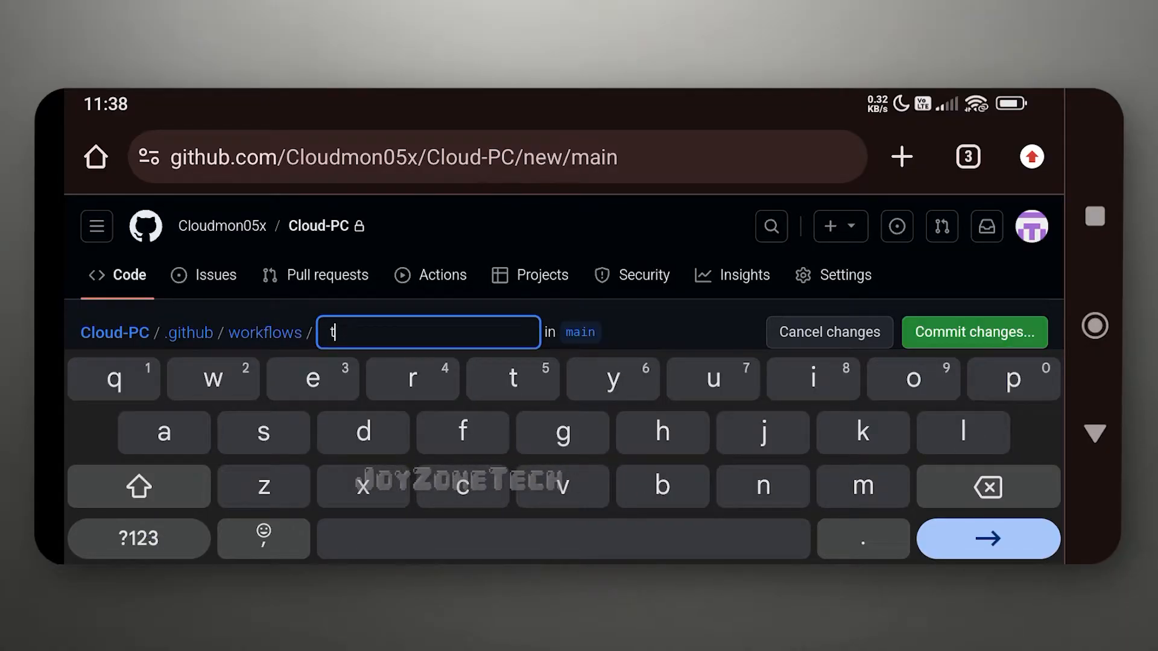
type("est.y")
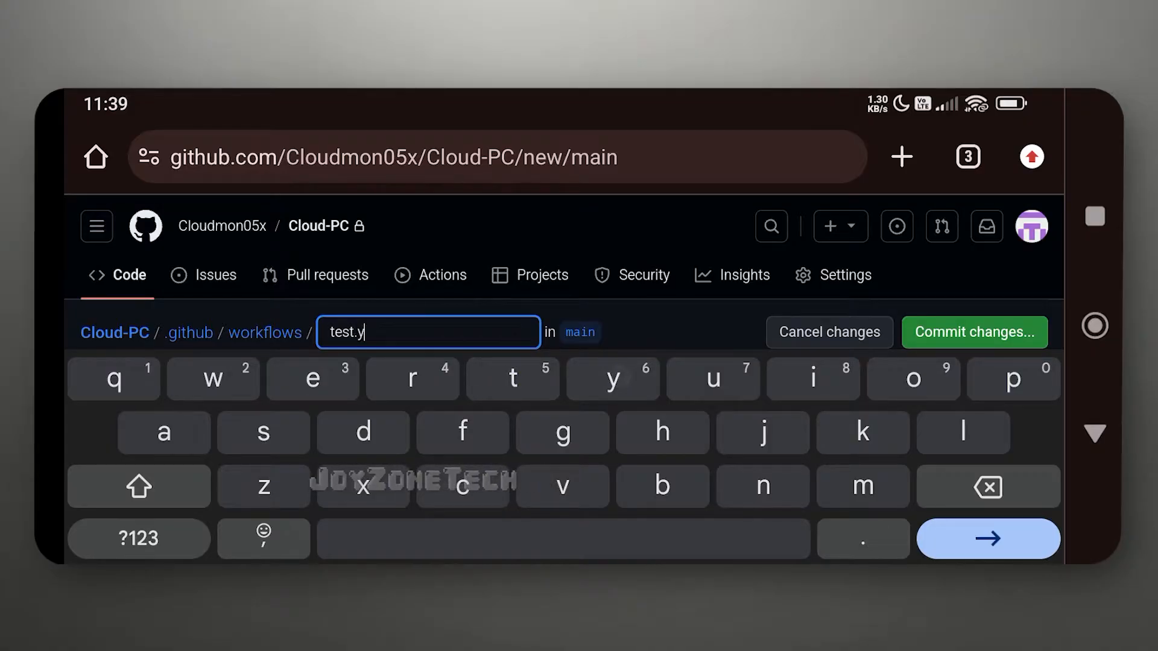
type("ml")
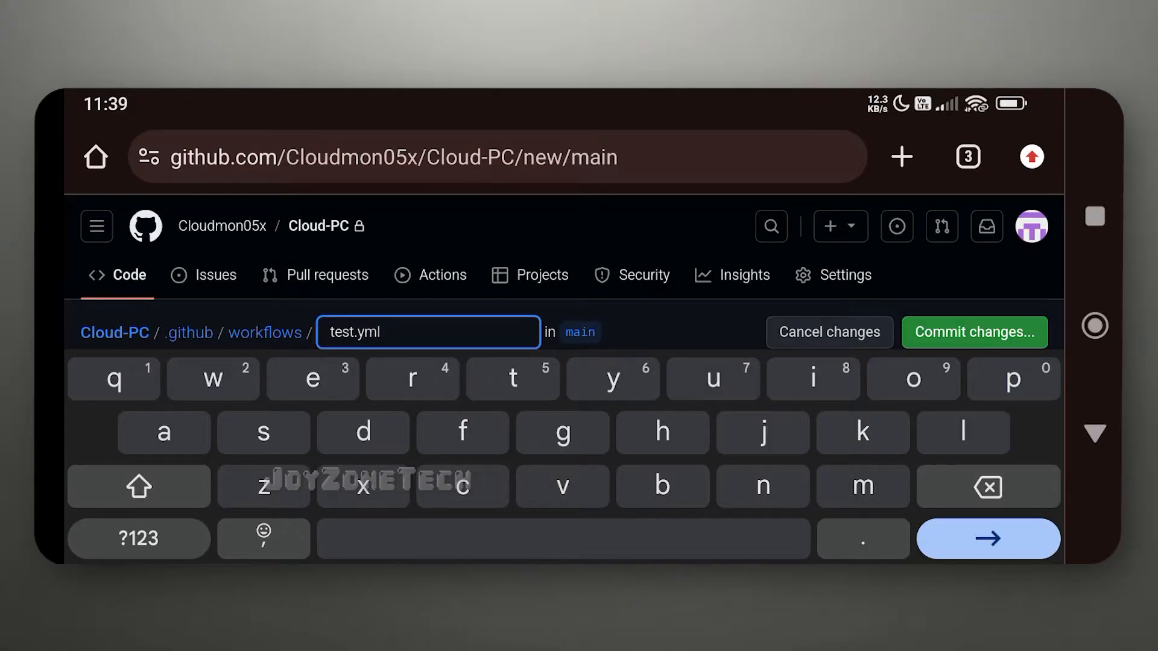
left_click(973, 332)
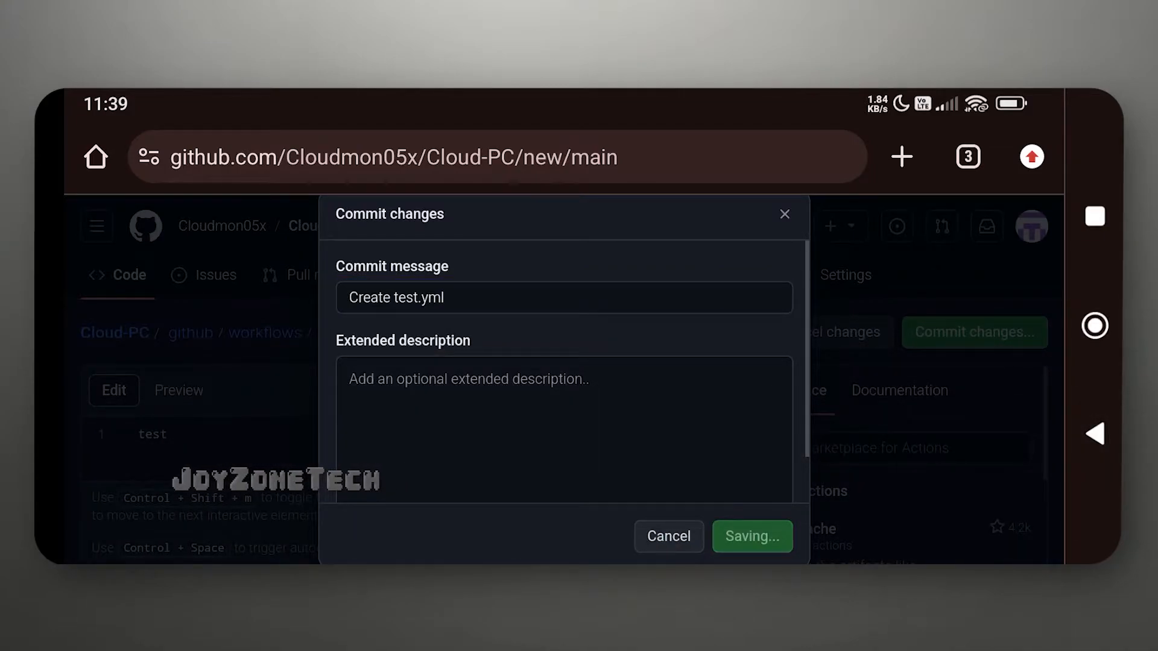
left_click(752, 536)
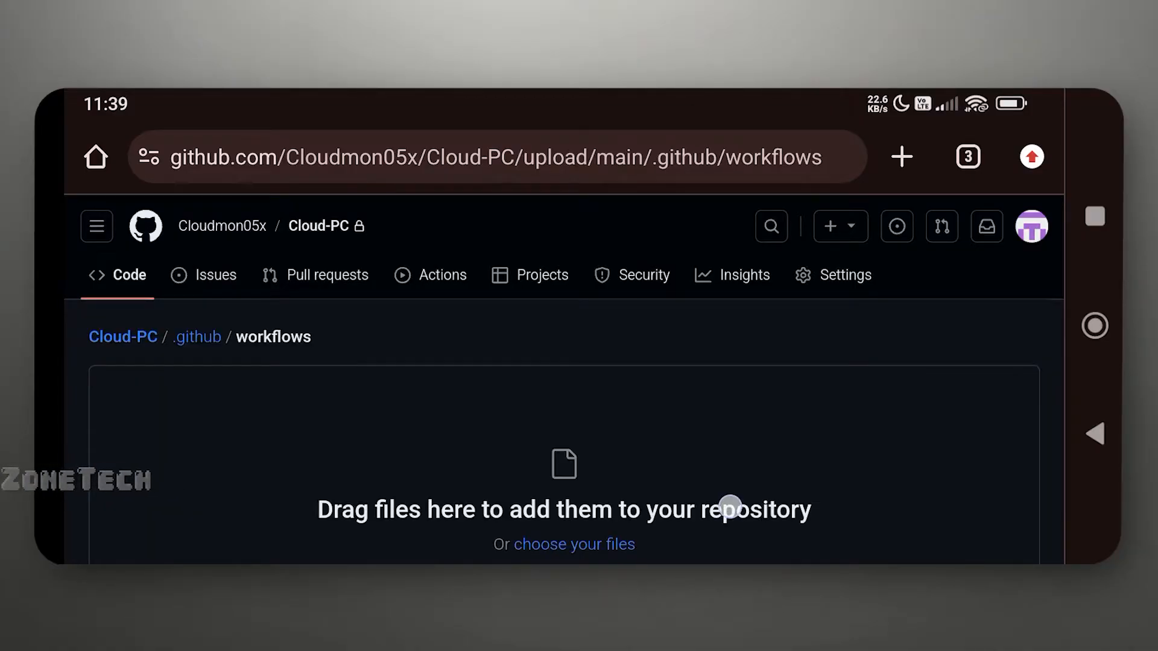
Upload Windows-Cloud-PC-Sound-On.yml from Downloads and commit it to main
scroll("up", 3)
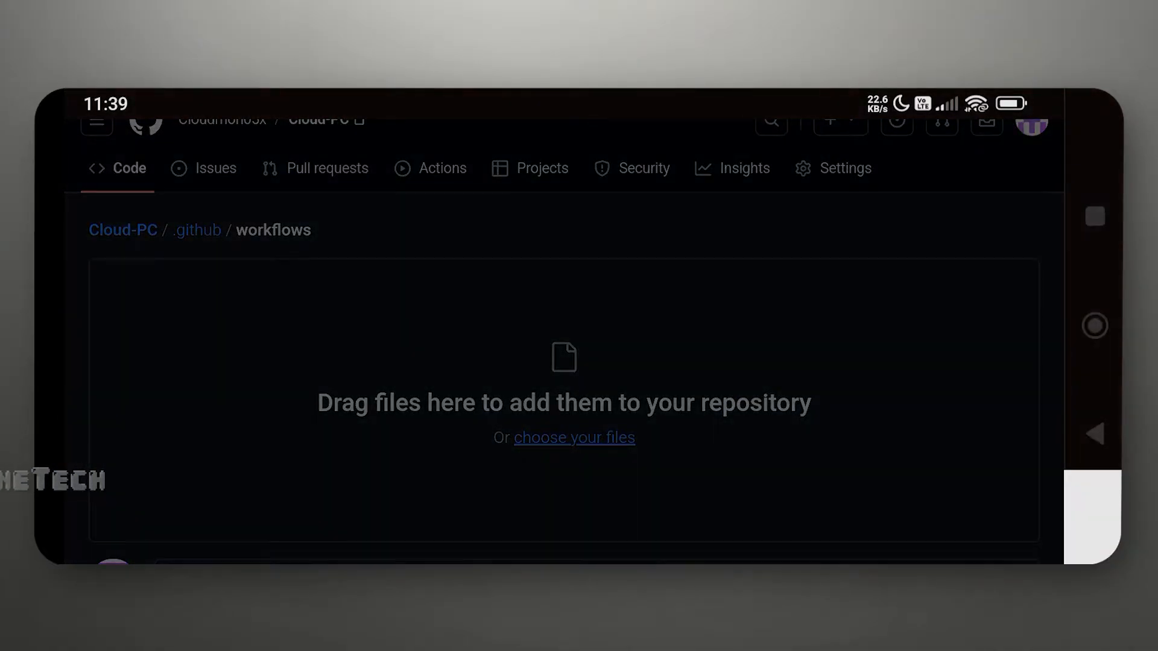
left_click(573, 437)
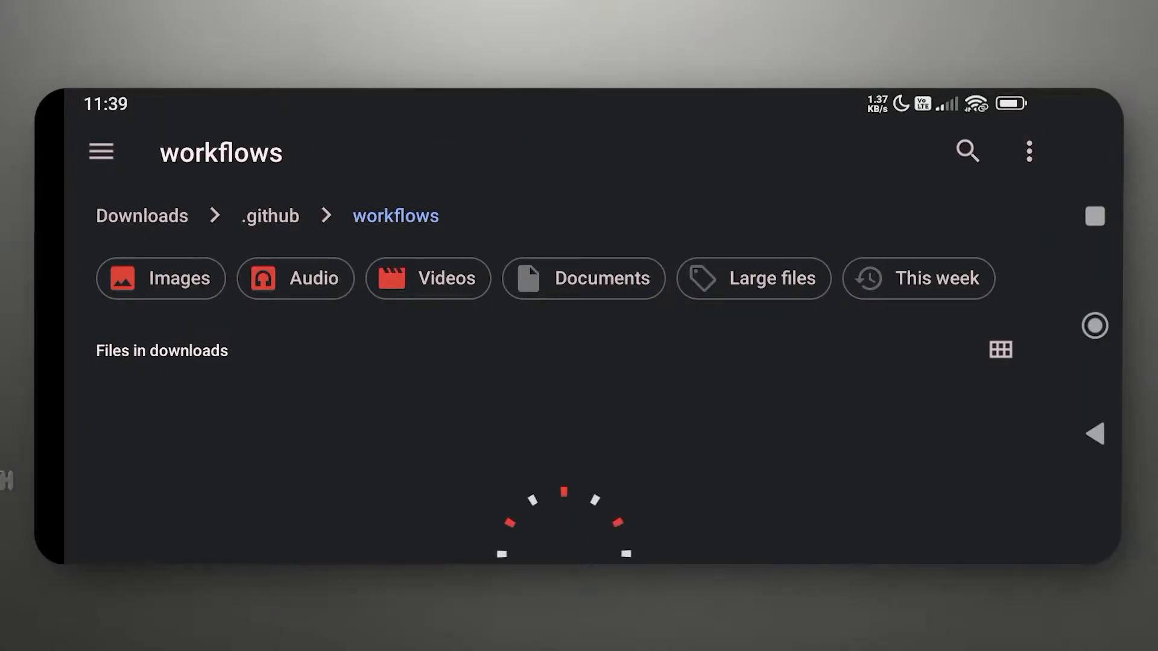
left_click(141, 215)
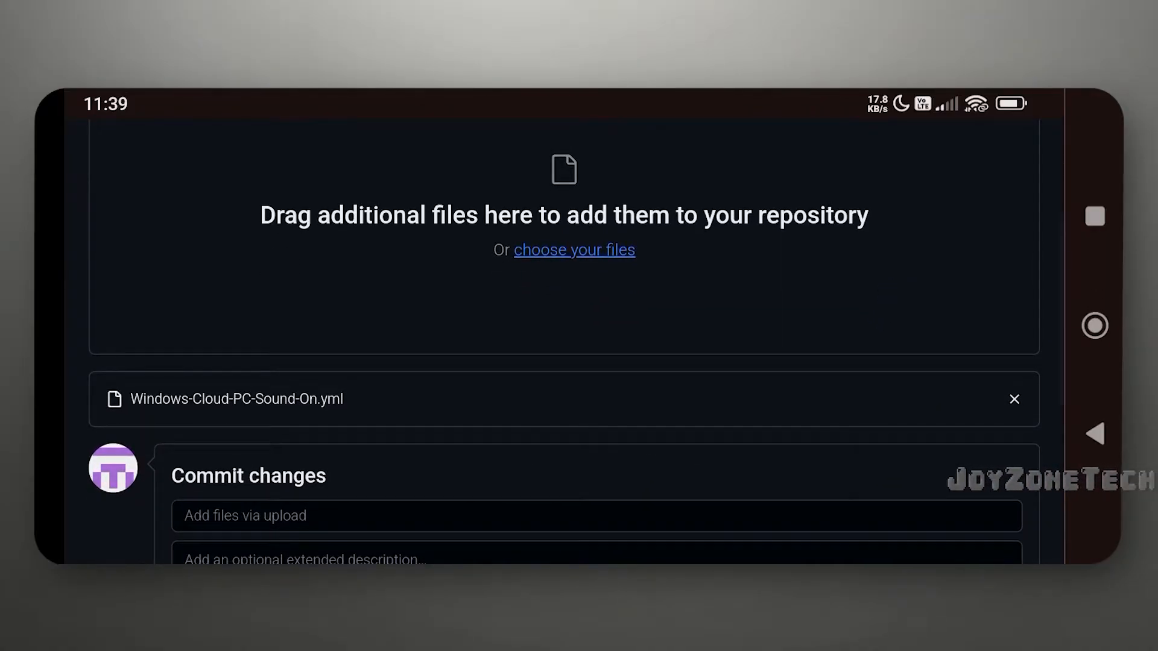
scroll("down", 3)
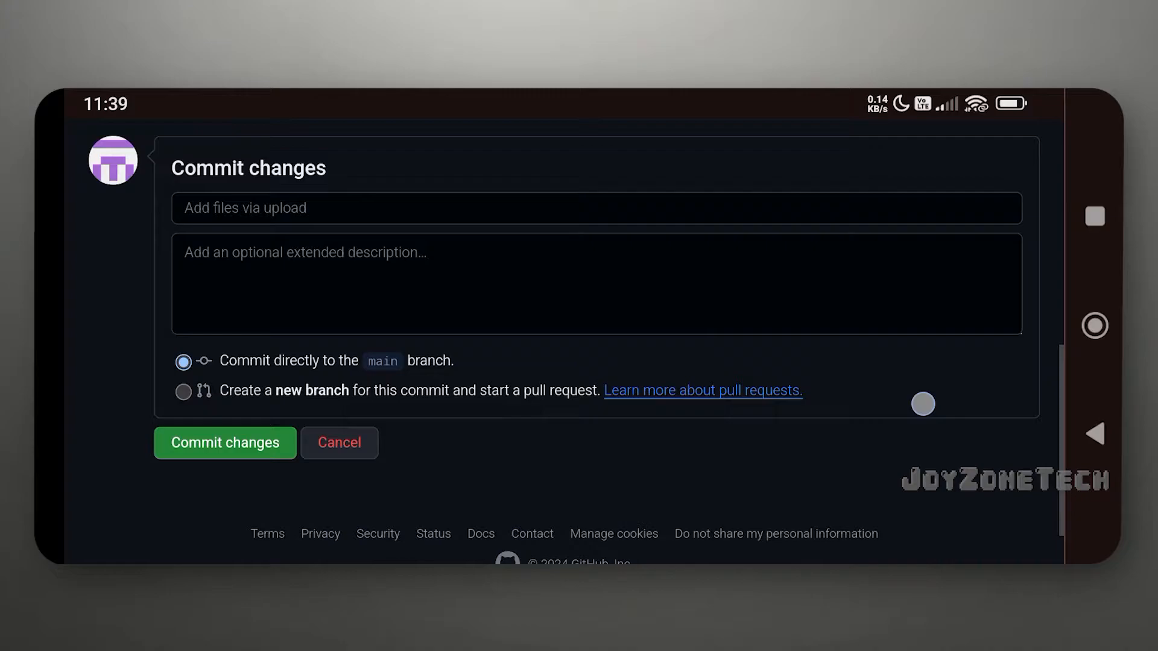
left_click(224, 442)
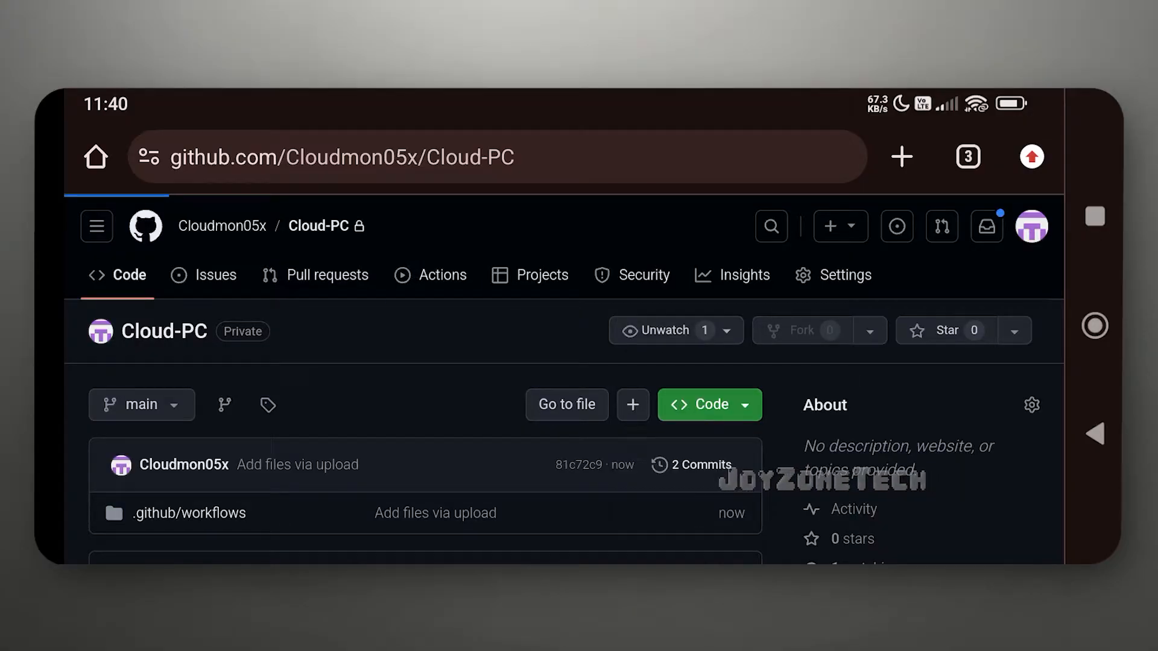
Open the Windows Cloud PC (Sounds On) workflow from the repository's Actions runs
left_click(442, 275)
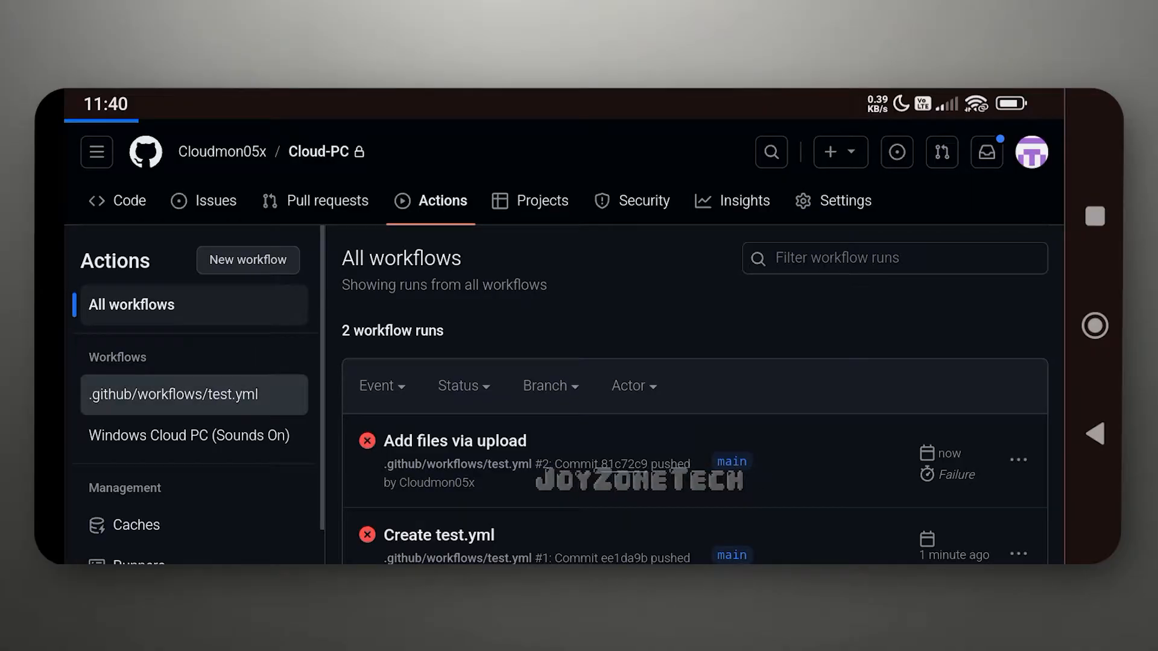
left_click(1031, 313)
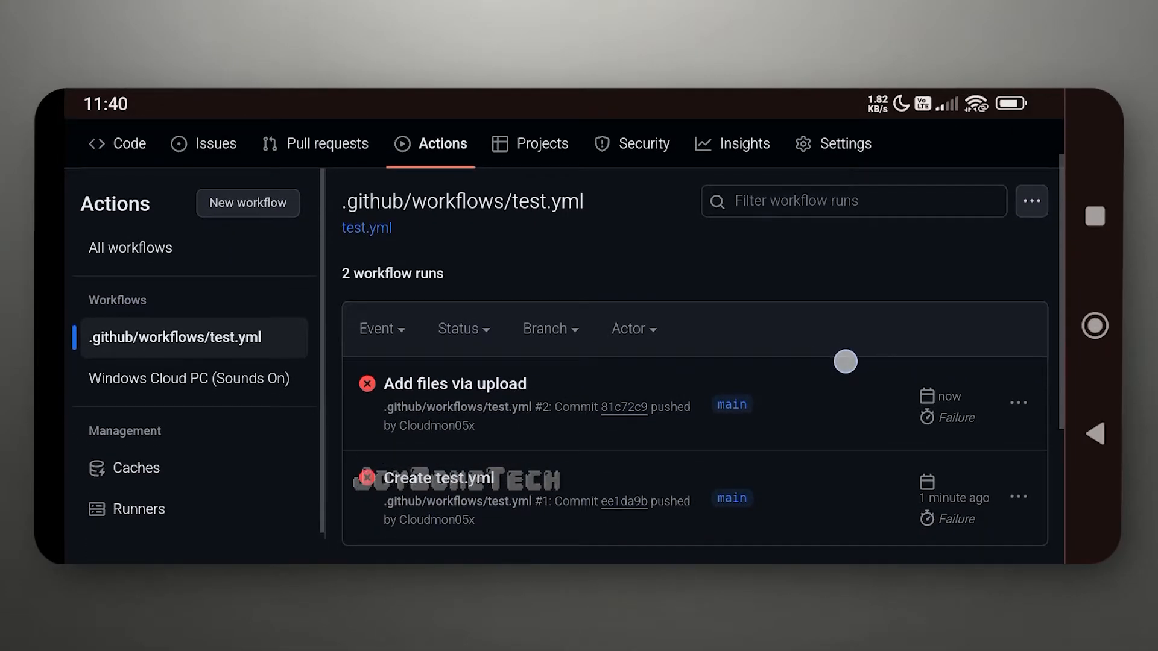
scroll("down", 3)
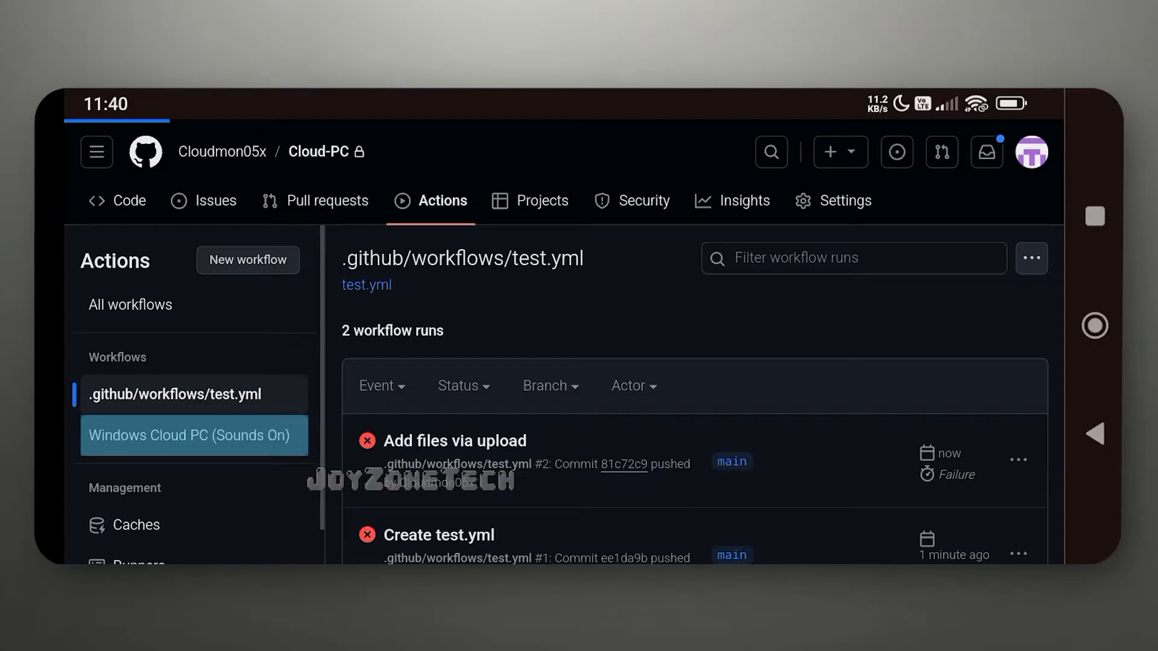
left_click(194, 435)
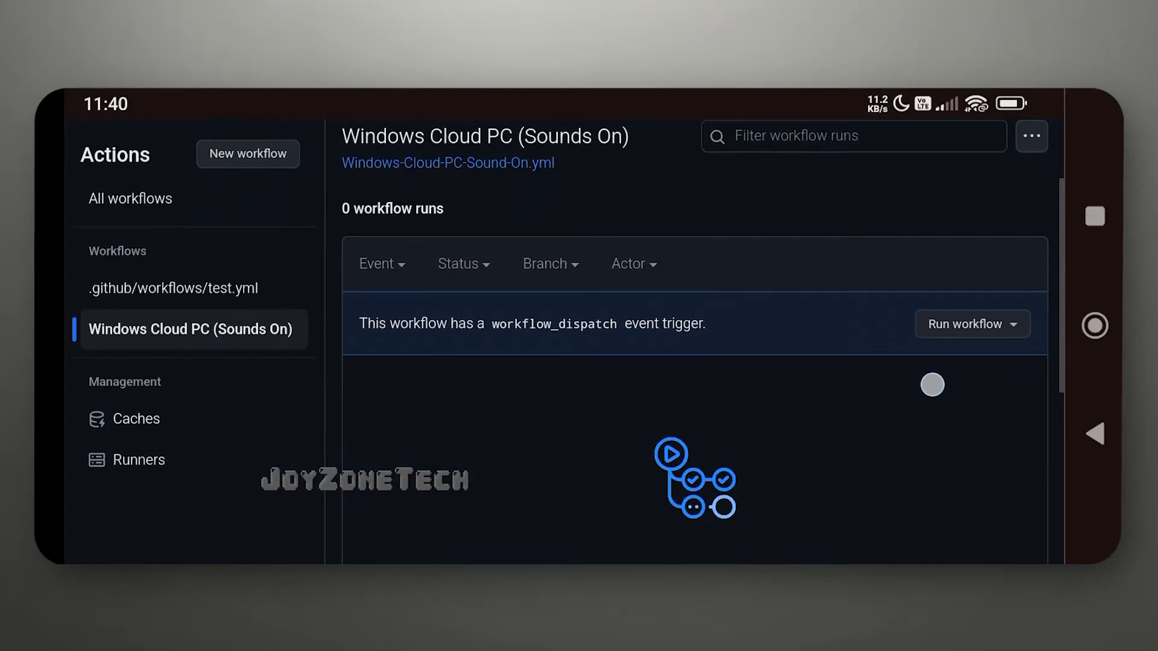
Run the workflow on main and open queued run #1
left_click(971, 323)
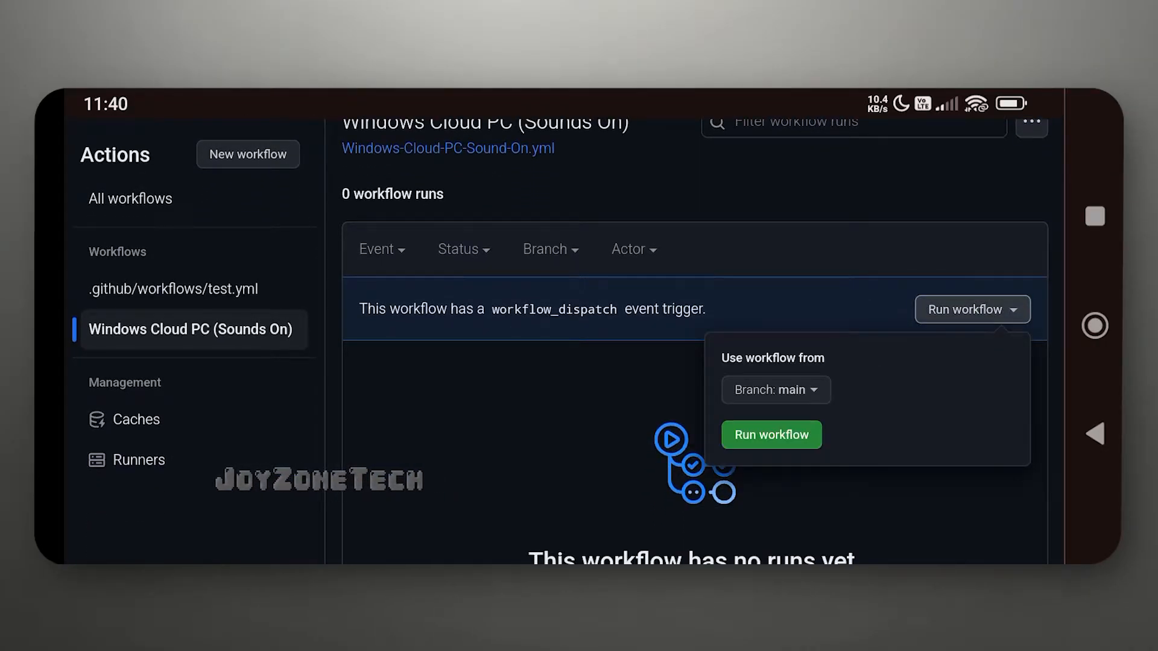
scroll("down", 3)
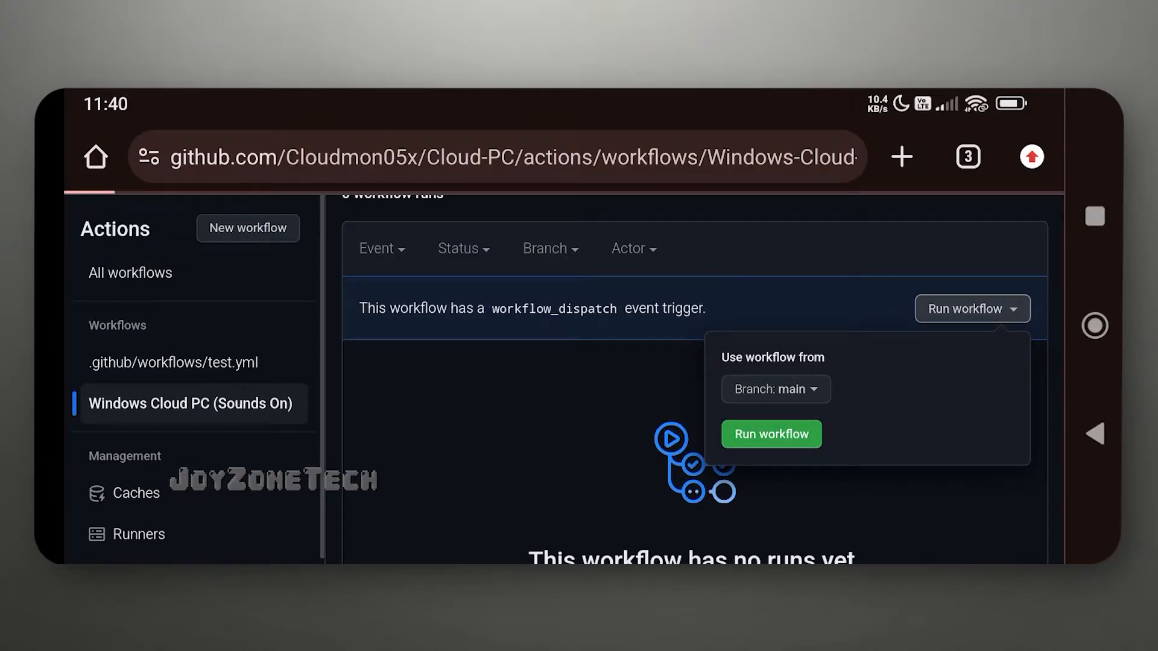
left_click(770, 434)
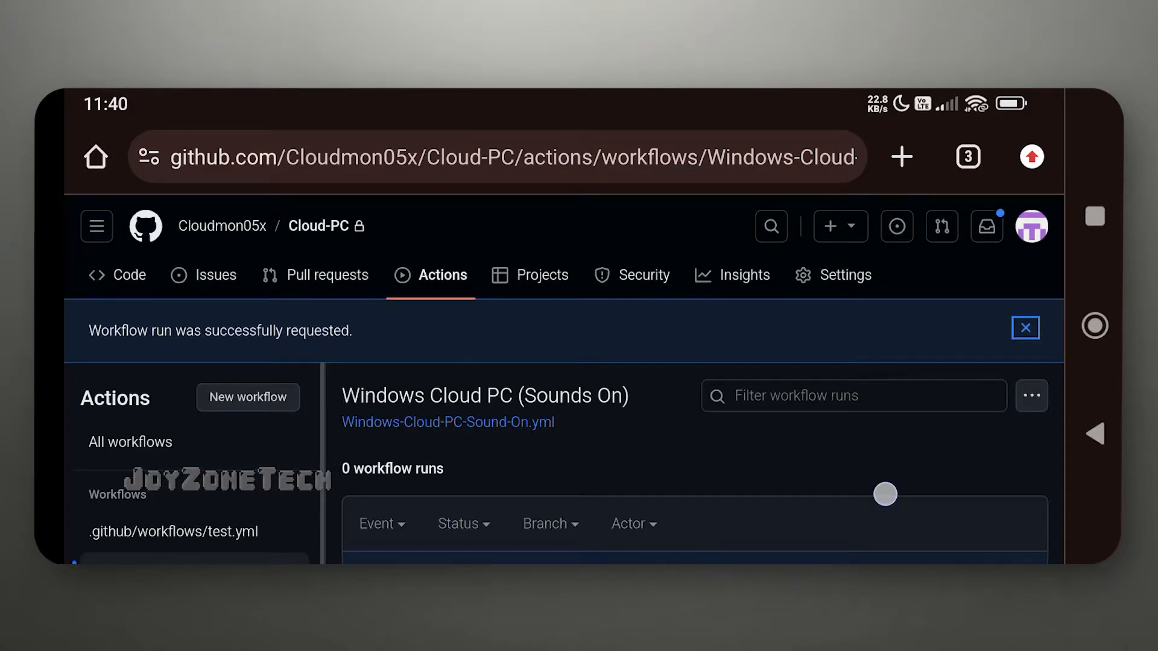
scroll("down", 3)
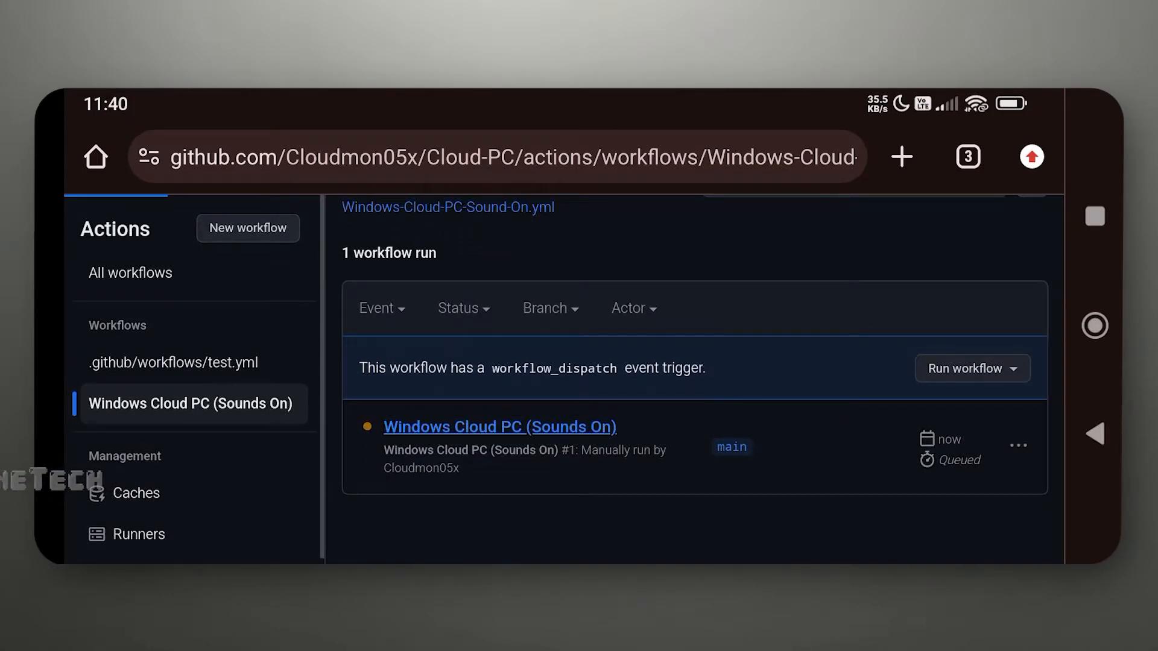
left_click(500, 426)
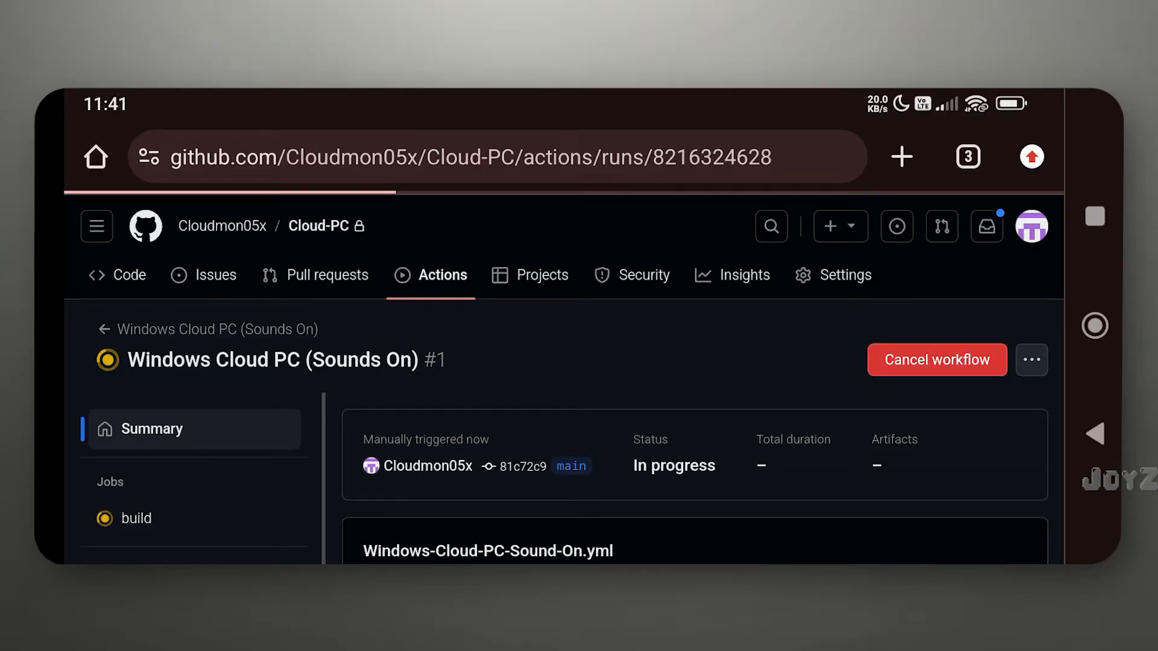
Delete the failed run #1 from the workflow's run list
left_click(935, 360)
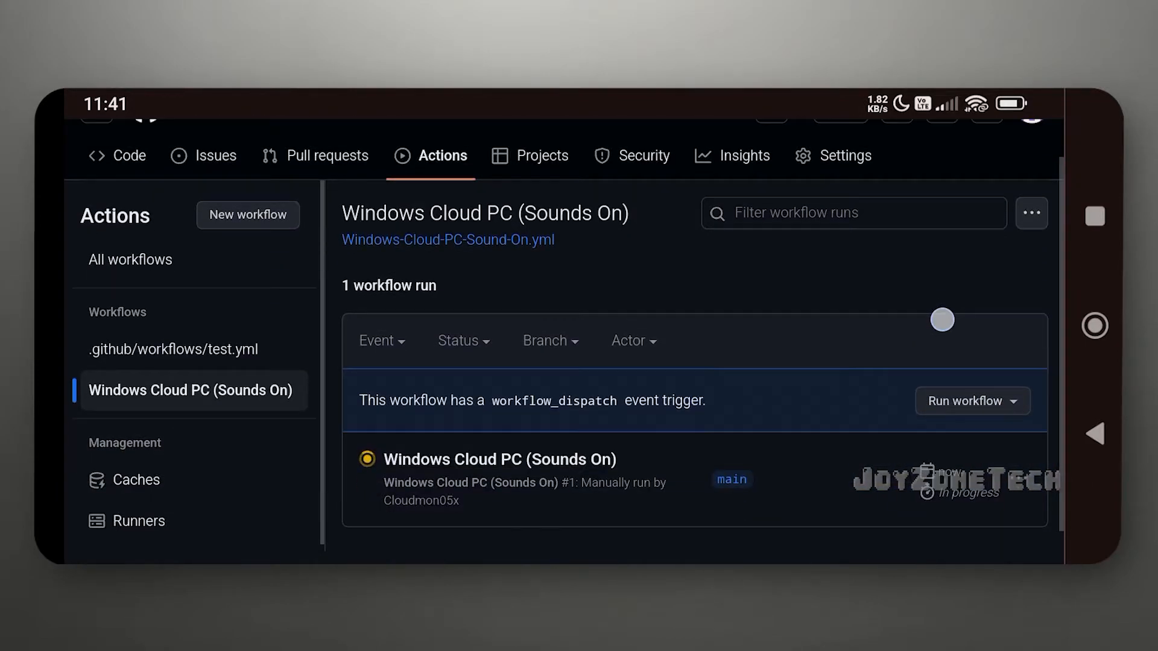
left_click(1019, 444)
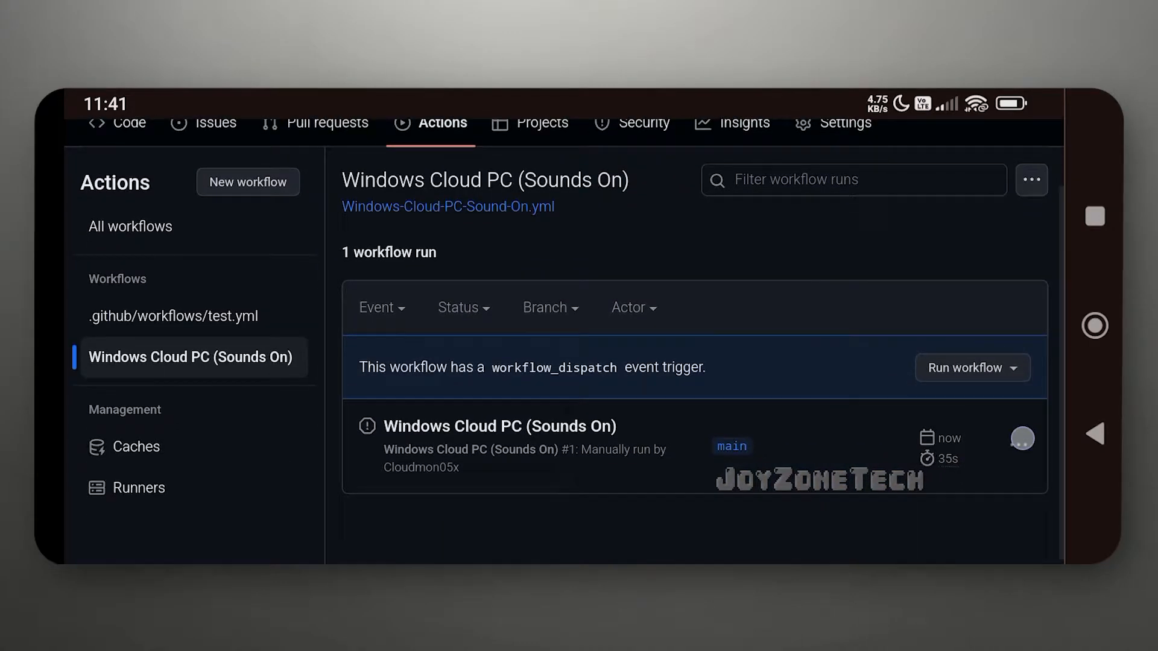
left_click(911, 511)
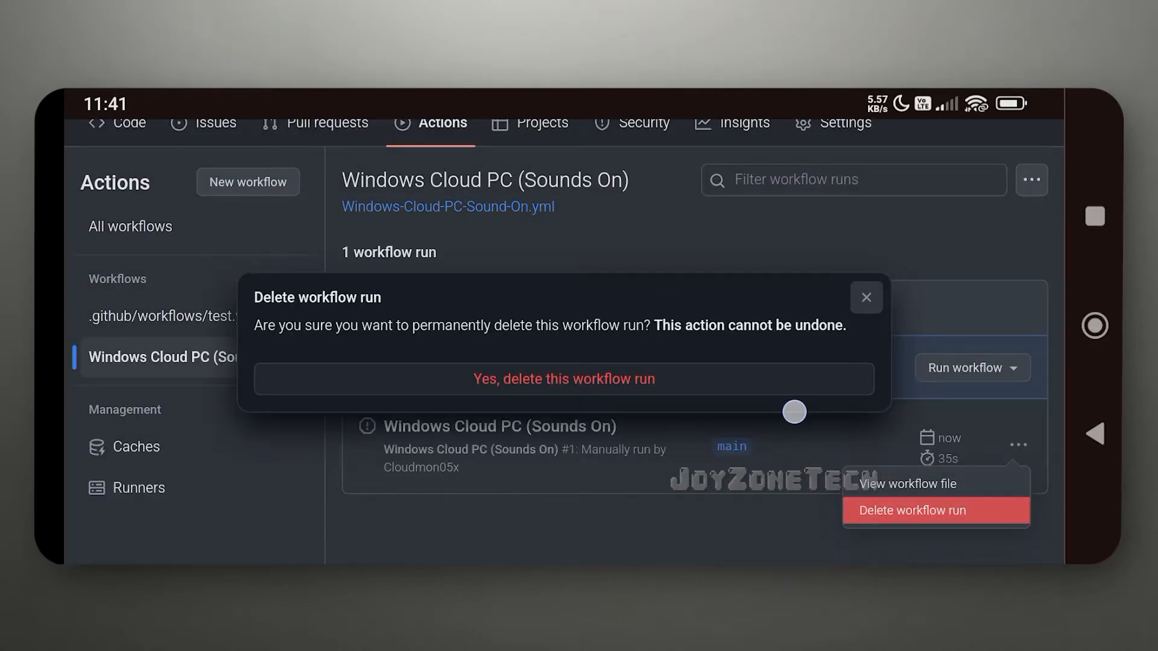
left_click(563, 379)
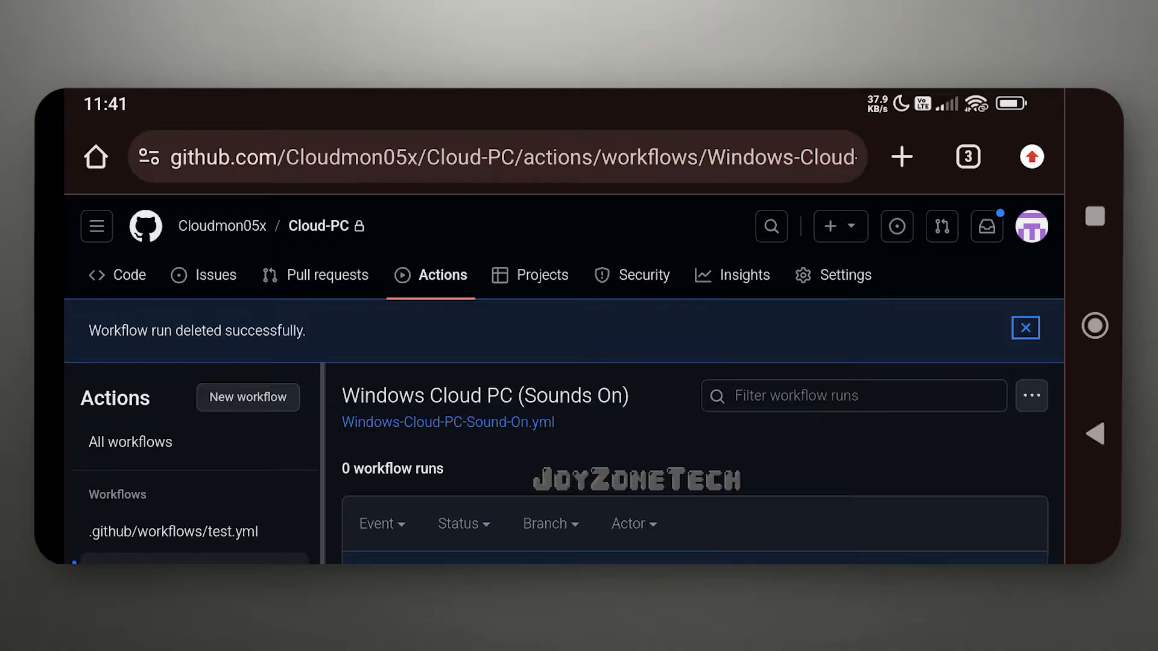
Open the repository's Settings > Secrets and variables > Actions page
left_click(845, 275)
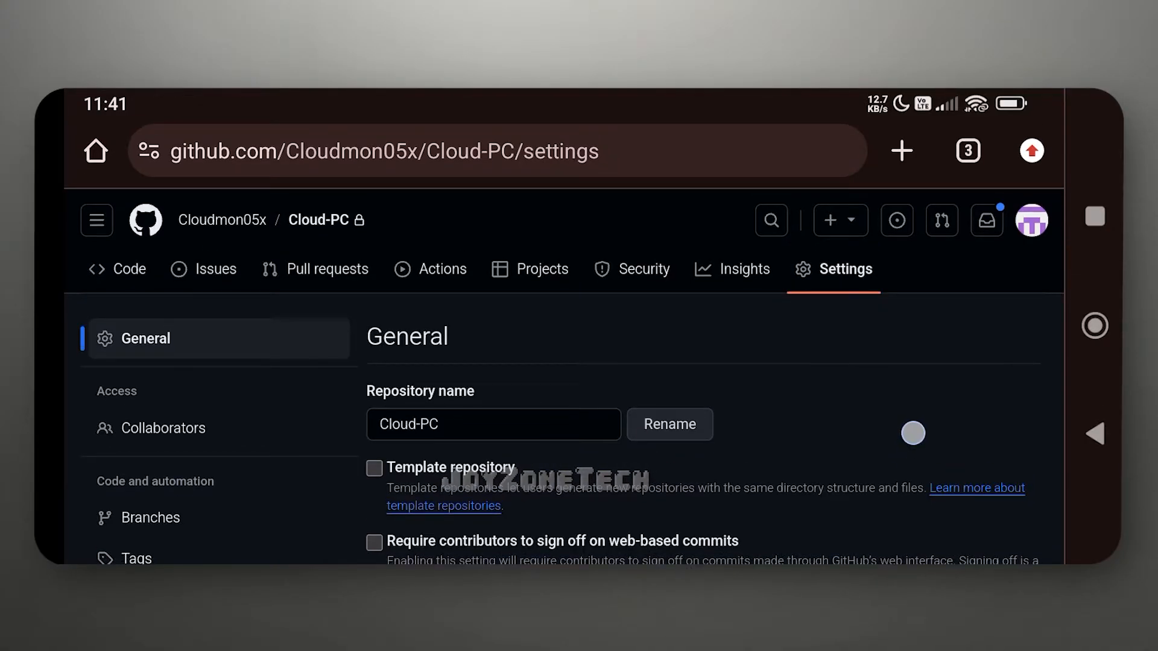
scroll("down", 3)
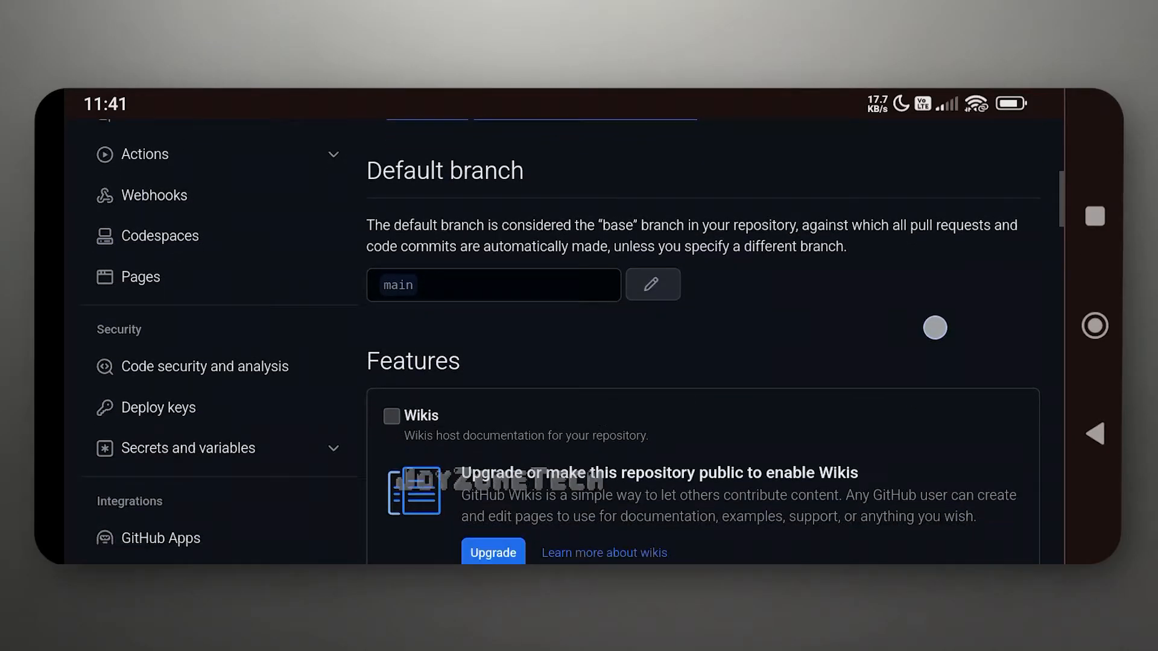
left_click(218, 448)
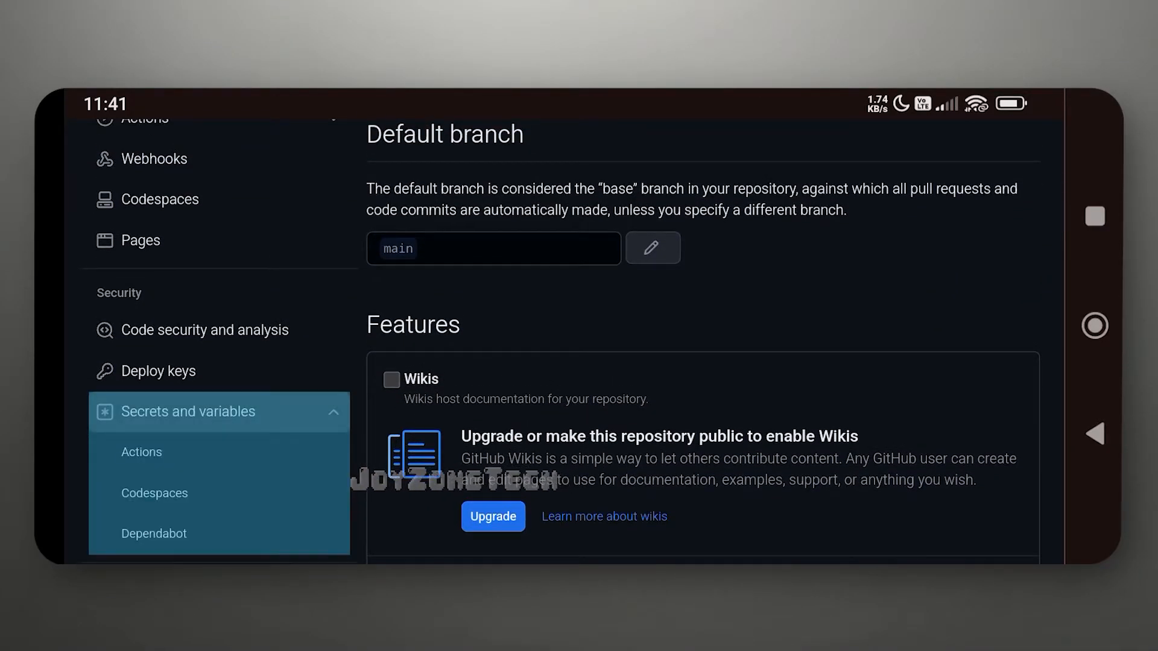
scroll("down", 3)
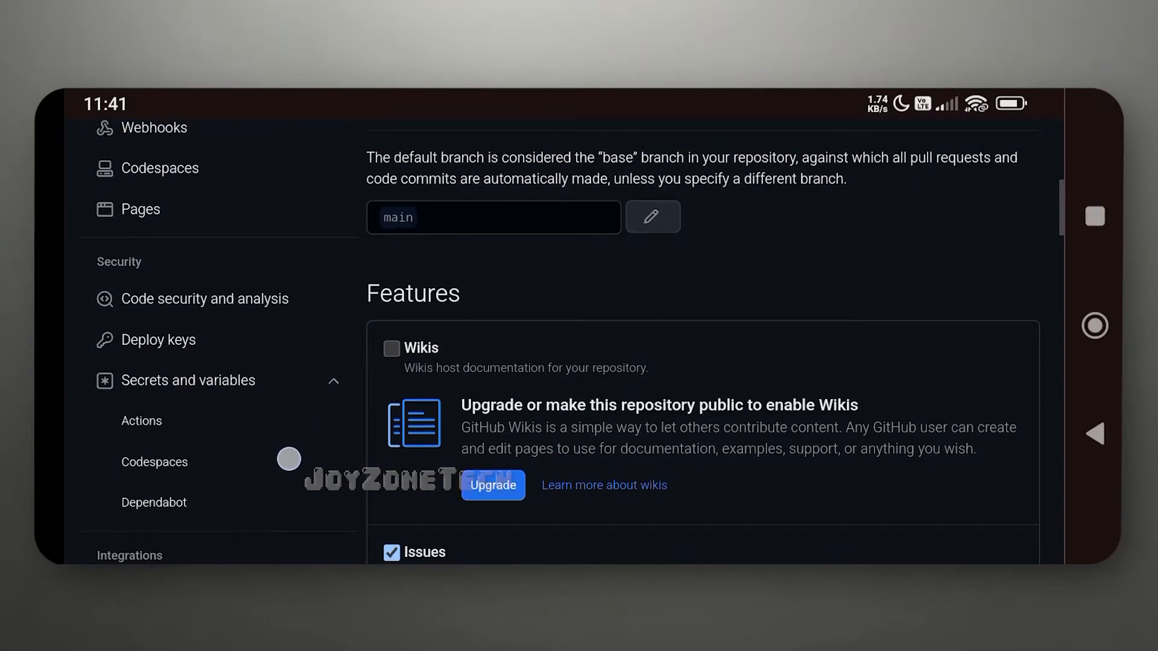
left_click(141, 421)
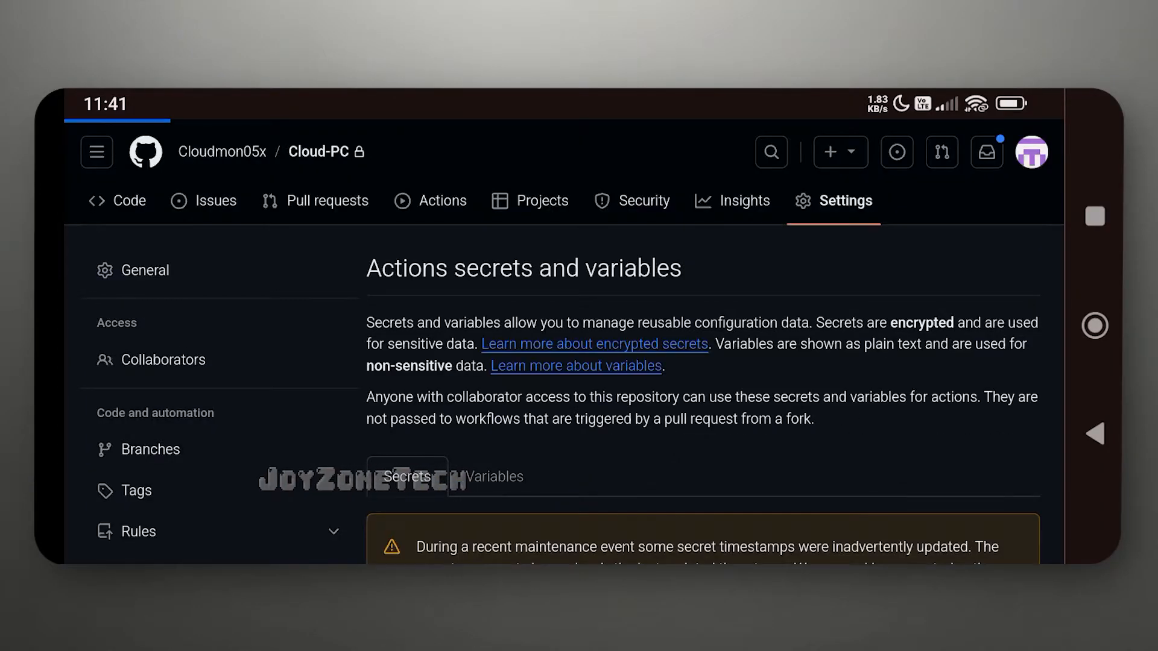
scroll("down", 3)
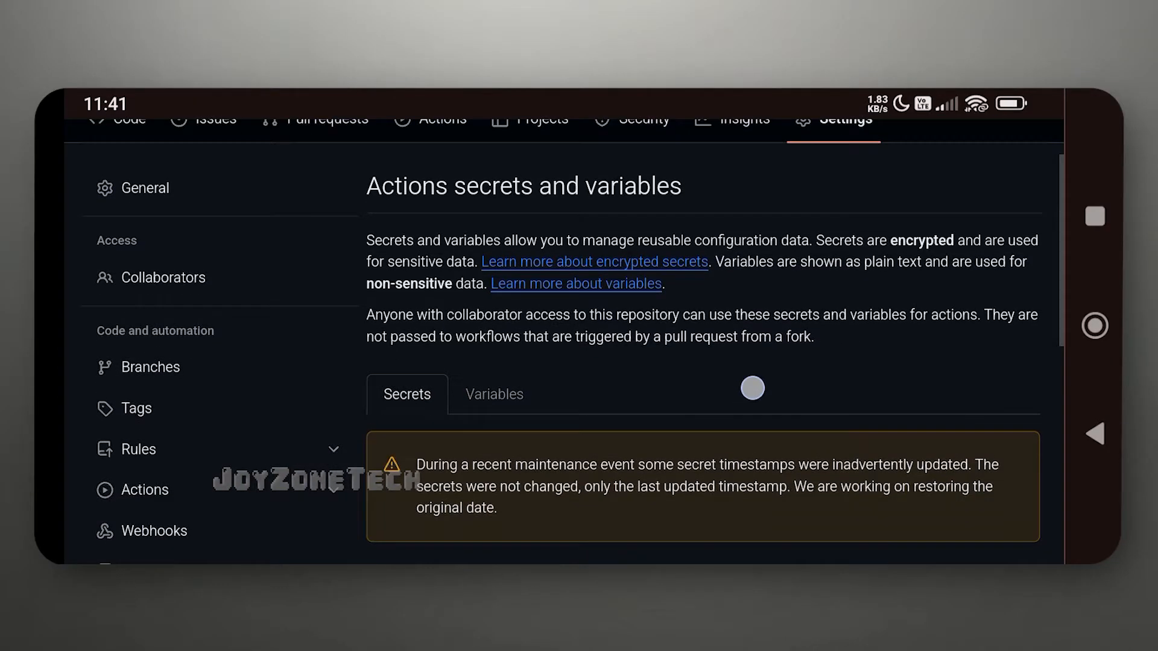
scroll("down", 3)
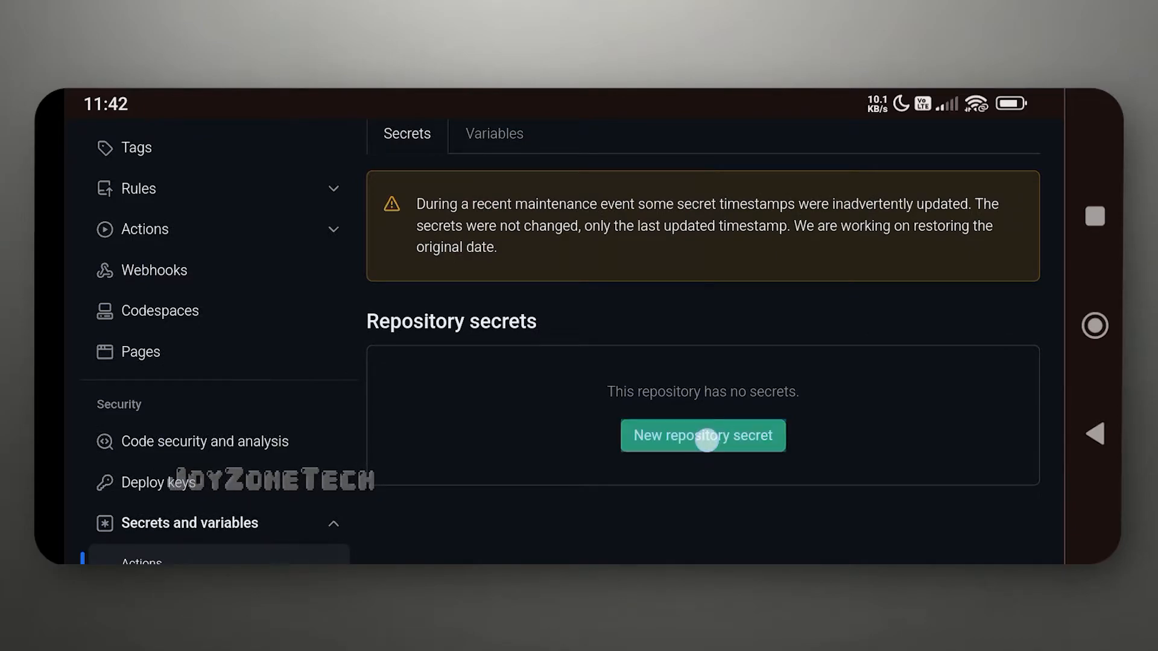
Add repository secret NGROK_AUTH_TOKEN holding the copied ngrok authtoken
left_click(702, 435)
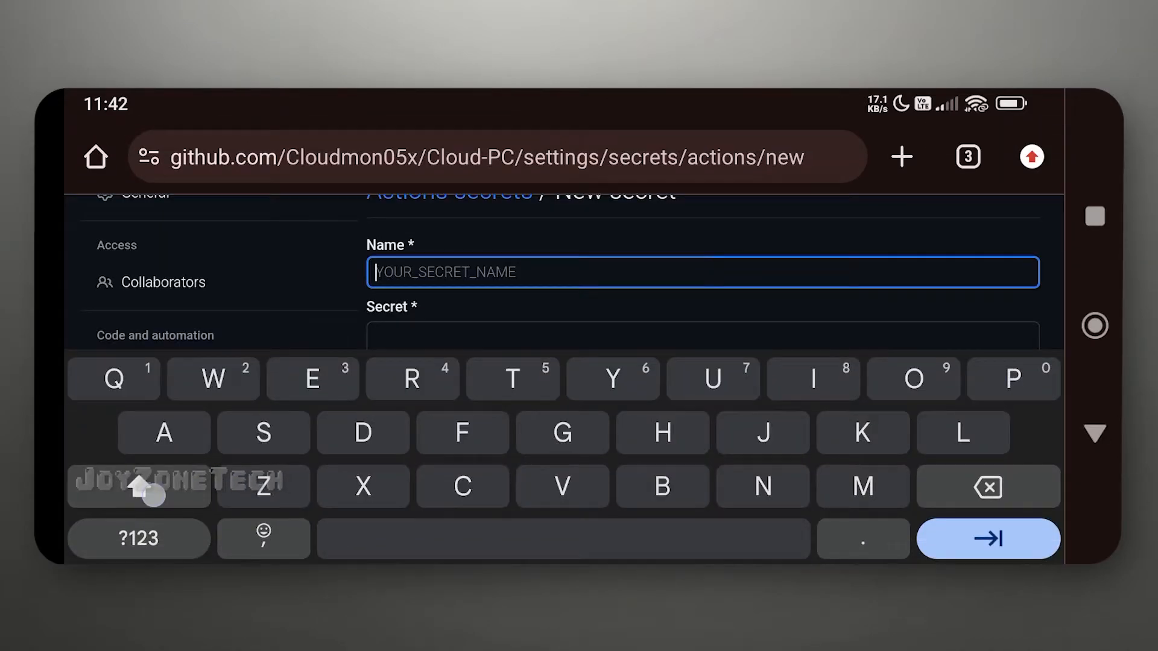
type("NGROK_AUTH_")
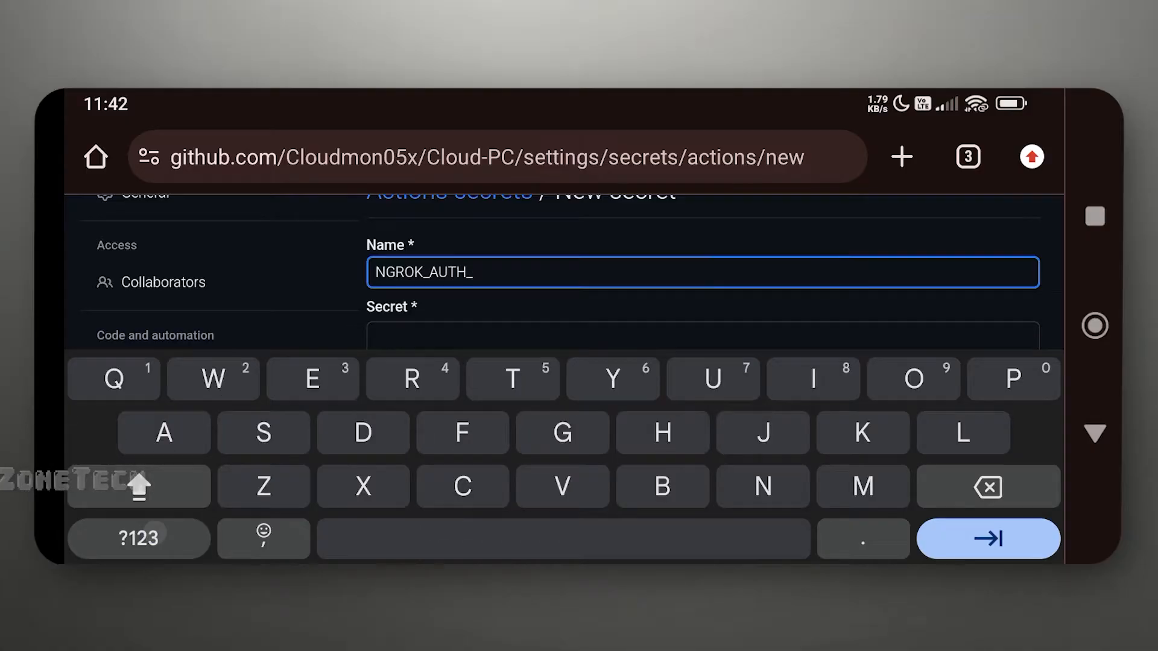
type("TOKEN")
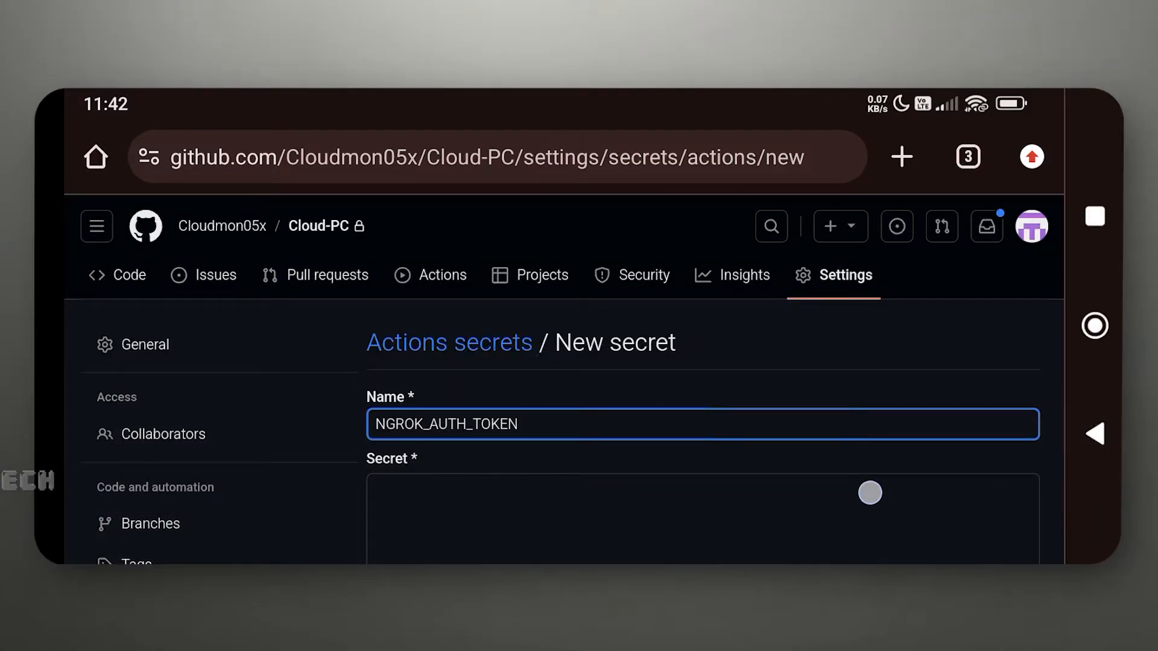
left_click(967, 156)
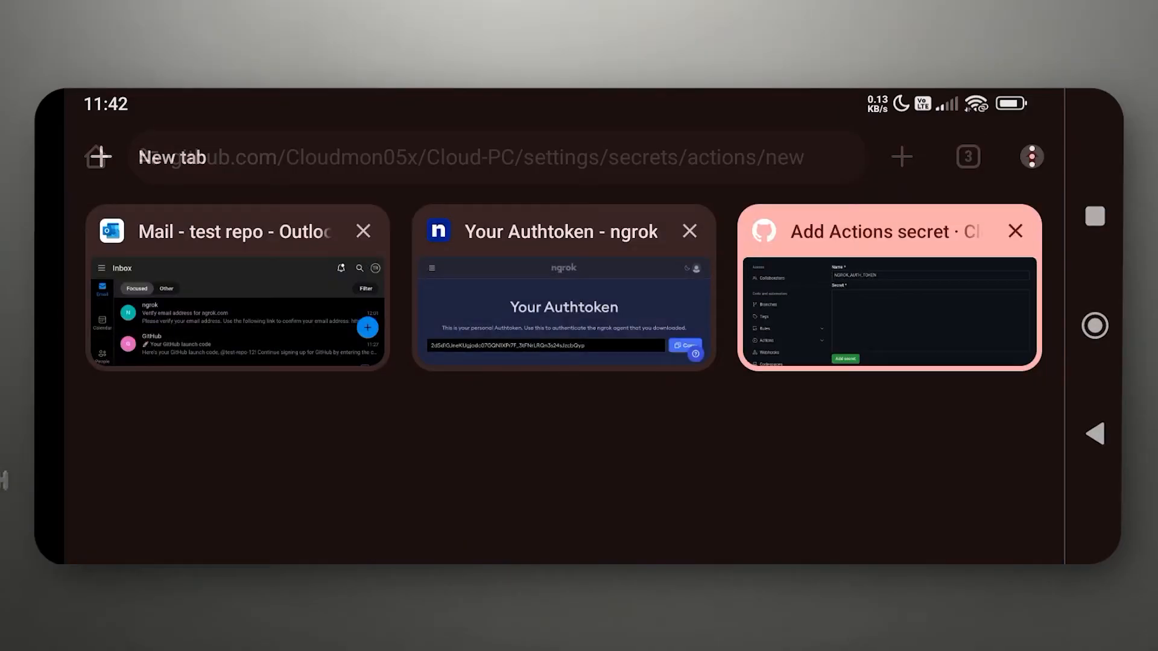
left_click(562, 288)
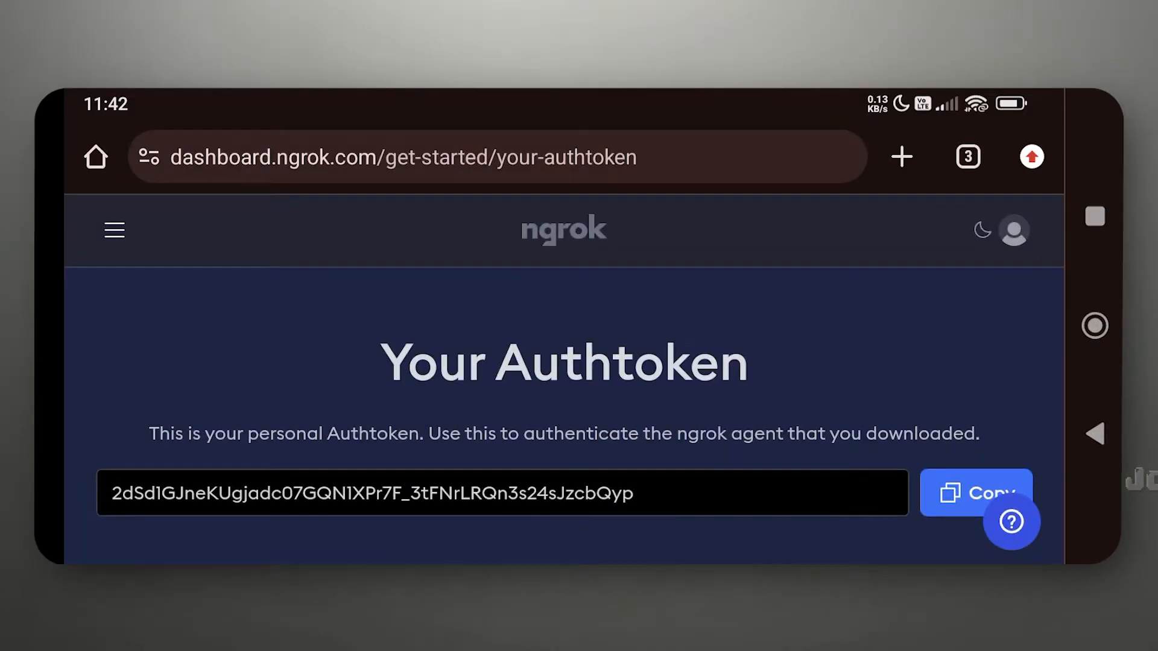
left_click(976, 493)
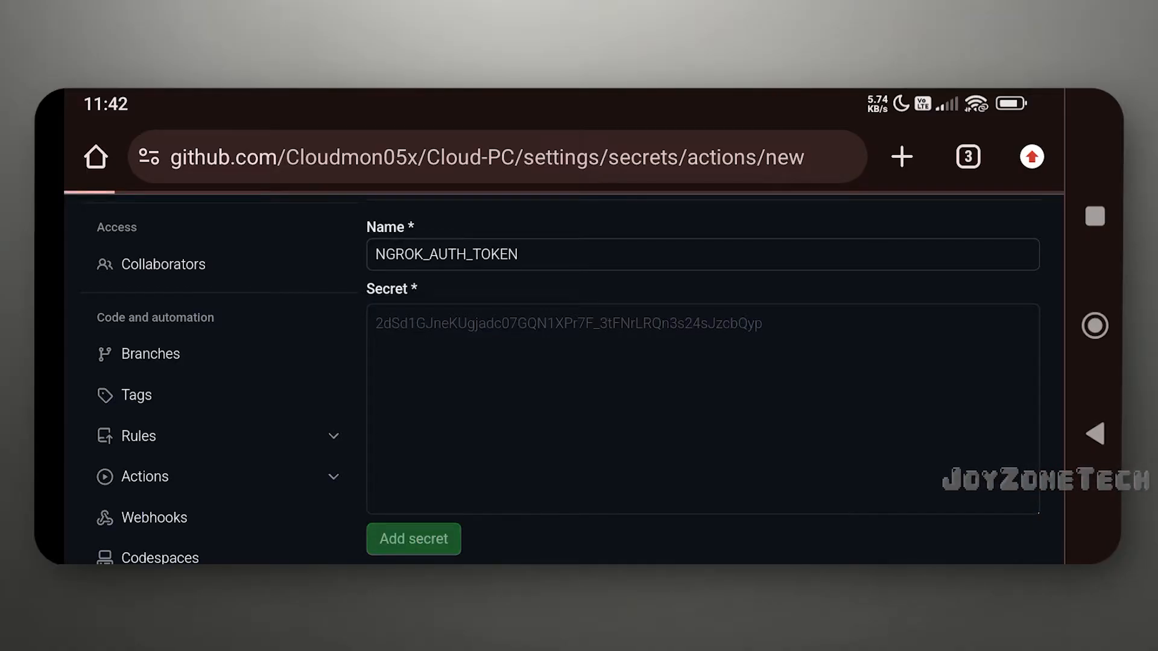
left_click(412, 538)
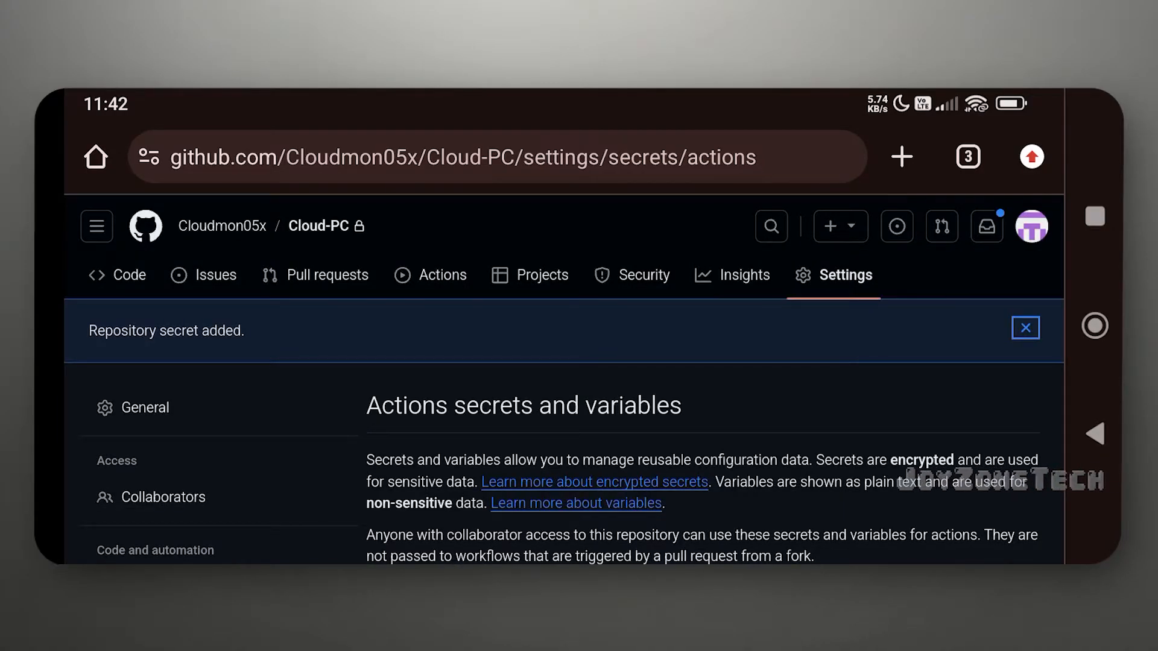
scroll("down", 3)
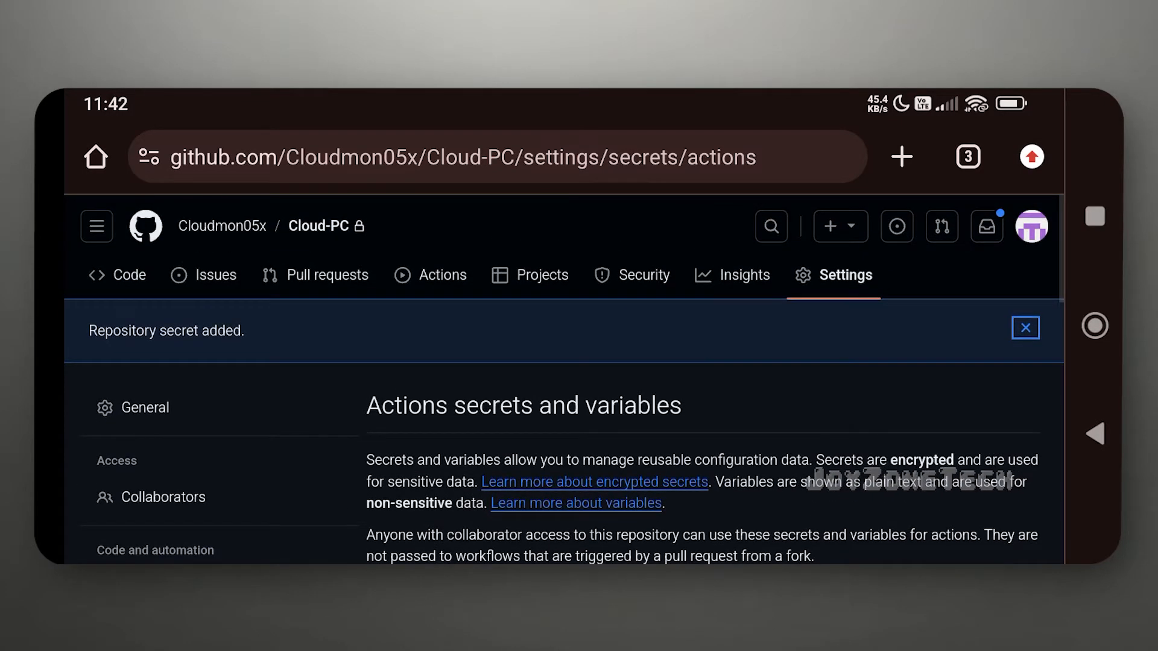
Start run #2 of Windows Cloud PC (Sounds On) on main and open its details
left_click(1024, 327)
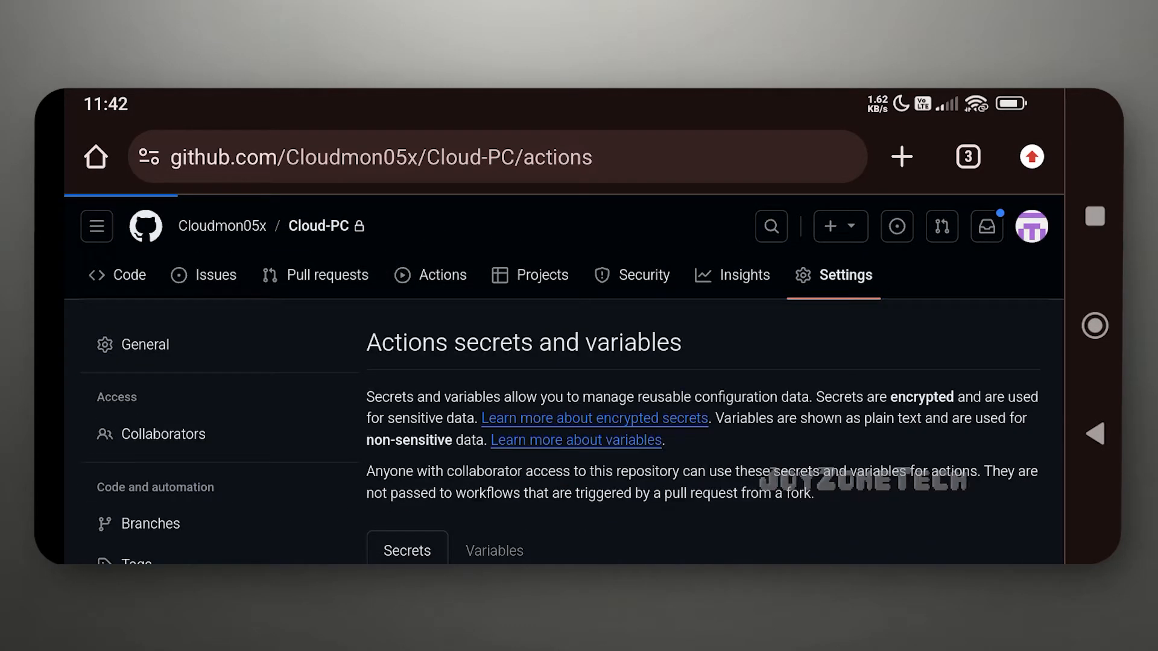
left_click(442, 275)
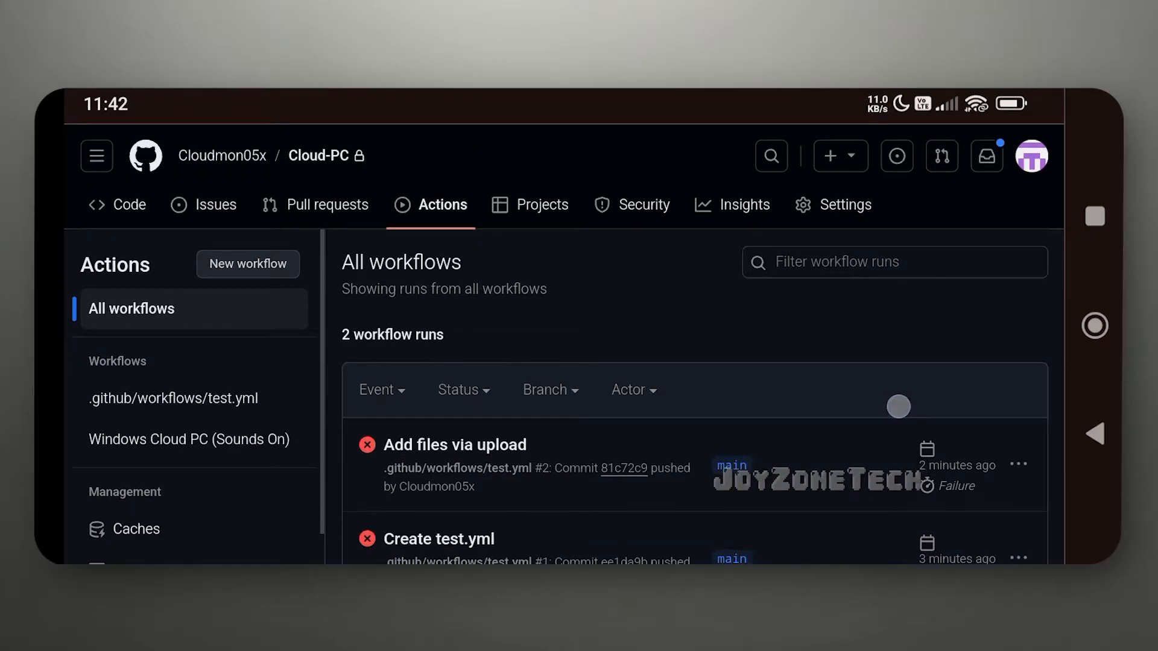
left_click(188, 438)
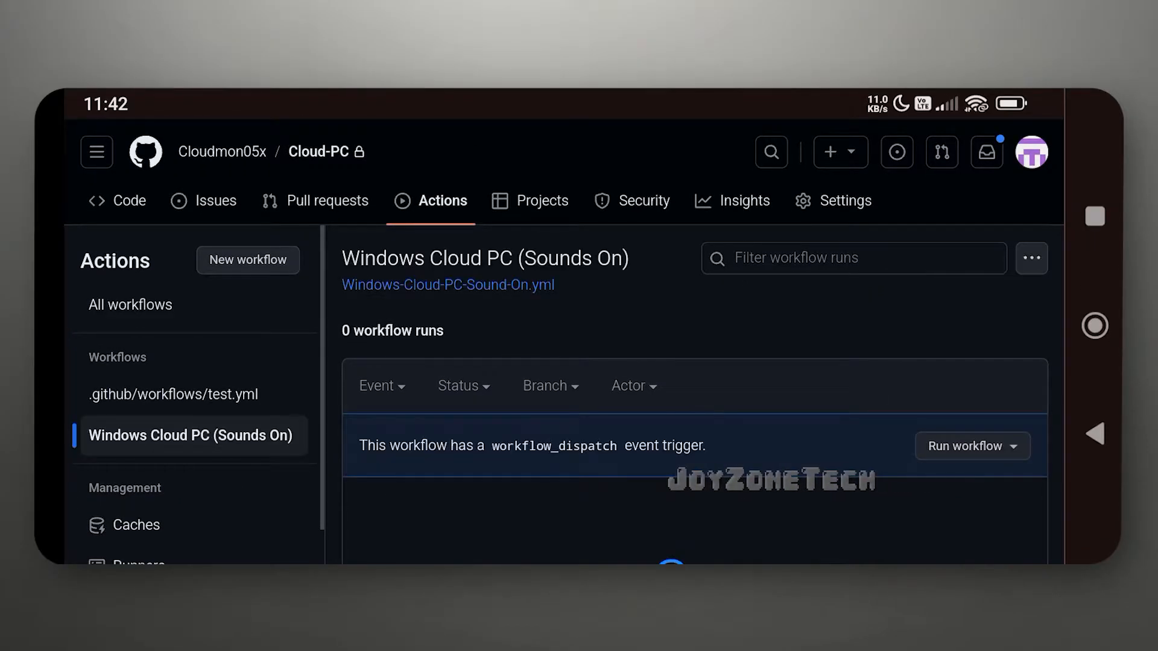
scroll("down", 3)
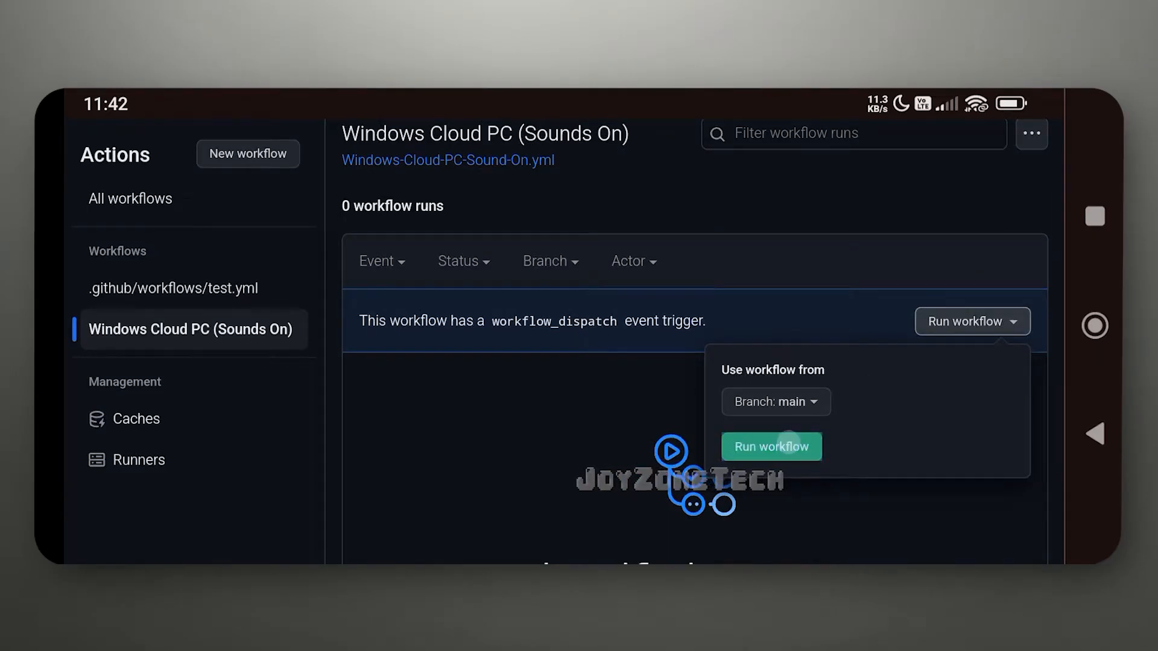
left_click(770, 447)
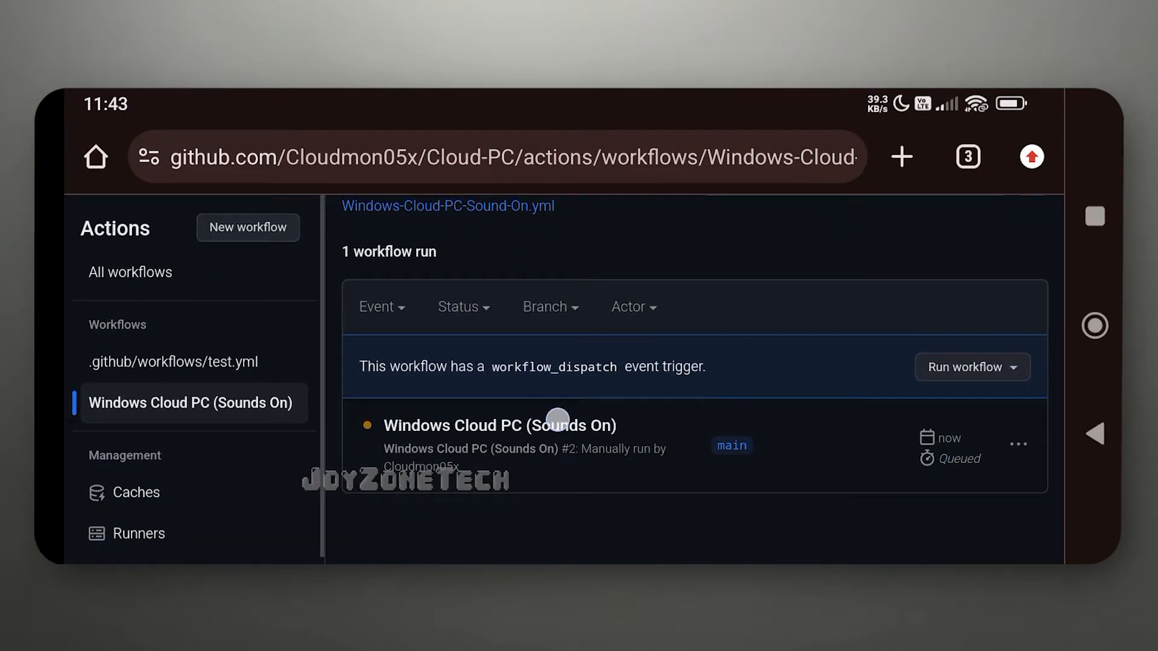
left_click(499, 424)
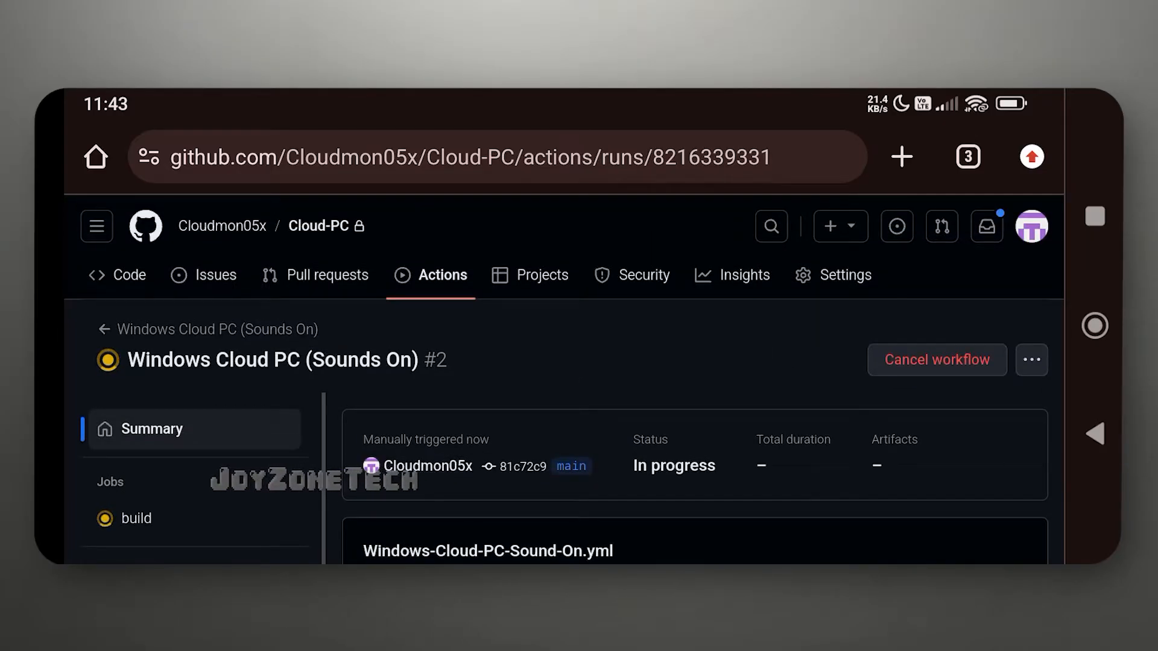
Scroll the build log to the RDP login step showing IP, username and password
scroll("up", 3)
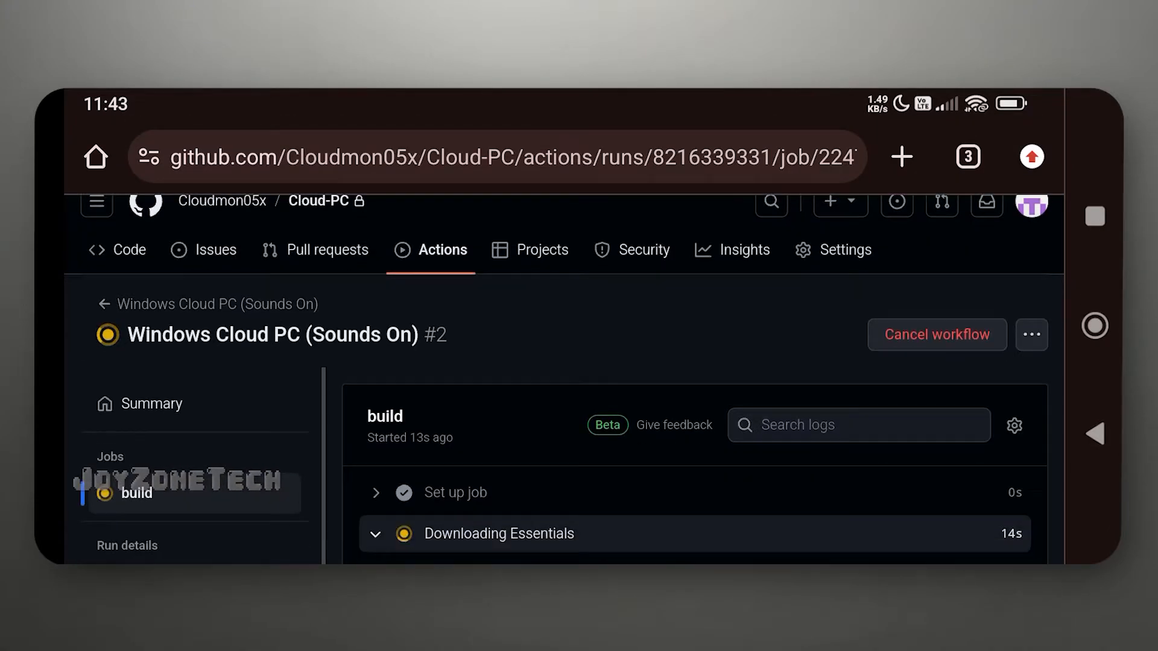
scroll("down", 3)
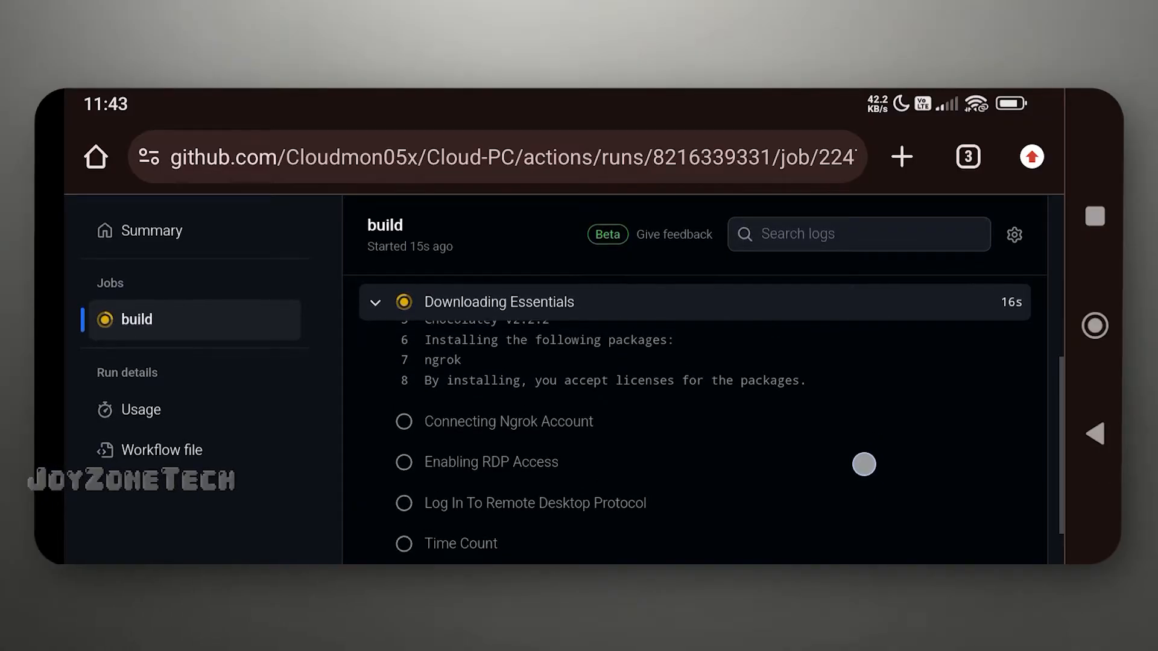
scroll("up", 3)
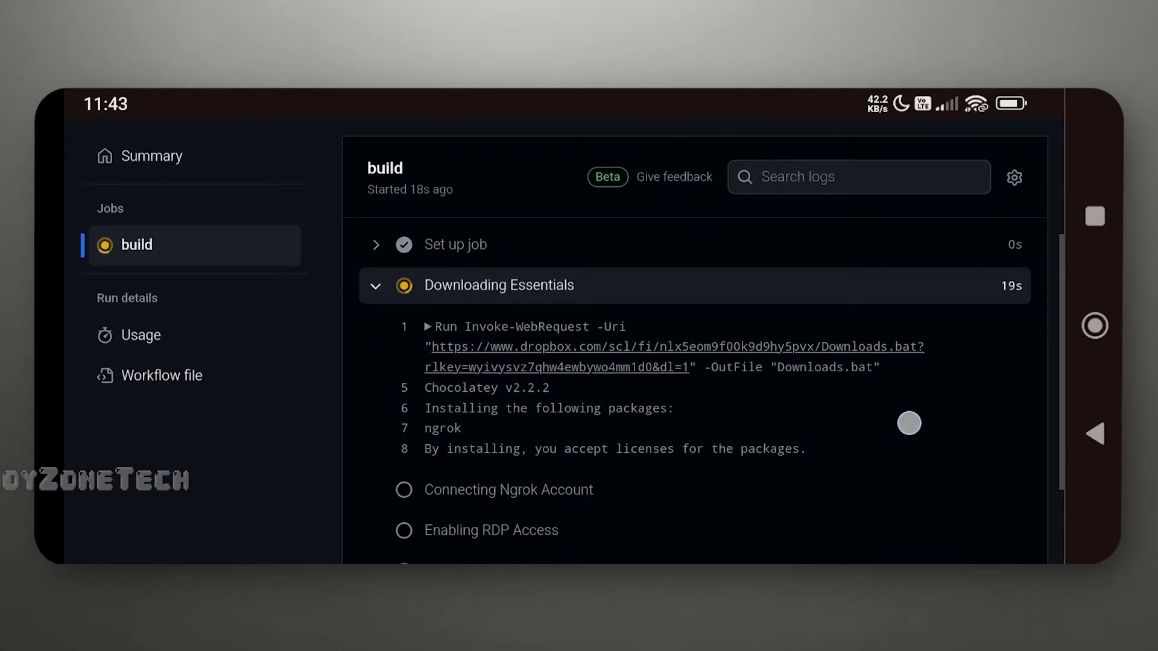
scroll("down", 3)
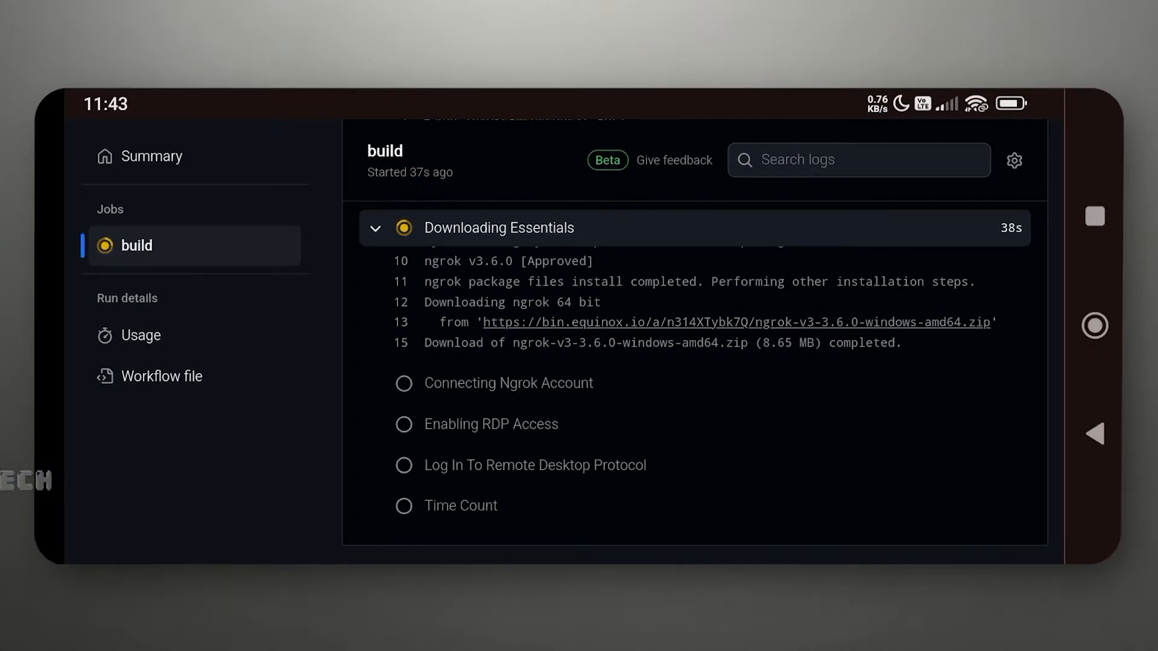
scroll("down", 3)
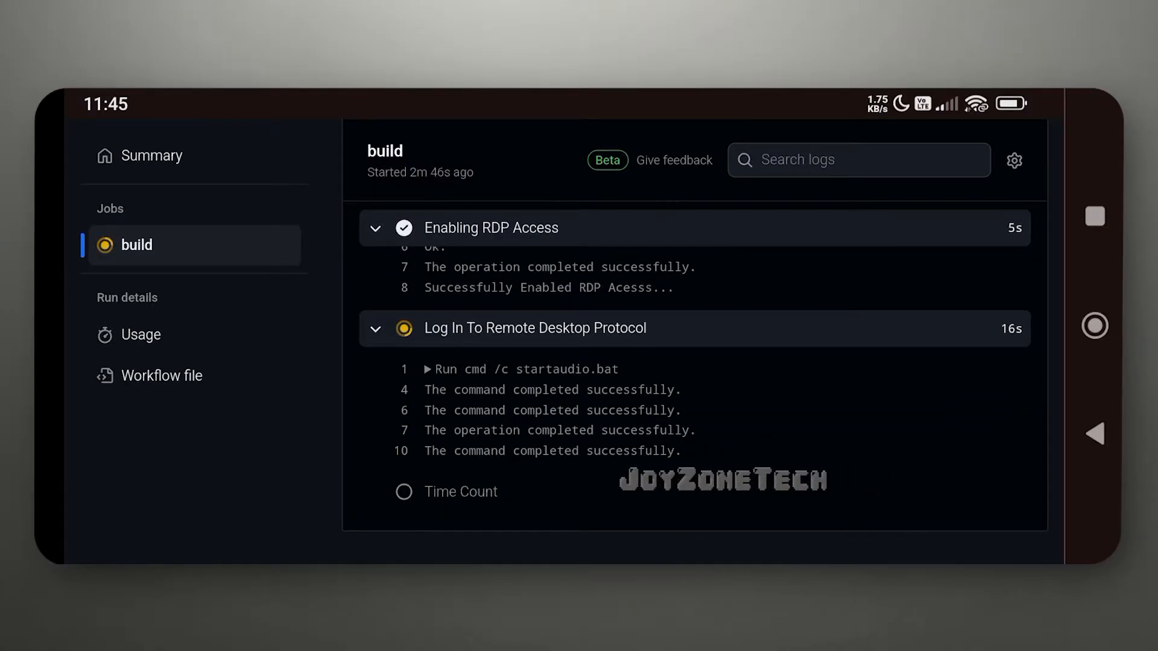
scroll("down", 3)
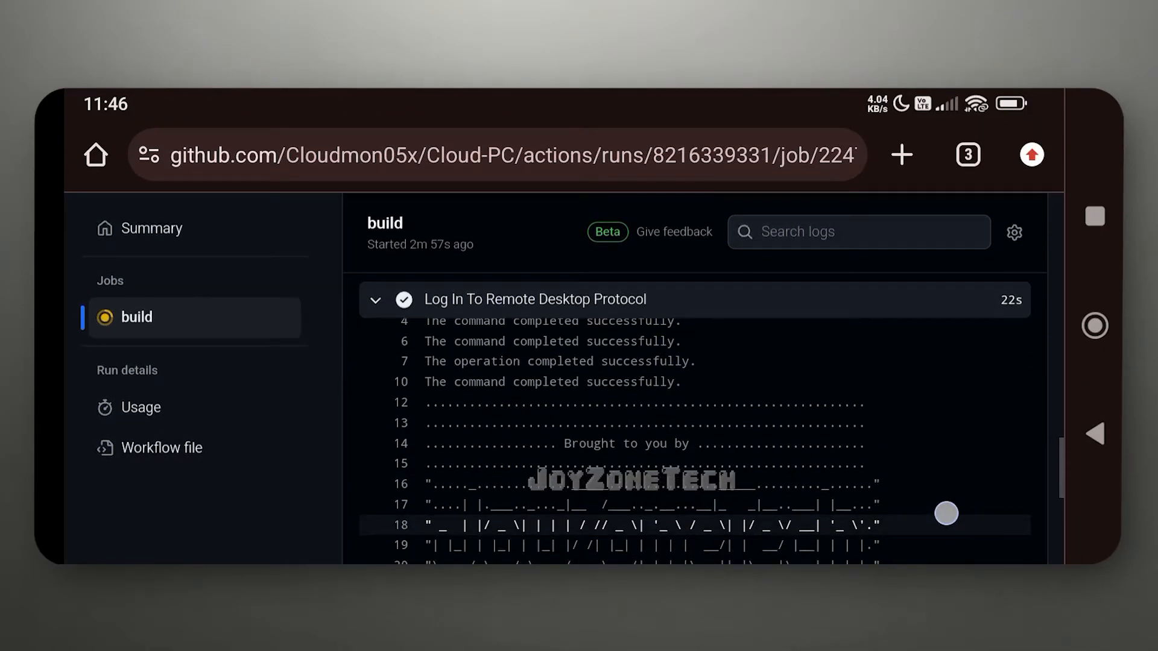
scroll("down", 3)
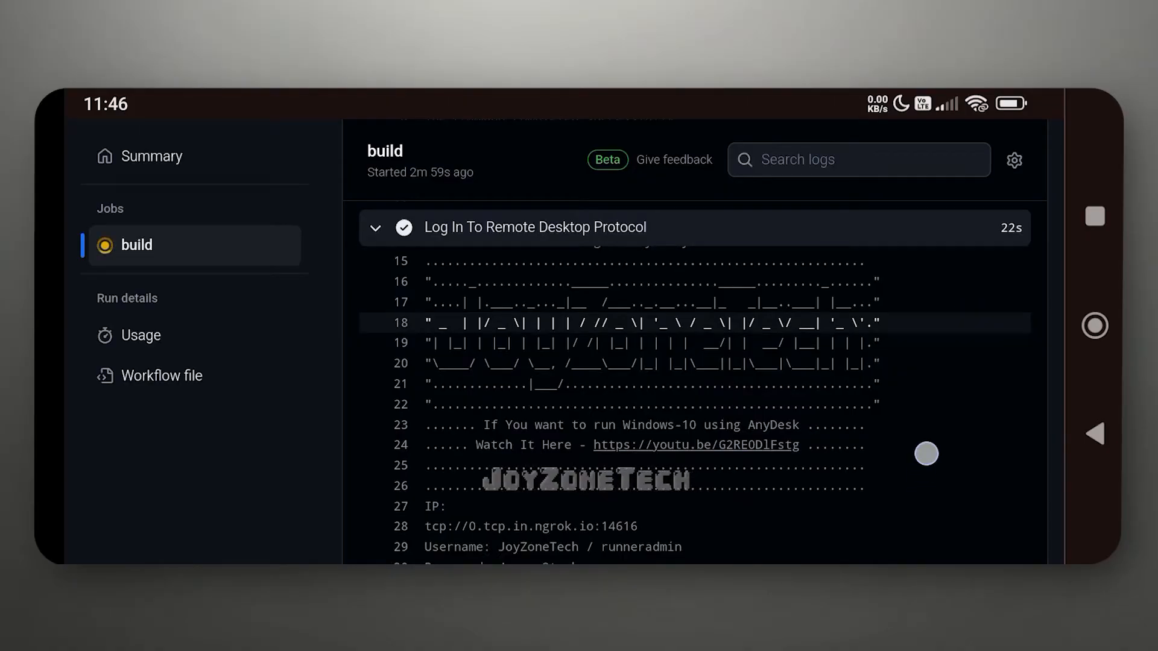
scroll("down", 3)
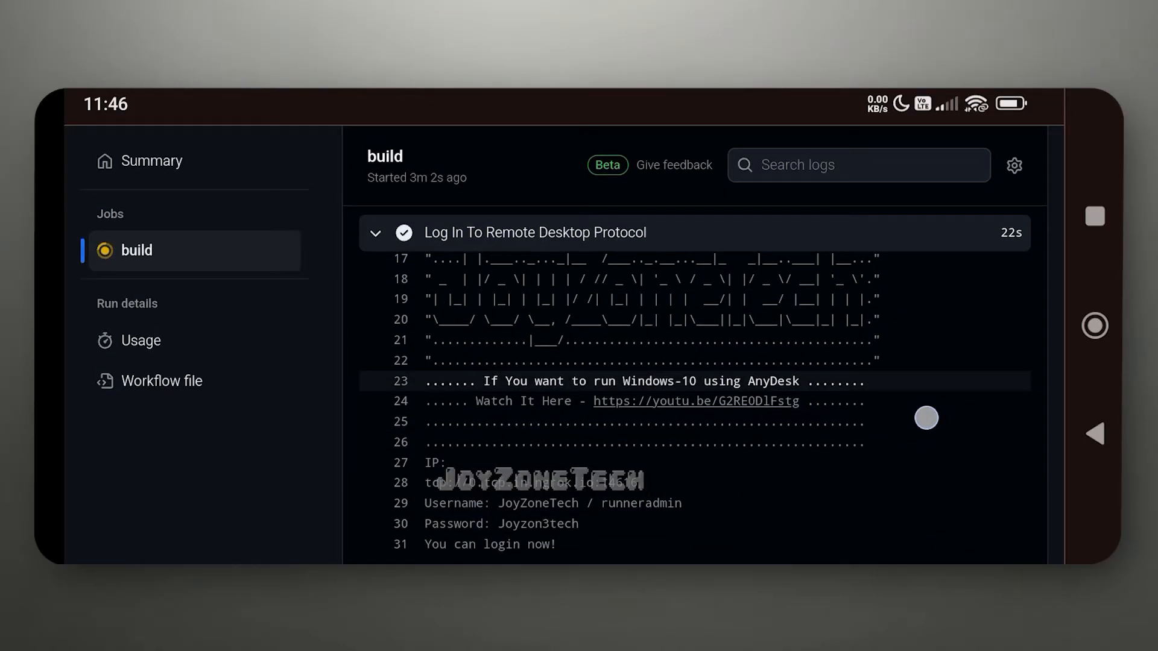
scroll("down", 3)
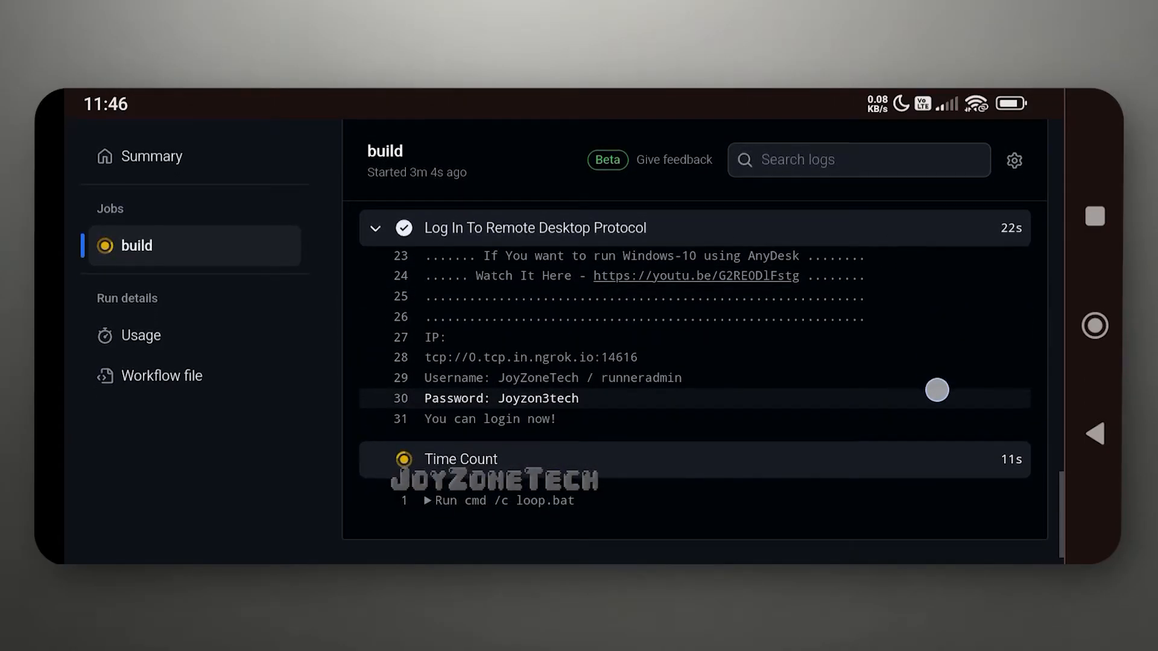
scroll("up", 3)
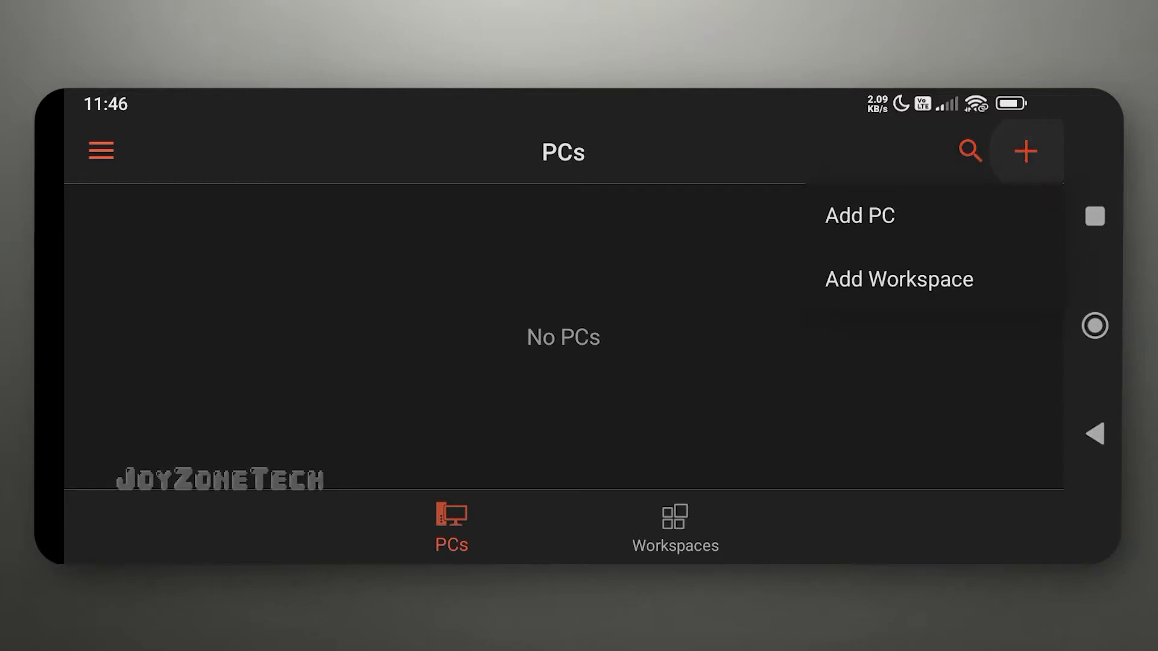
Manually add a PC at 0.tcp.in.ngrok.io:14616, save it, and open its tile
left_click(859, 214)
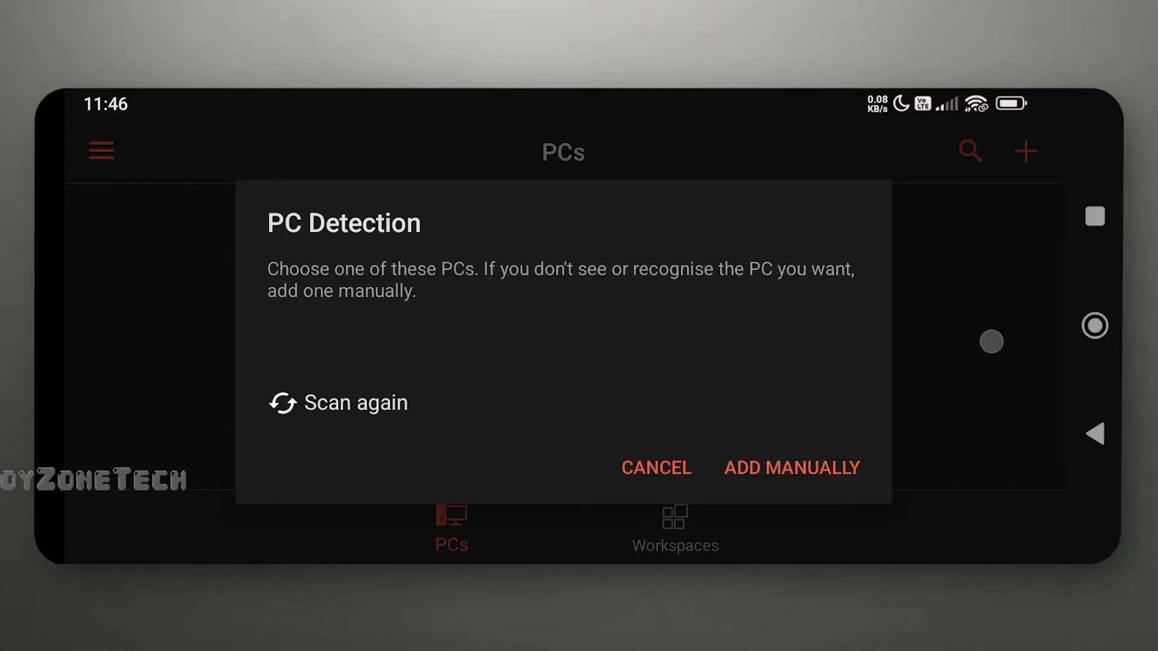
left_click(790, 468)
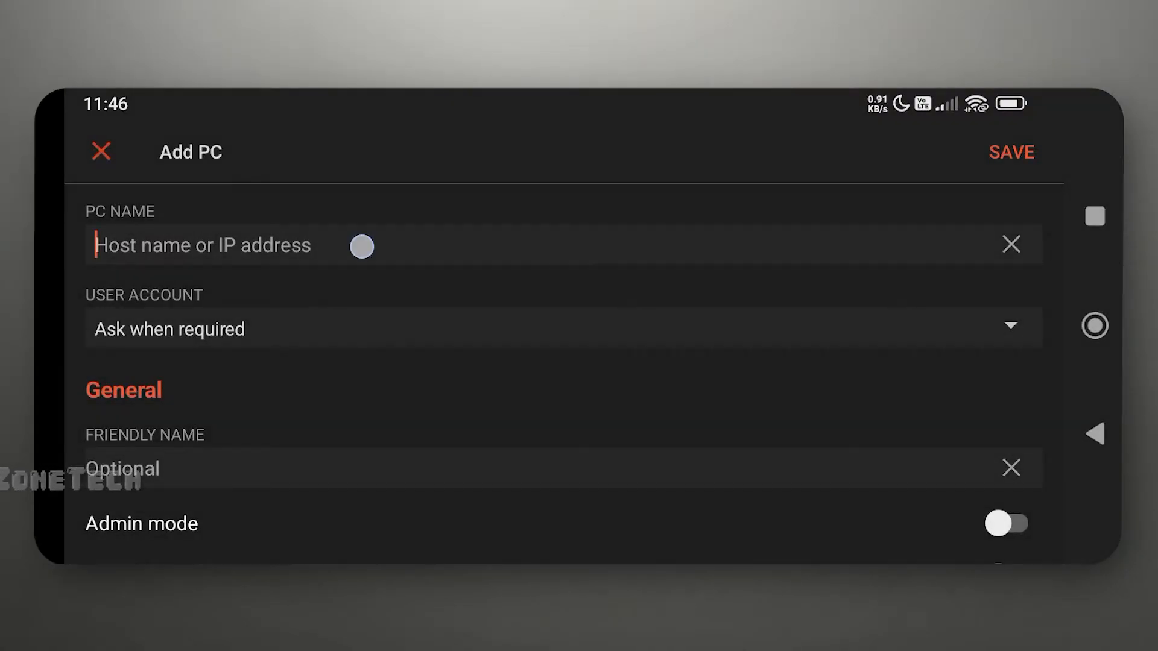
type("0.tcp.in.ngrok.io:14616")
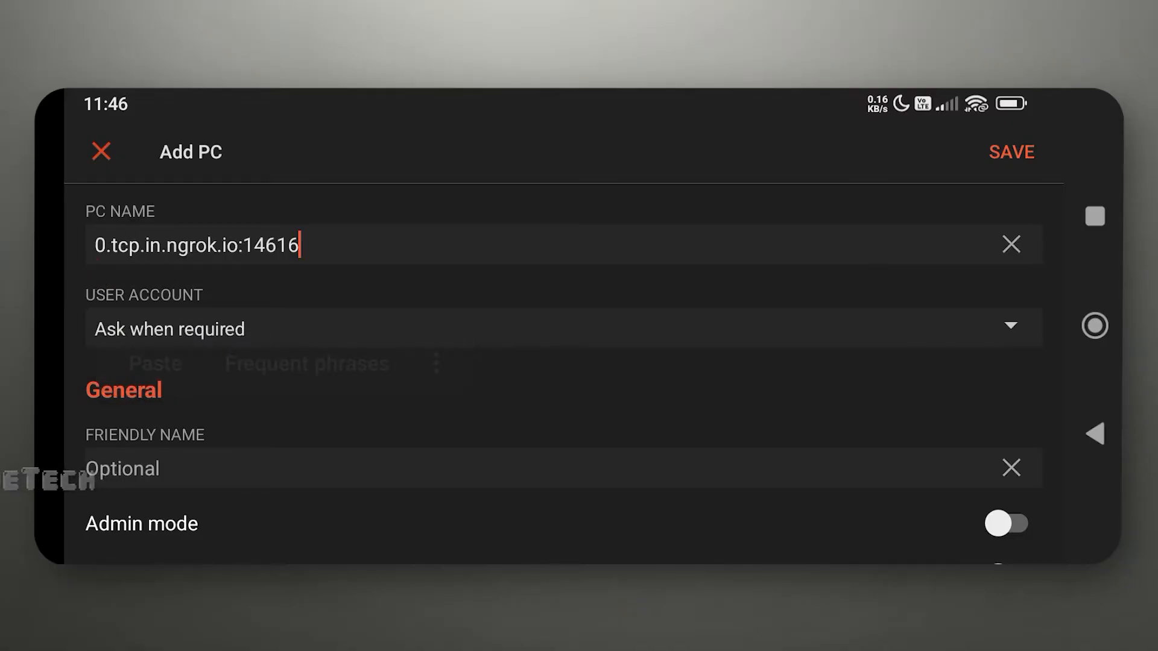
left_click(1010, 152)
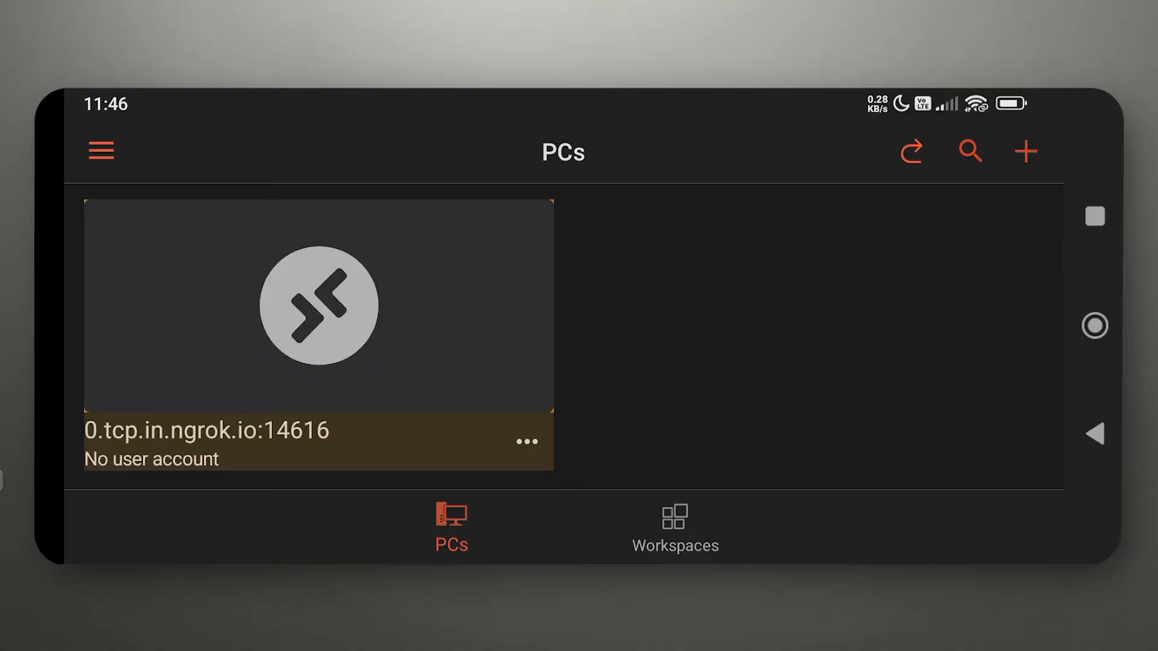
left_click(318, 305)
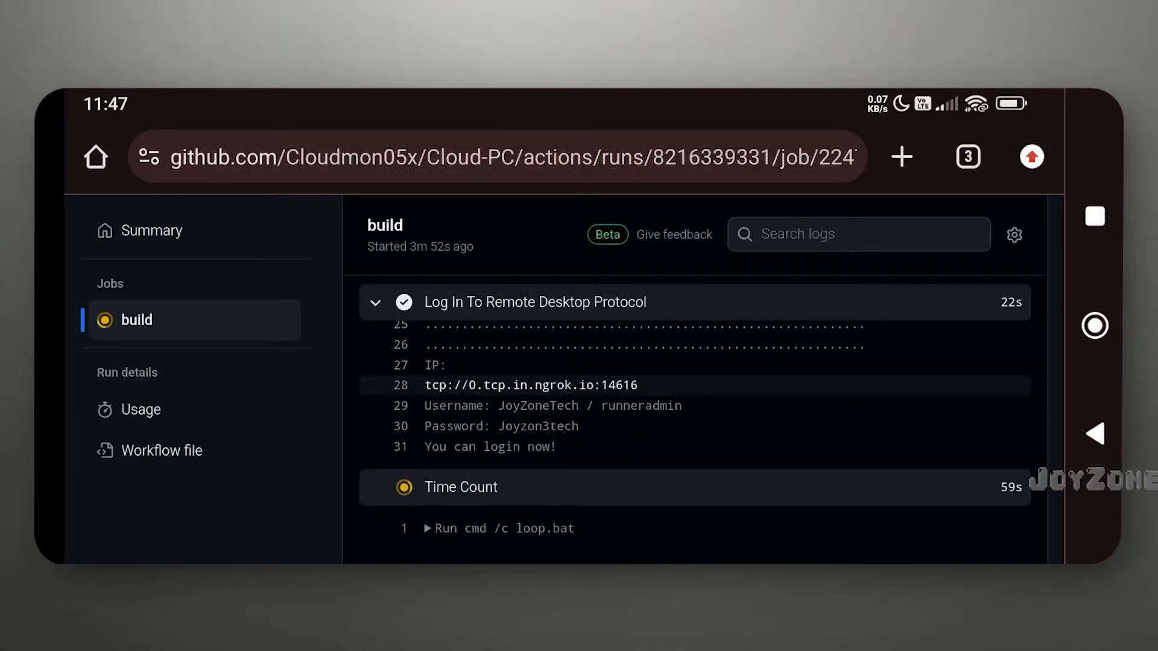
Enter the copied cloud PC password in Remote Desktop and accept the unverified certificate
double_click(538, 404)
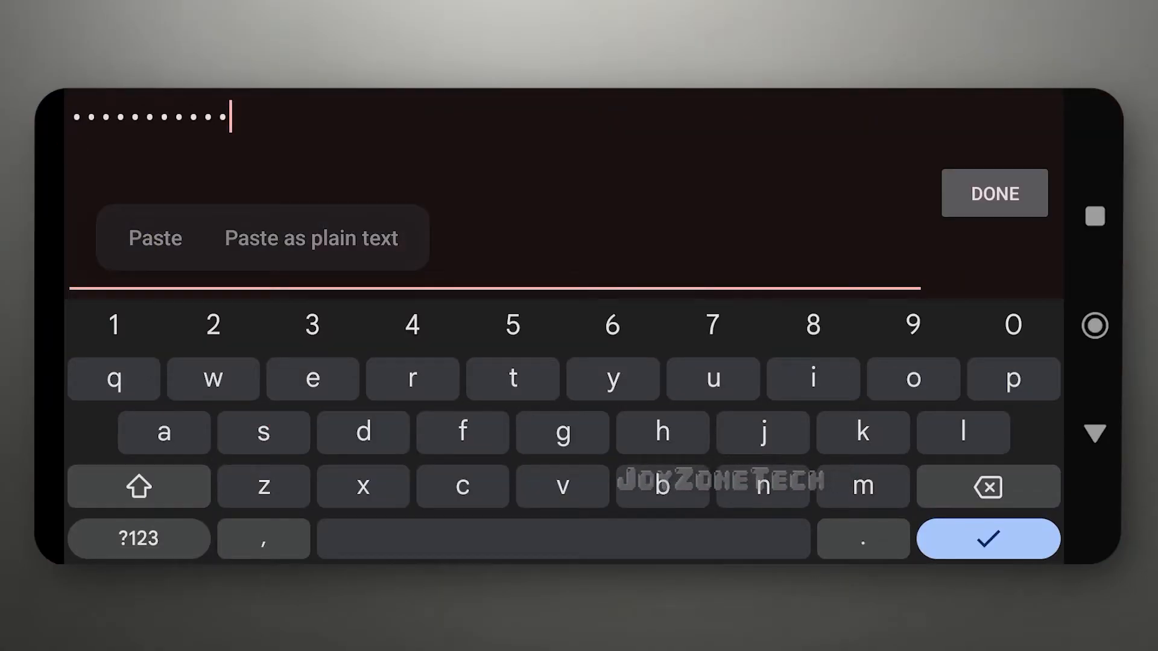
left_click(994, 193)
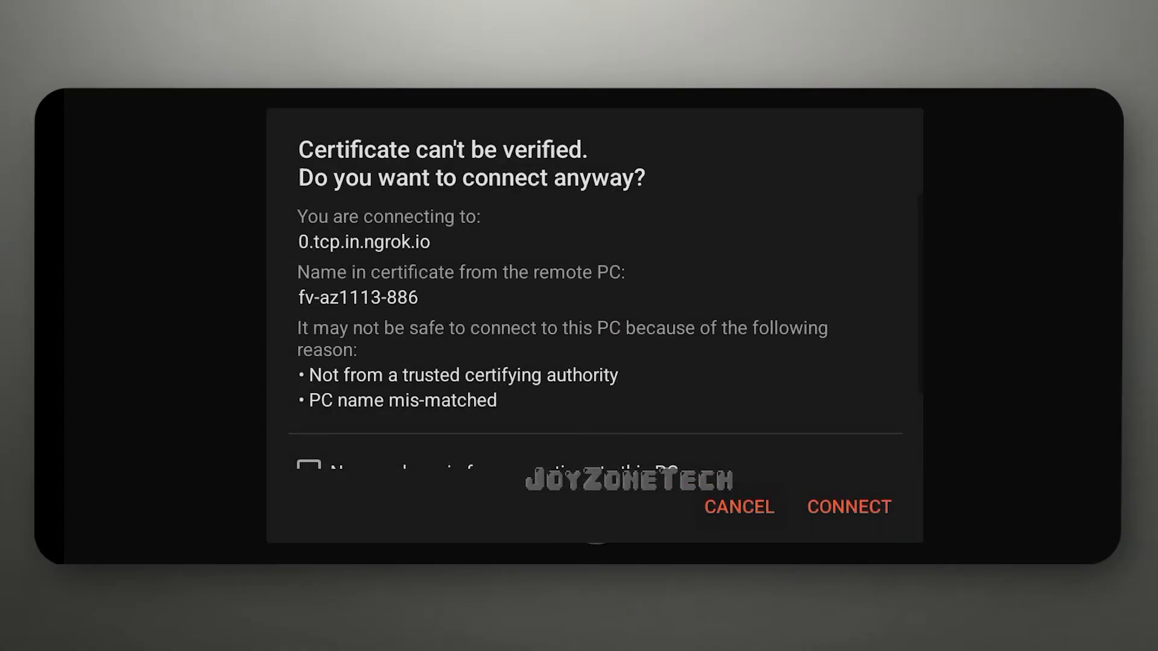
left_click(848, 508)
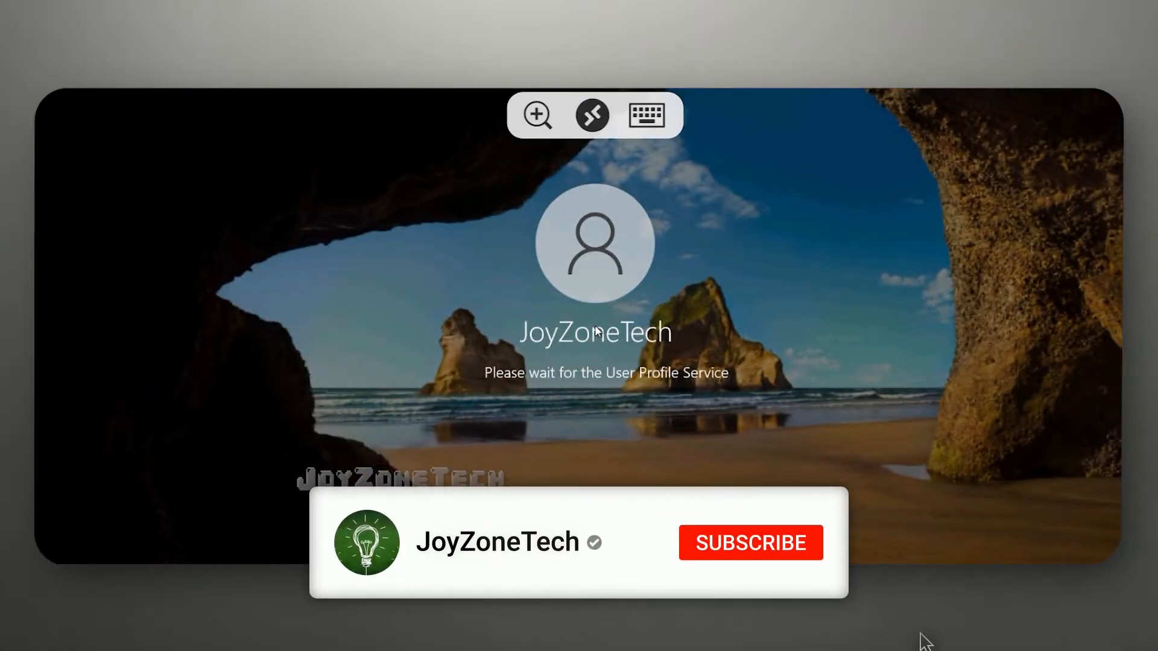
Wait for sign-in to finish and tap the Windows Server 2022 desktop's taskbar
left_click(750, 543)
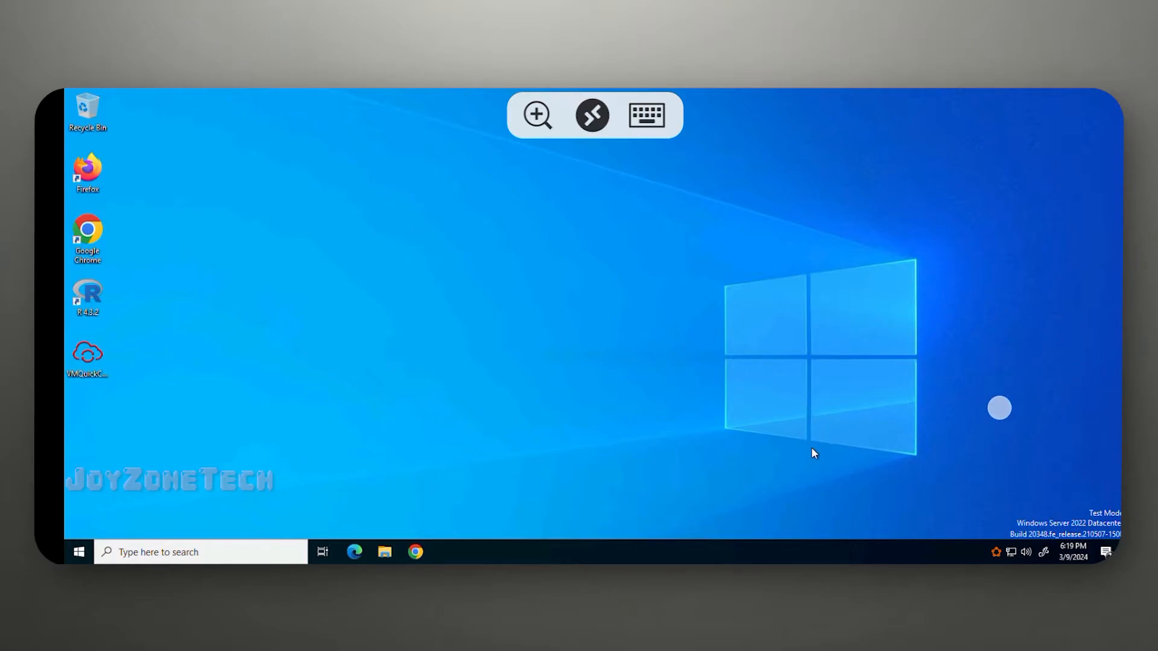
mouse_move(1027, 560)
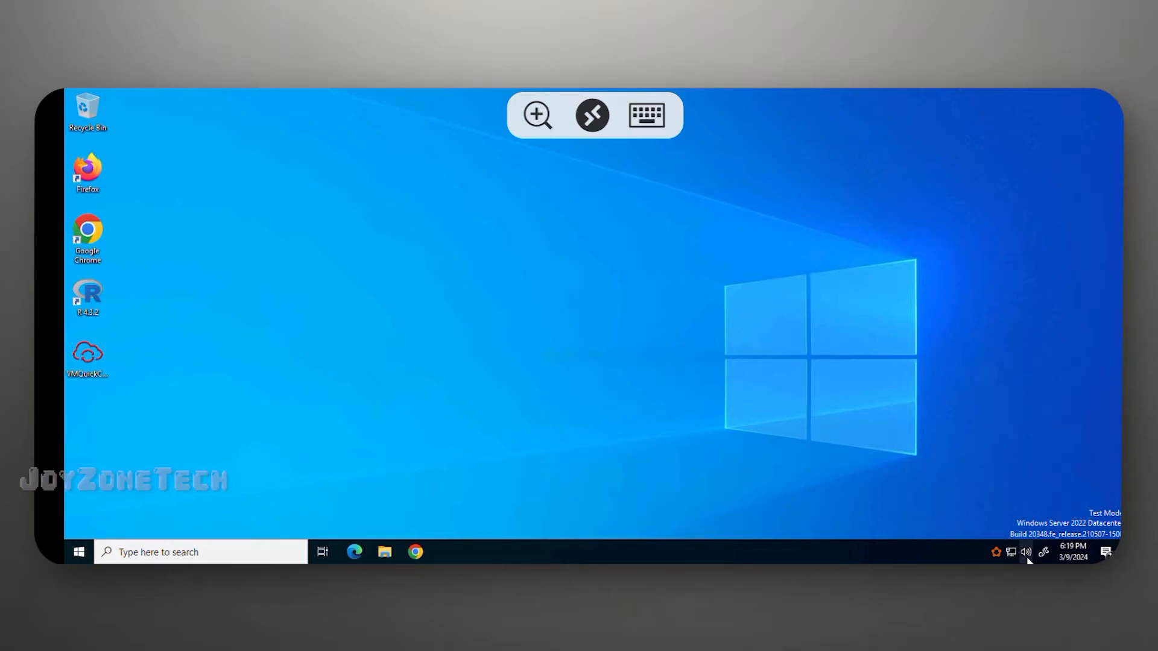
left_click(1026, 552)
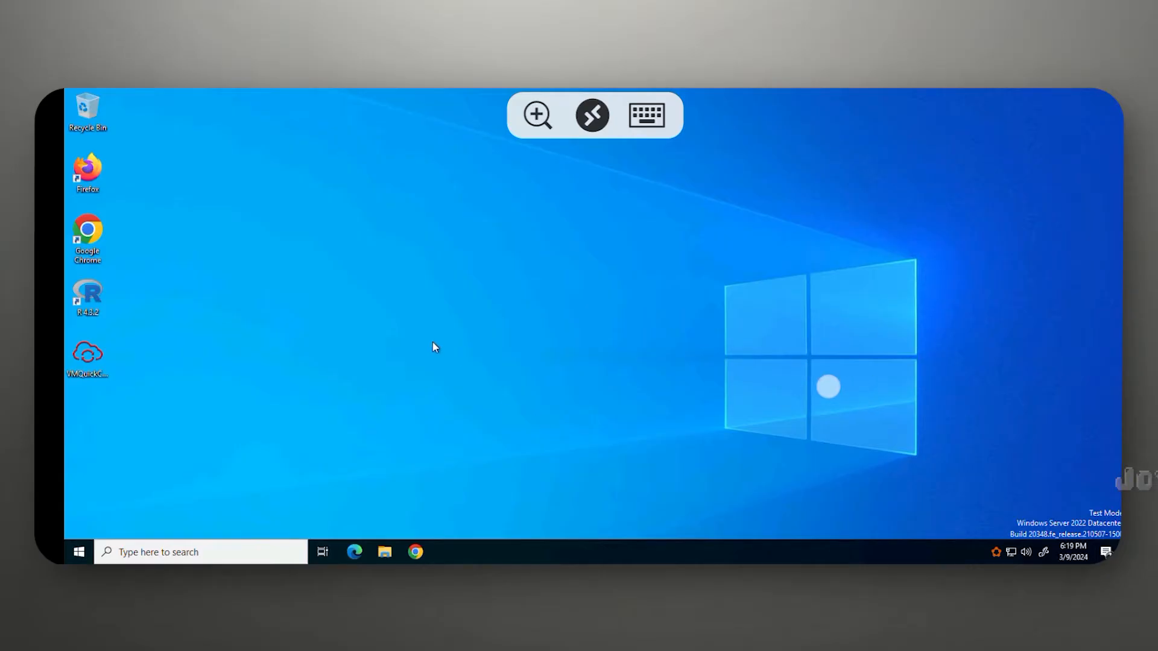
mouse_move(95, 534)
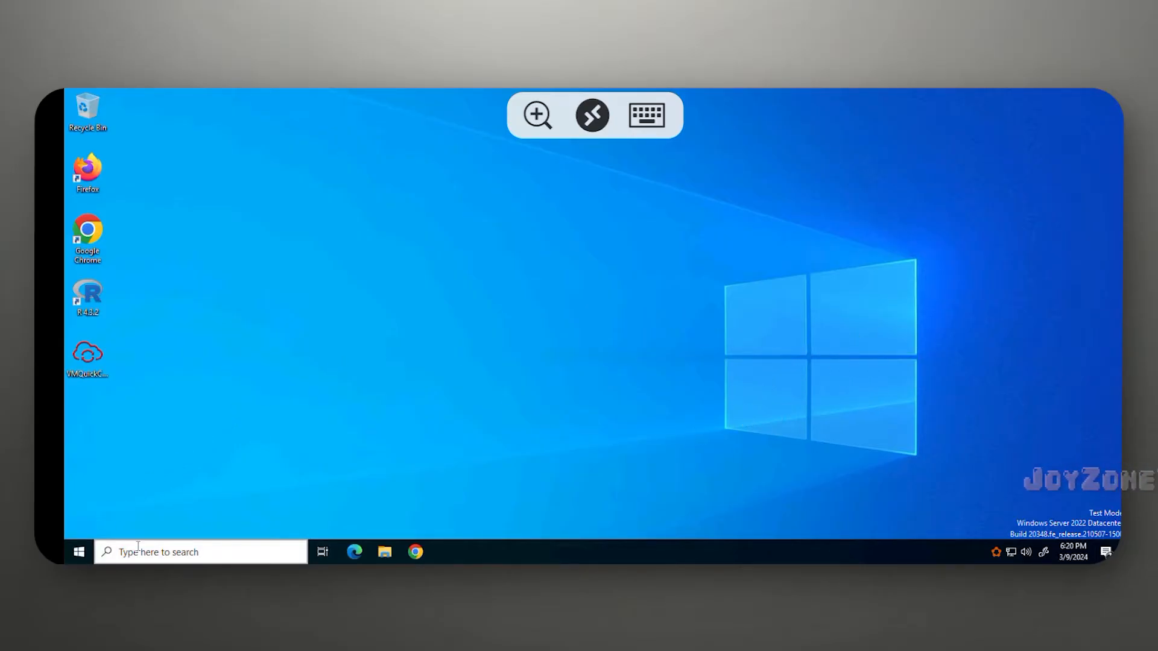
Search 'about' on the remote PC and review its Xeon, 7 GB RAM, Server 2022 specs
left_click(645, 115)
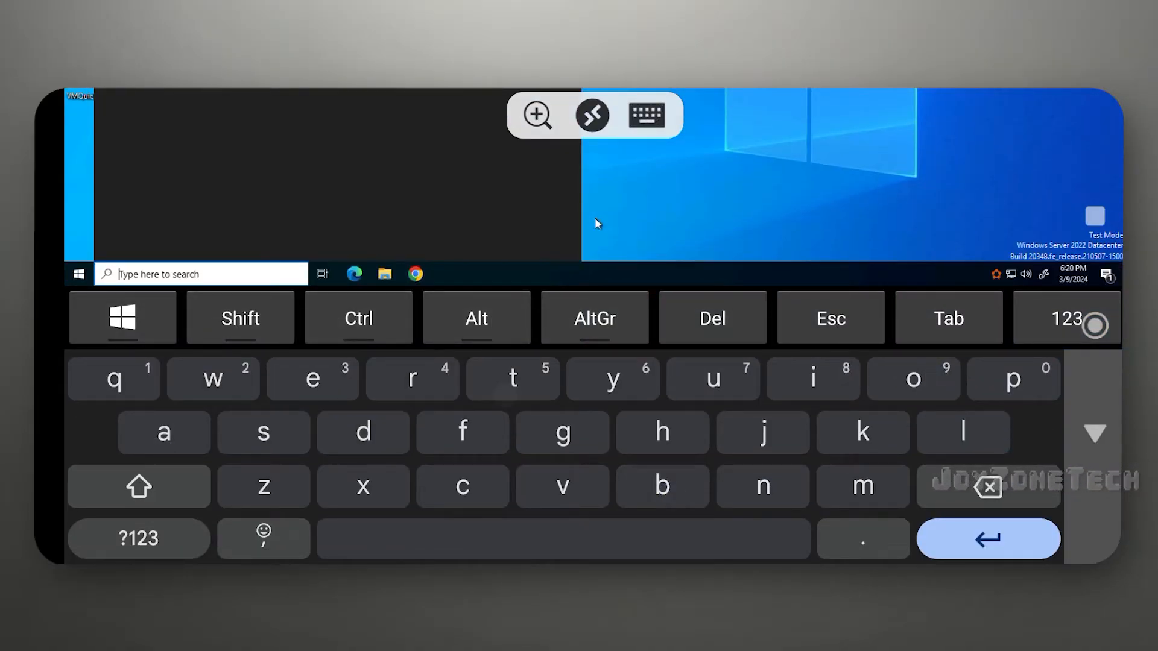
type("about")
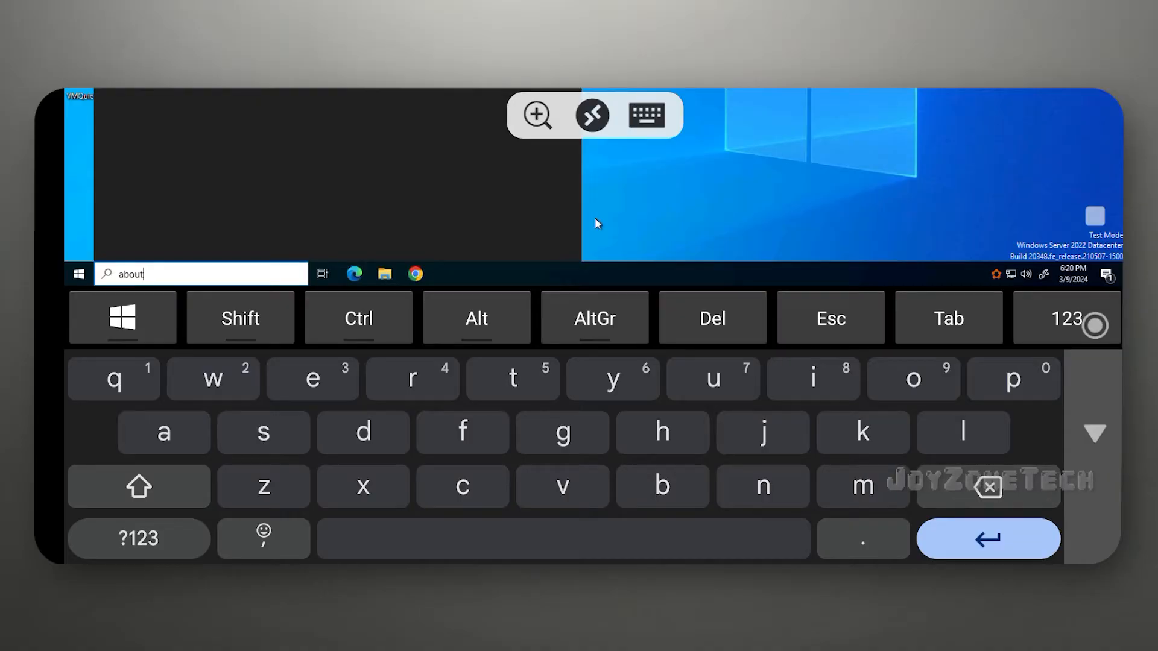
left_click(645, 115)
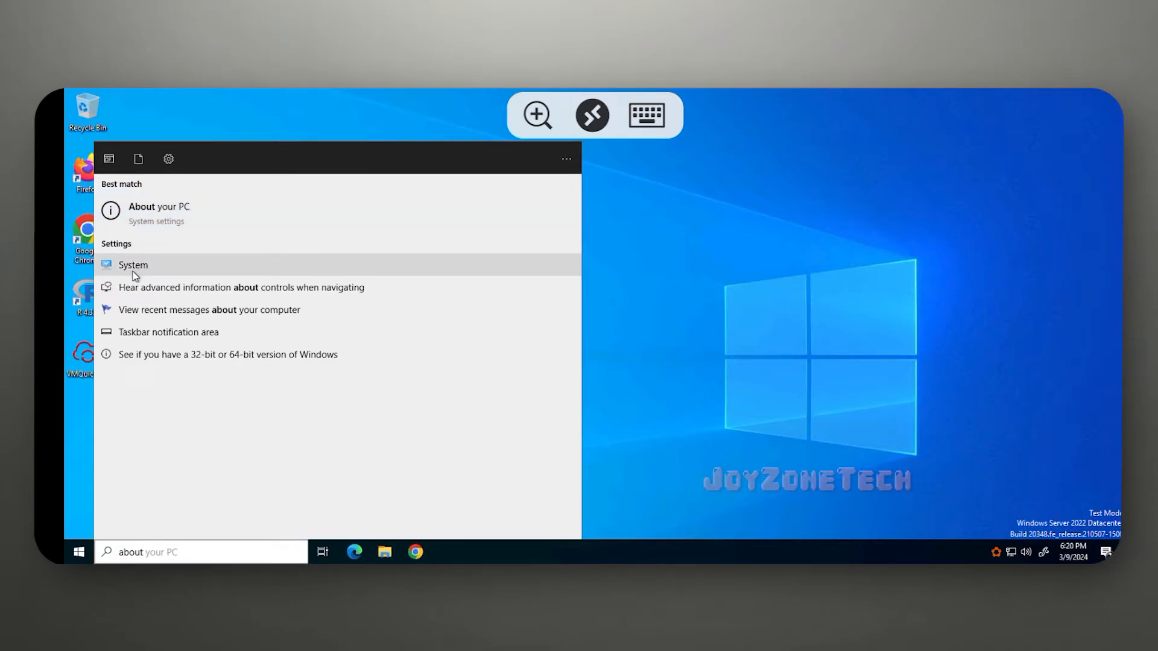
left_click(158, 207)
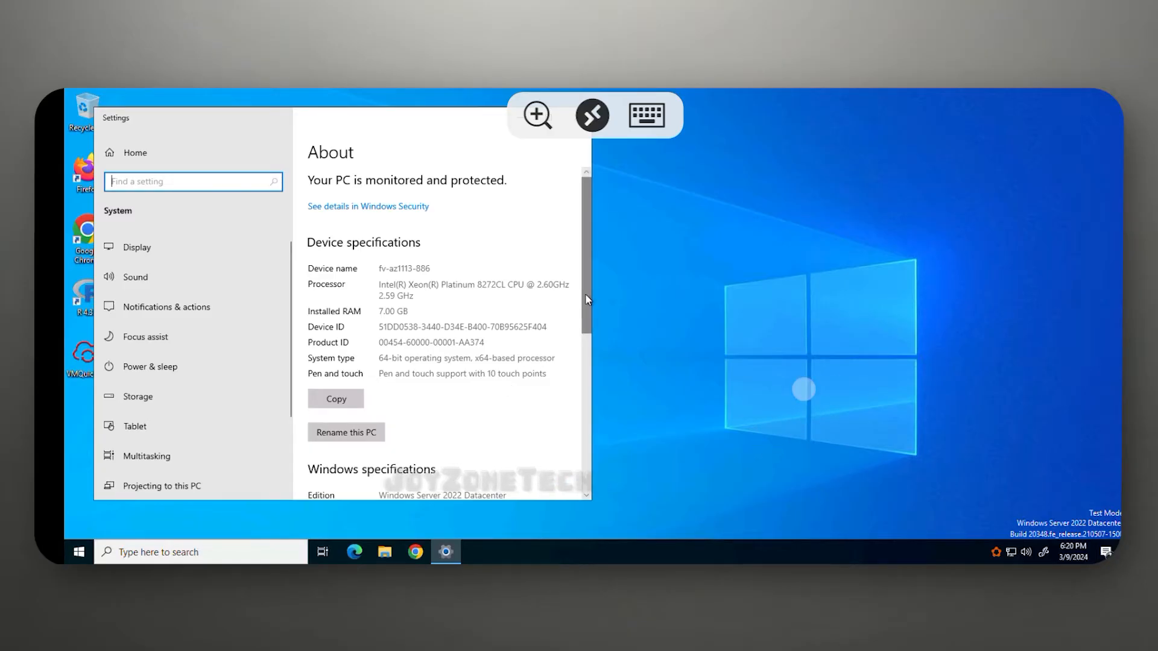
scroll("down", 3)
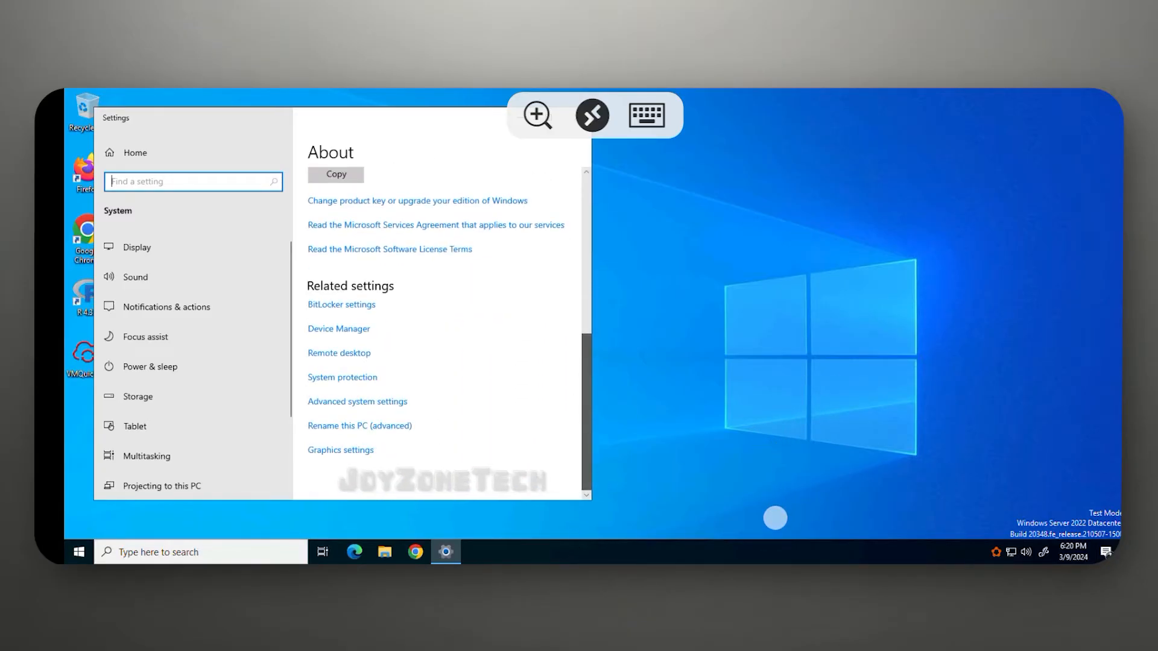
scroll("up", 3)
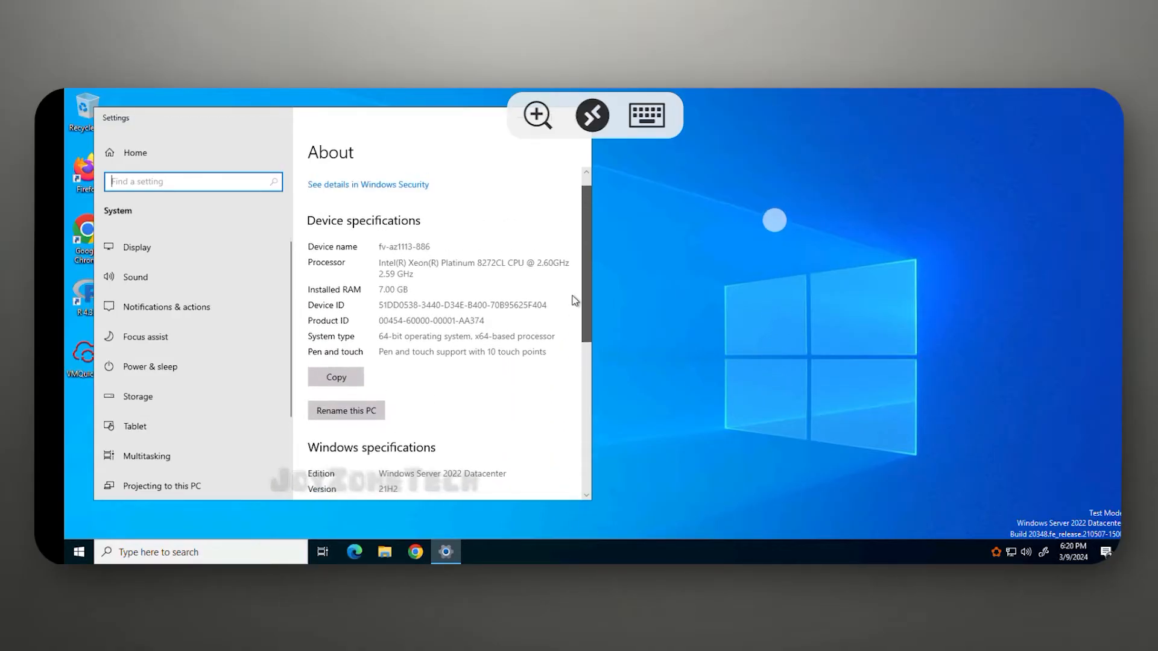
scroll("up", 3)
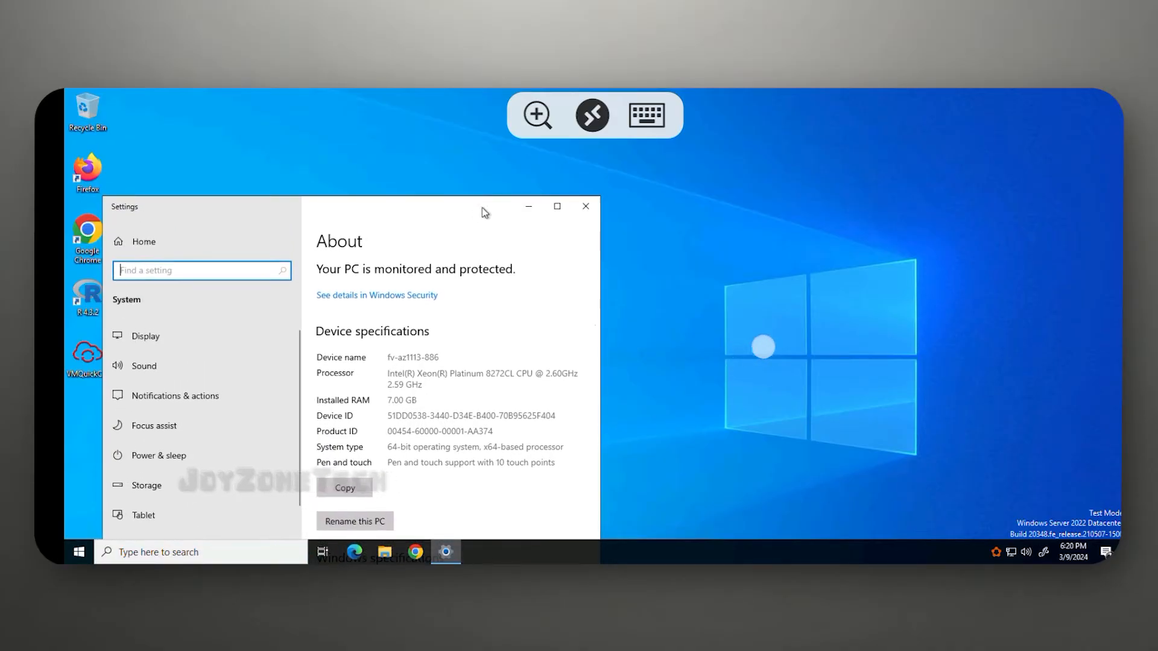
left_click(585, 206)
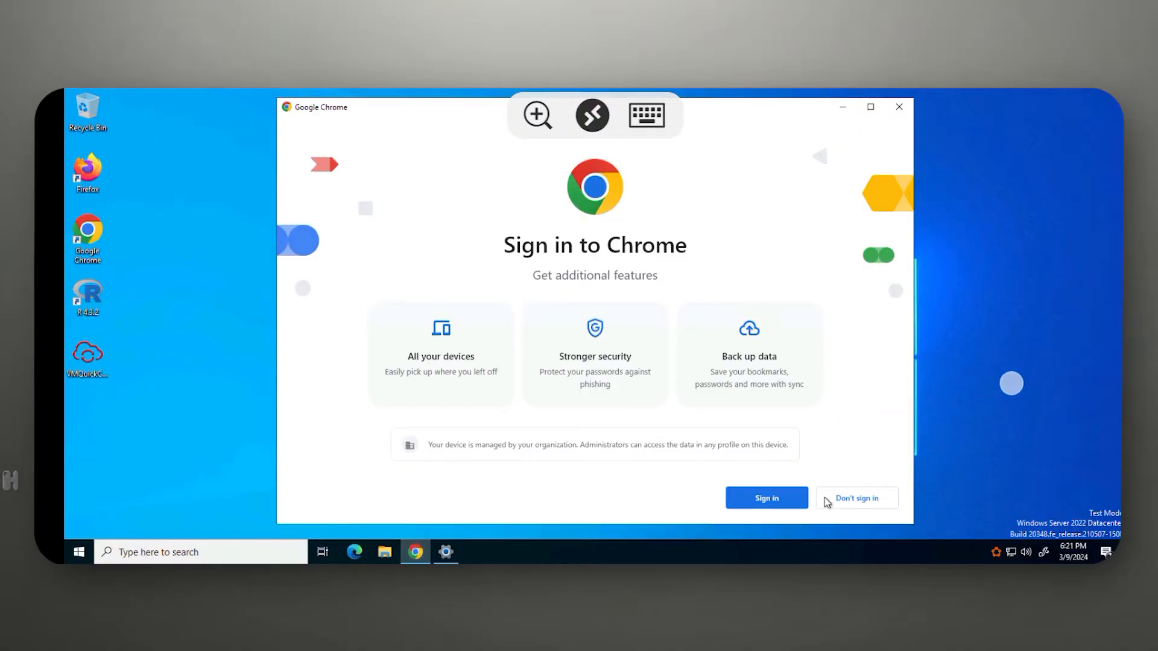
Skip Chrome sign-in and search Google for 'internet speed test'
left_click(856, 498)
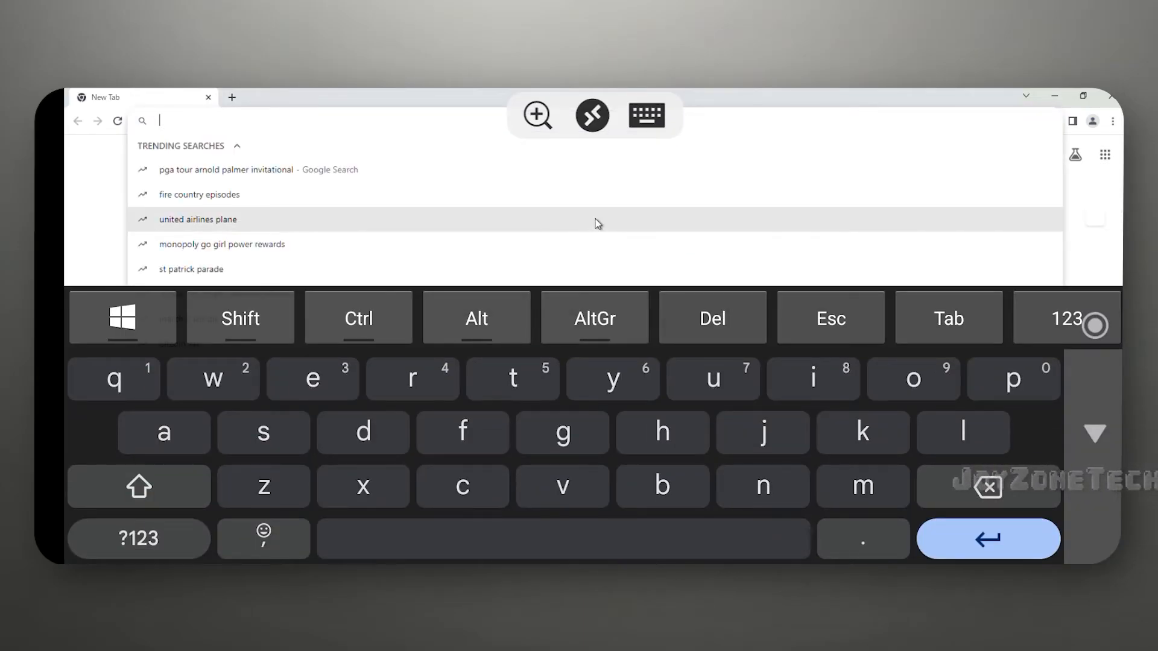
type("inter")
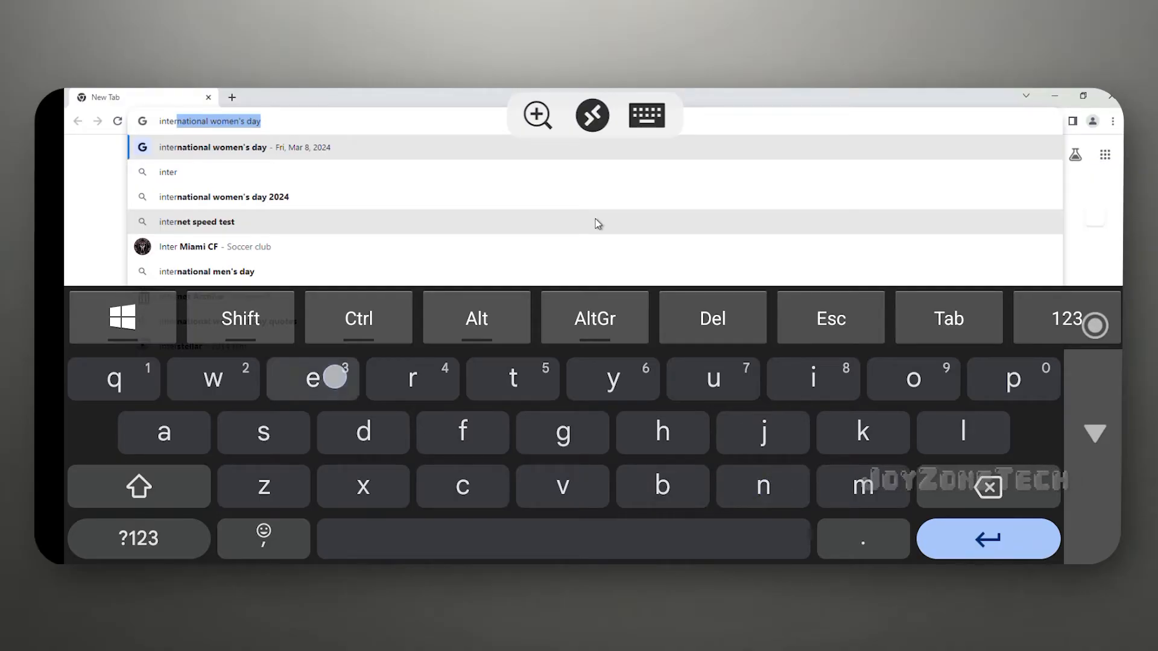
left_click(197, 221)
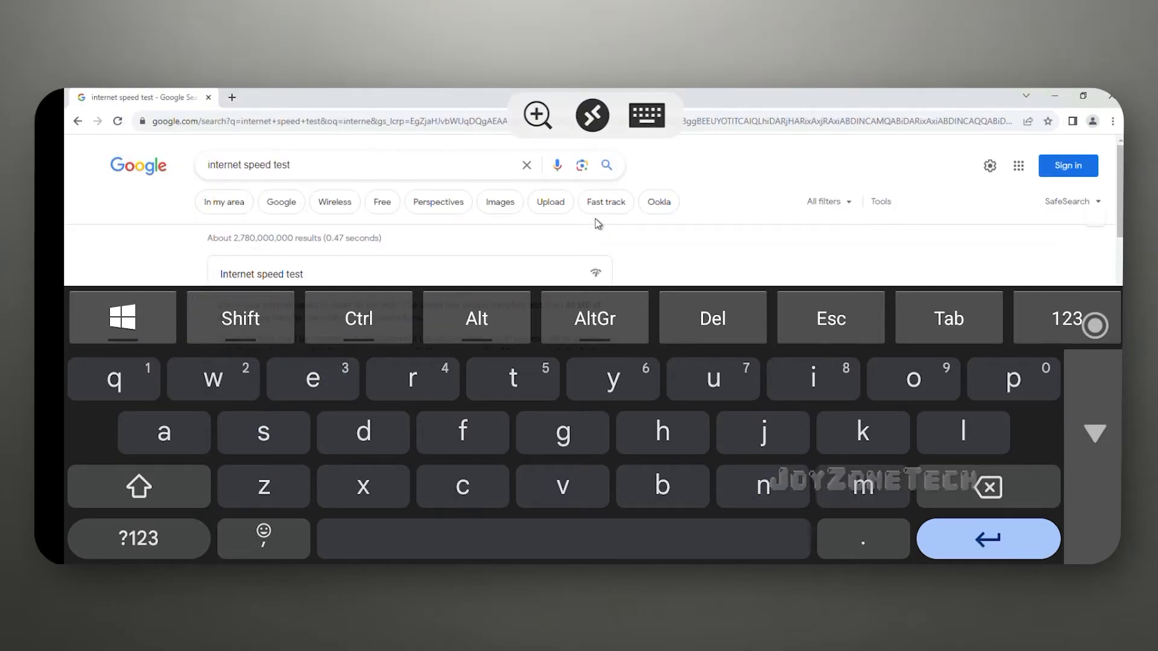
left_click(645, 116)
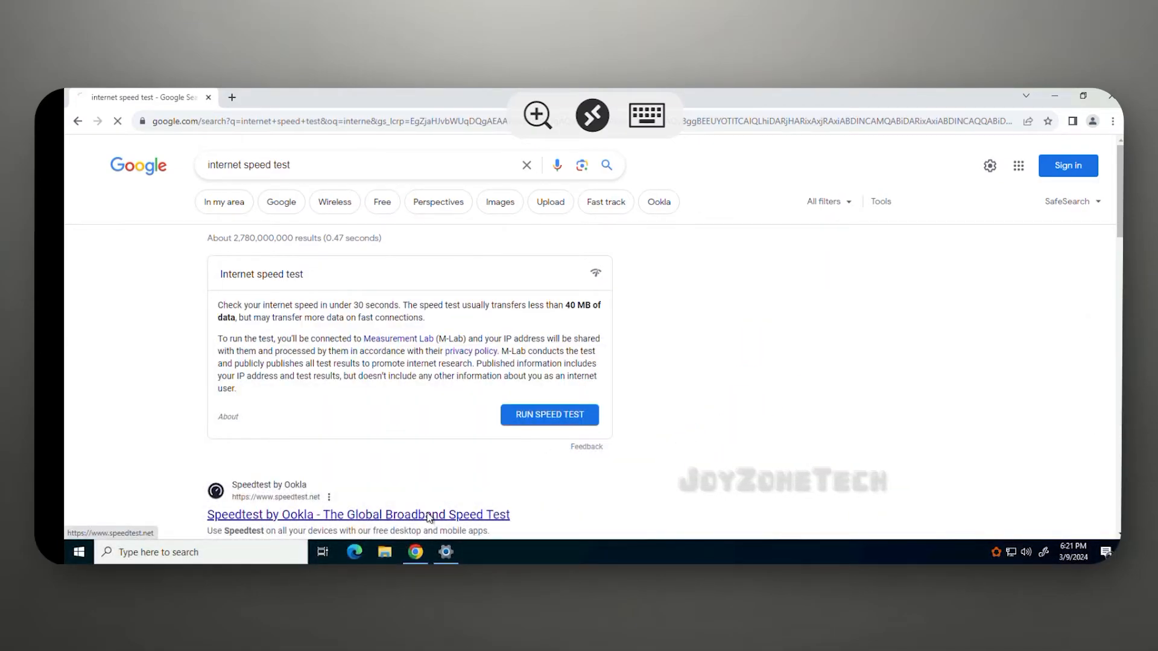
Run Speedtest by Ookla with location blocked, getting 735.04 Mbps down and 1403.51 Mbps up
left_click(358, 515)
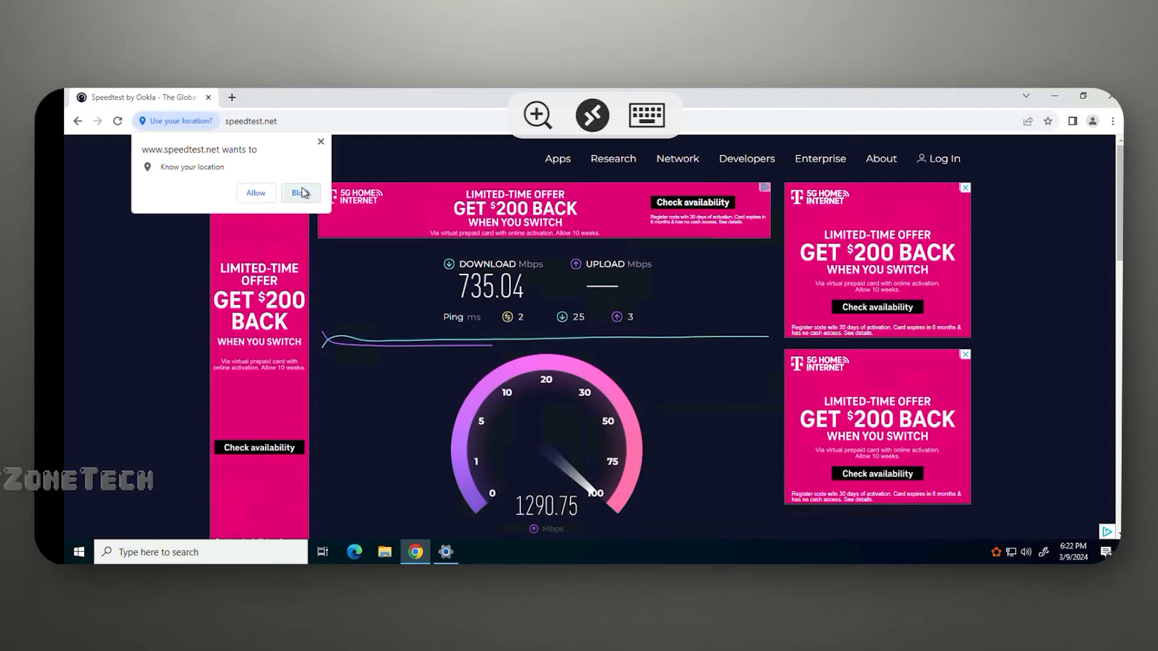
left_click(298, 193)
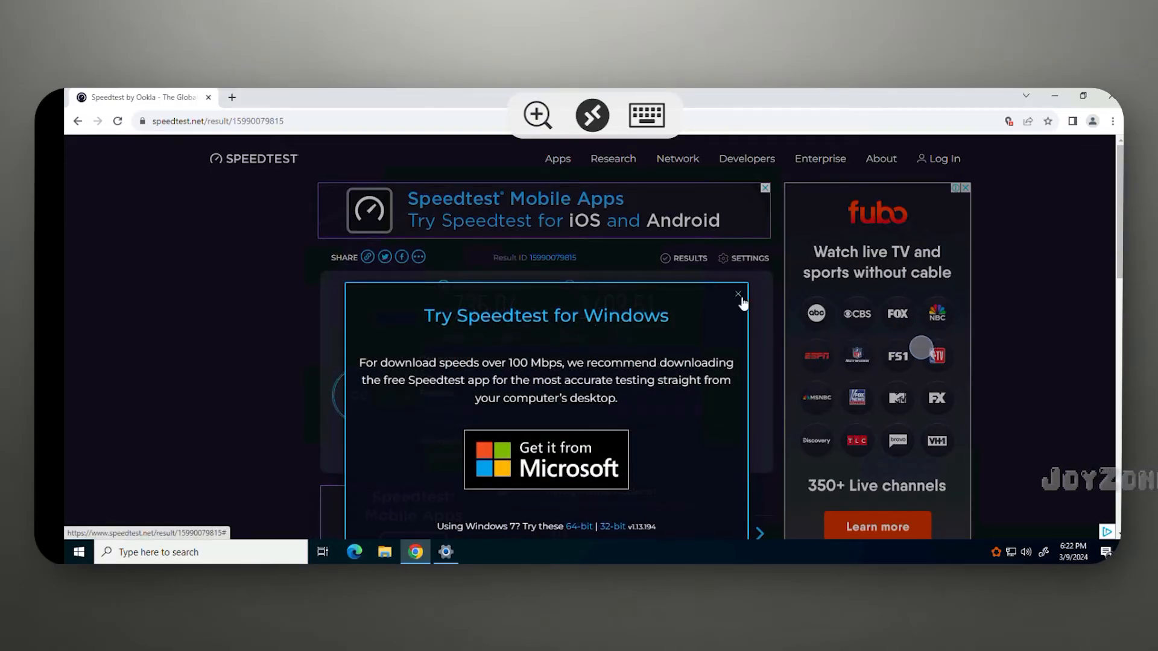
left_click(738, 295)
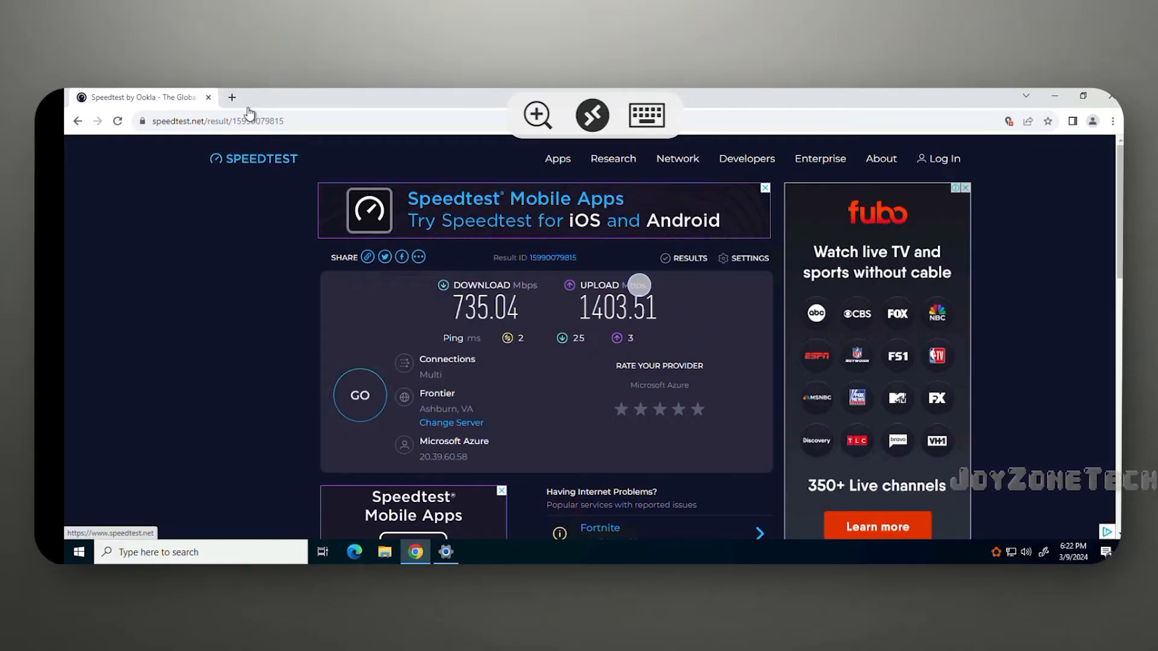
In a new tab, search 'youtube' and open the YouTube home page
left_click(231, 97)
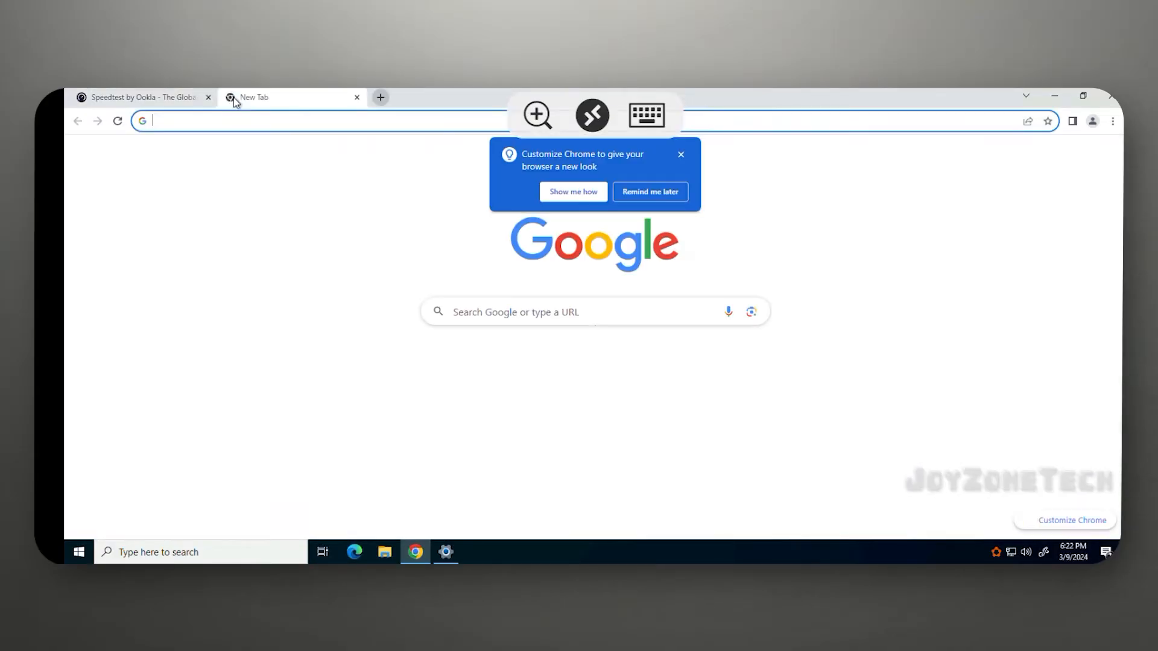
left_click(646, 115)
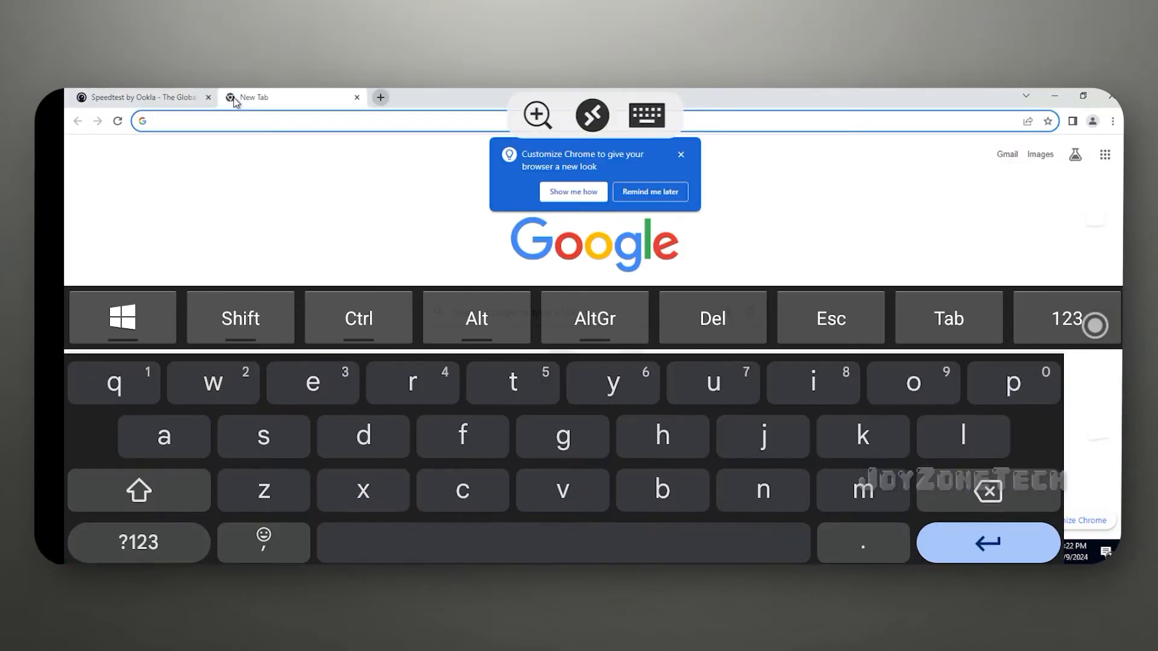
type("jo")
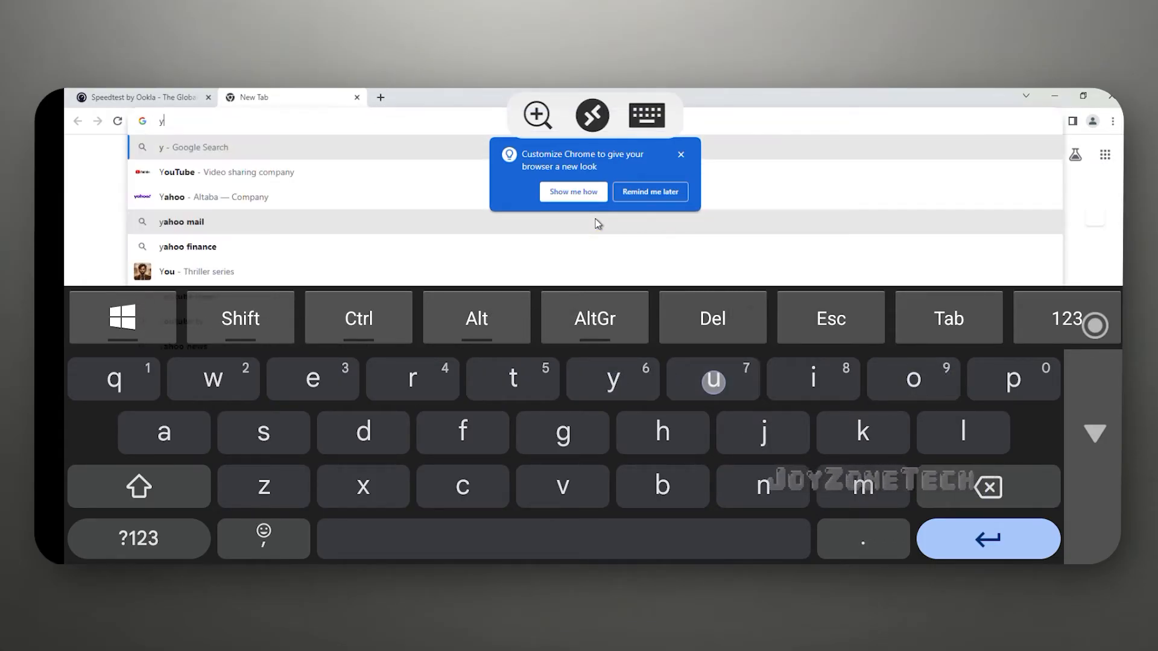
type("outube")
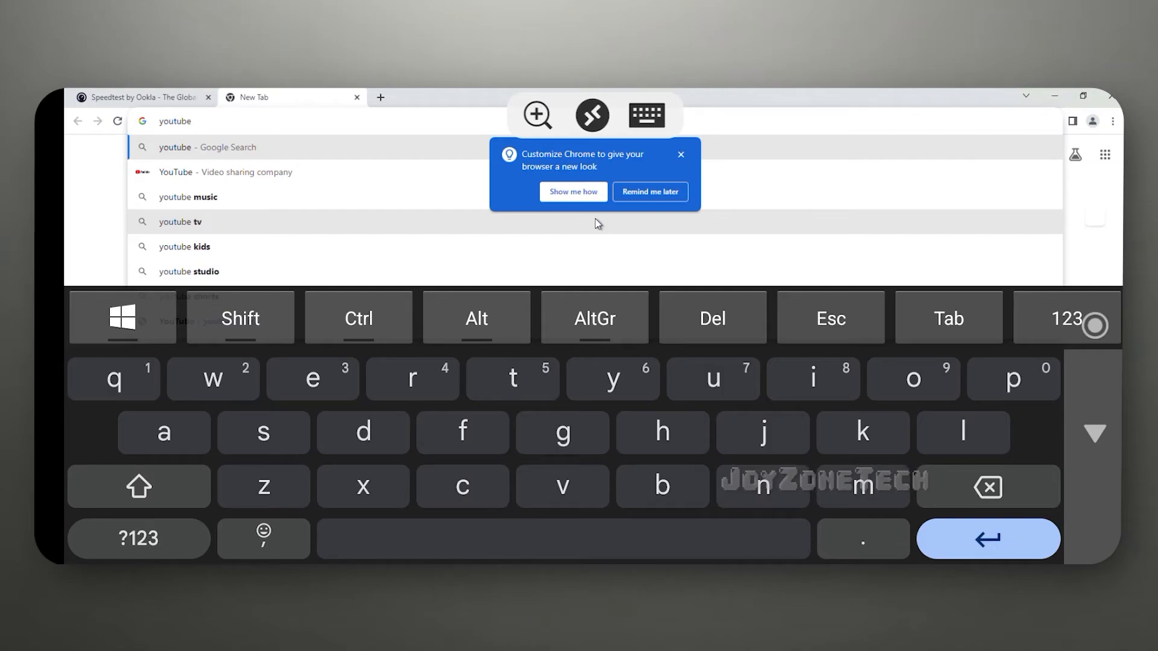
key("Return")
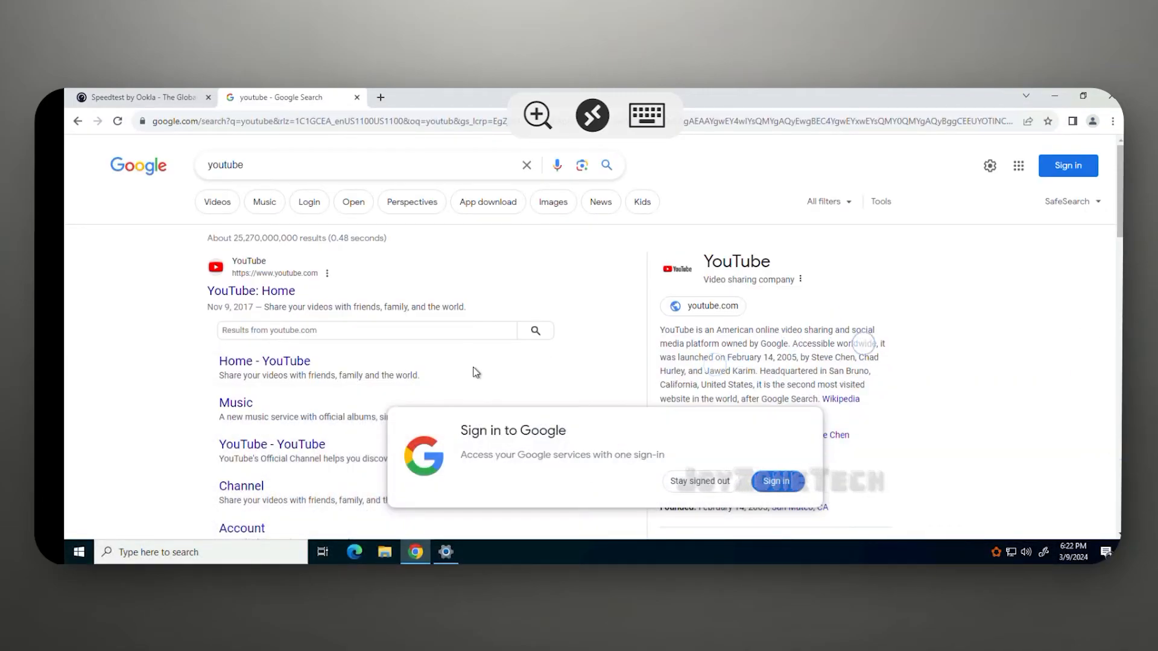
left_click(250, 290)
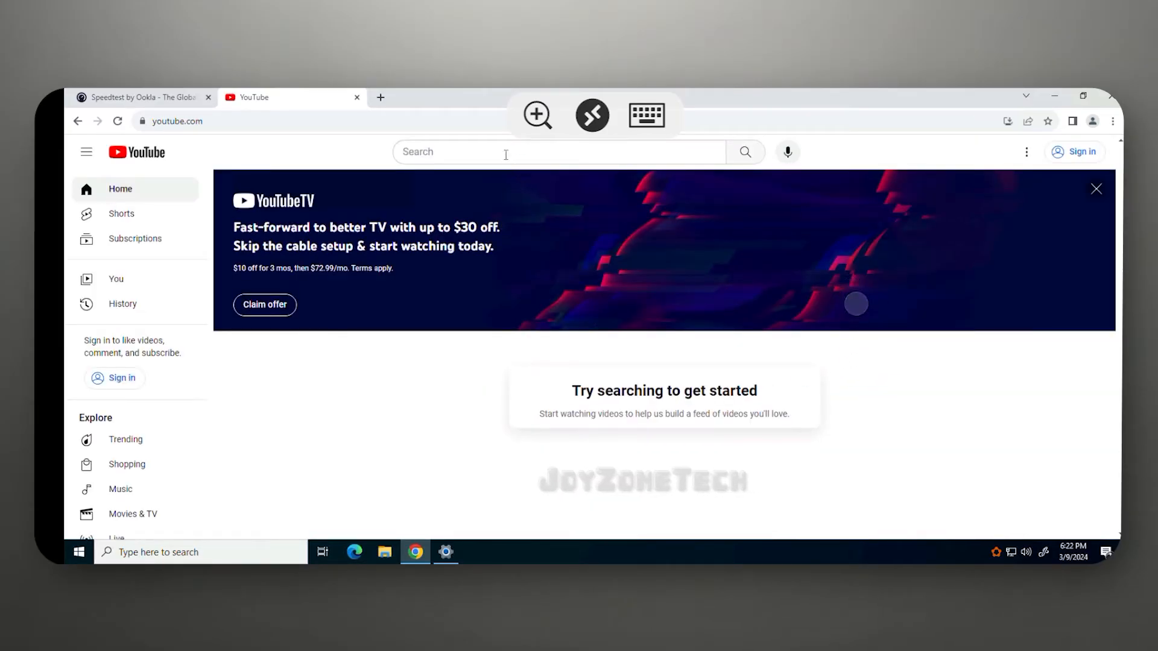
Search joyzonetech, browse the channel's Videos, and play 'How to Run Mac OS on Any Device! [2023]'
left_click(644, 115)
type("joyz")
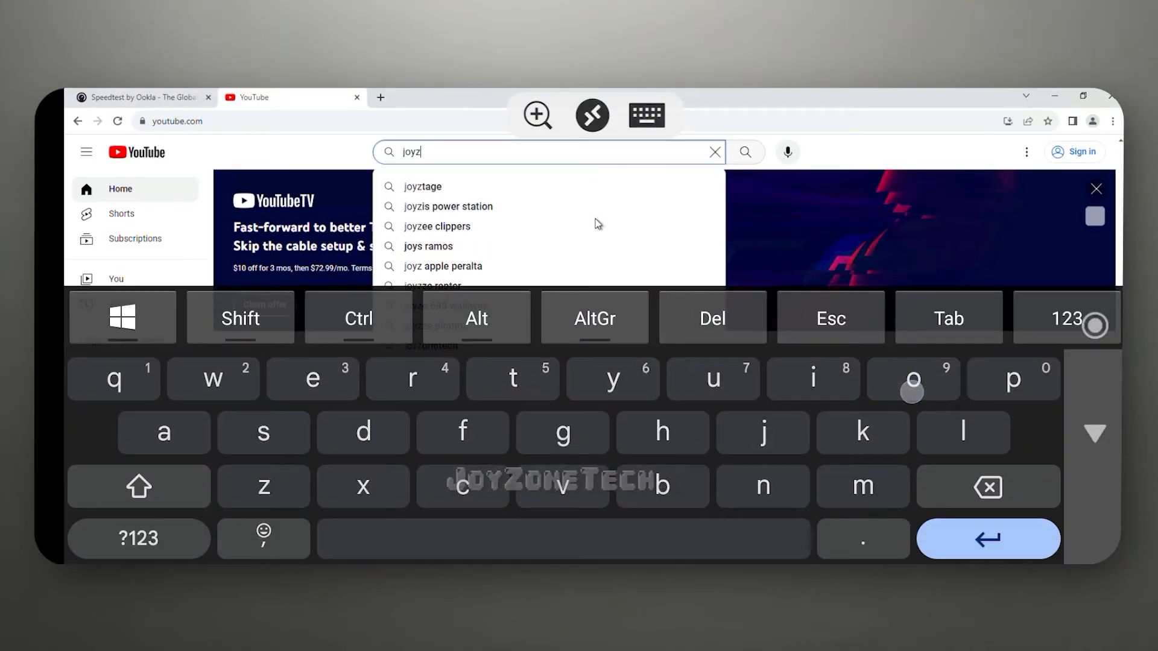
type("onetech")
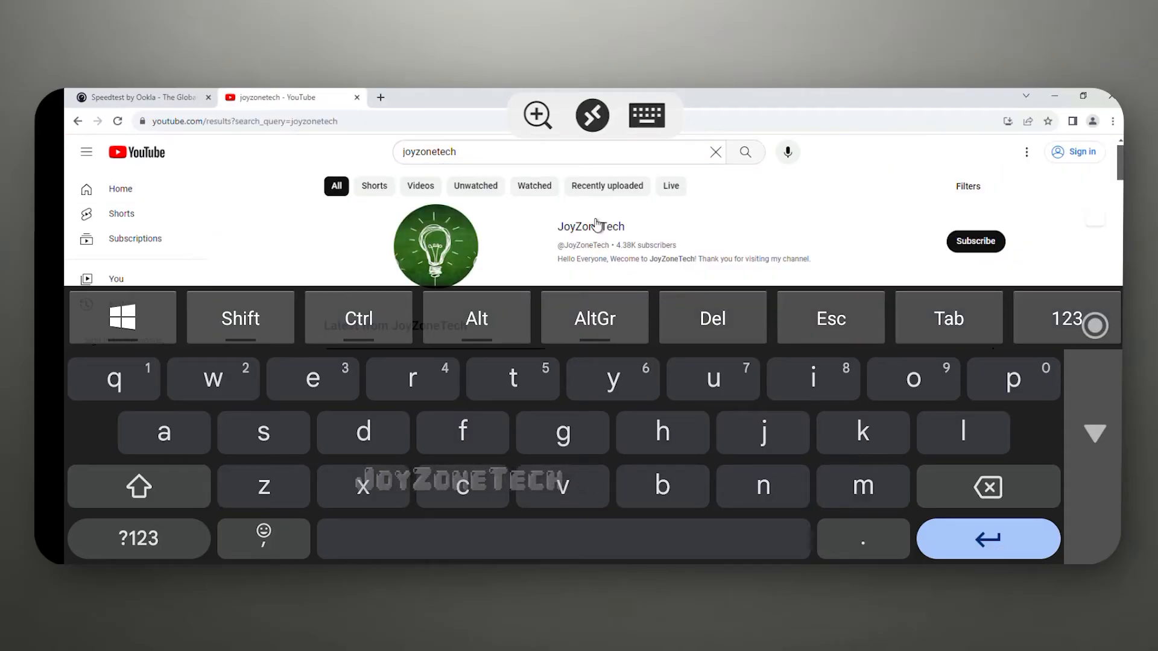
left_click(645, 115)
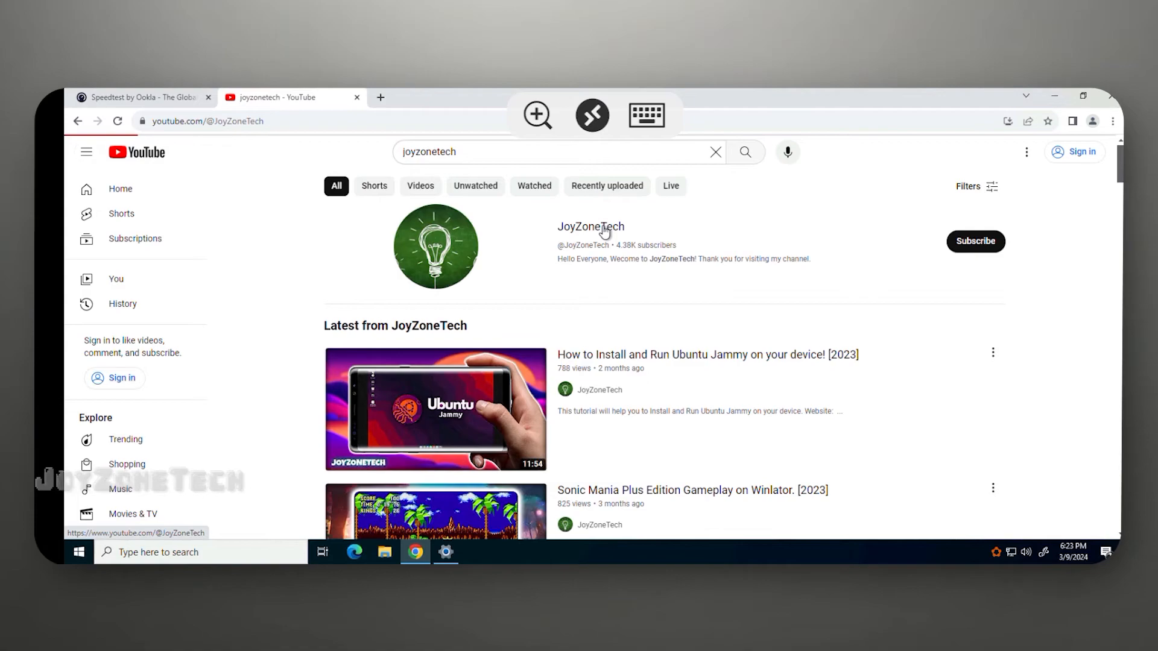
left_click(591, 227)
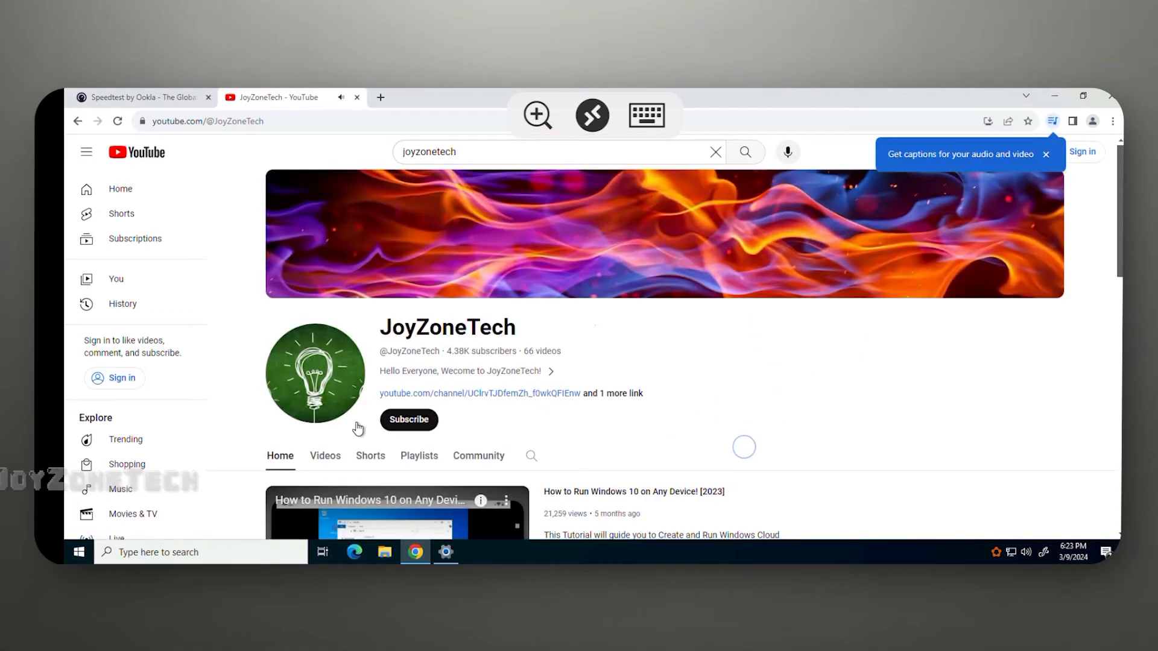
left_click(325, 456)
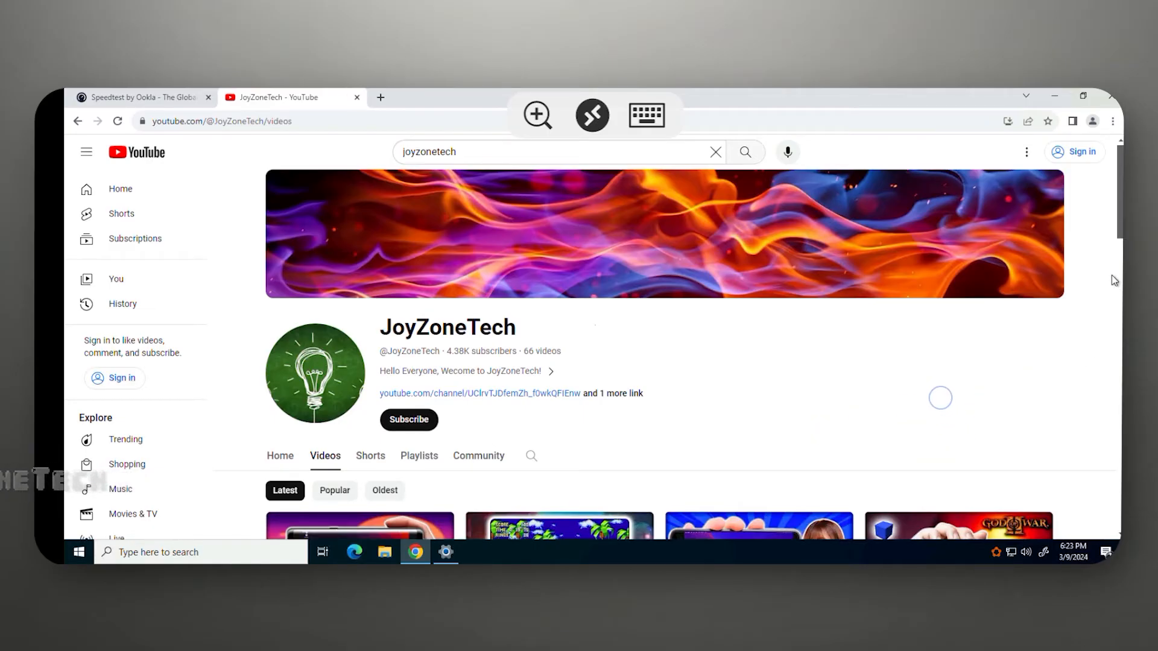
scroll("down", 3)
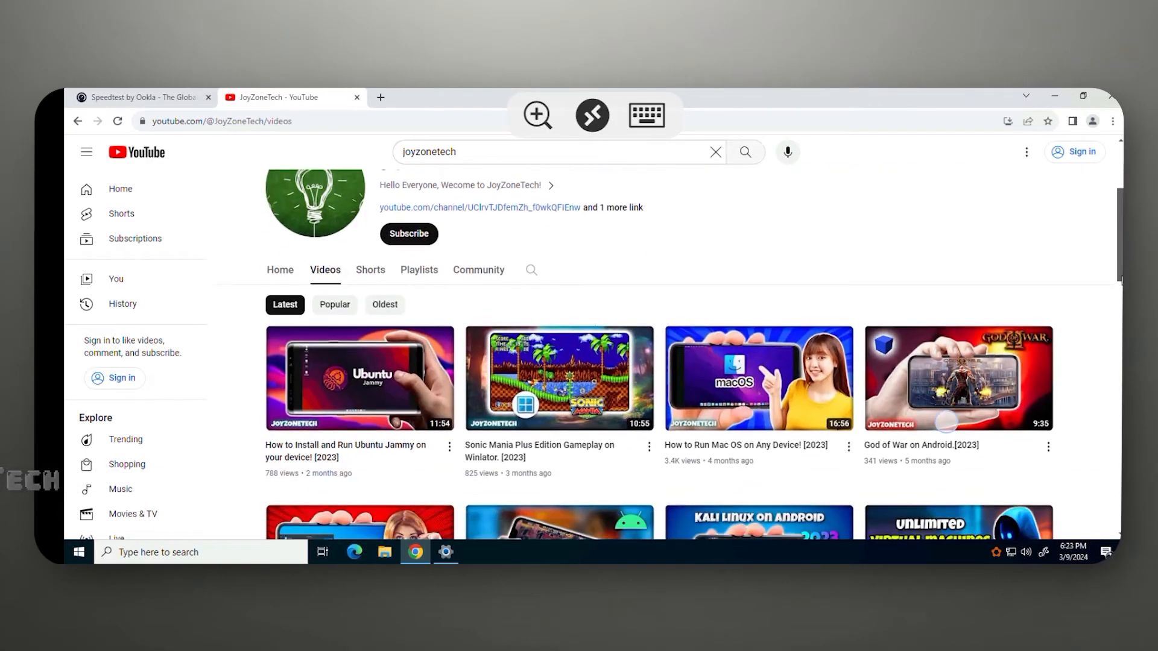
scroll("down", 3)
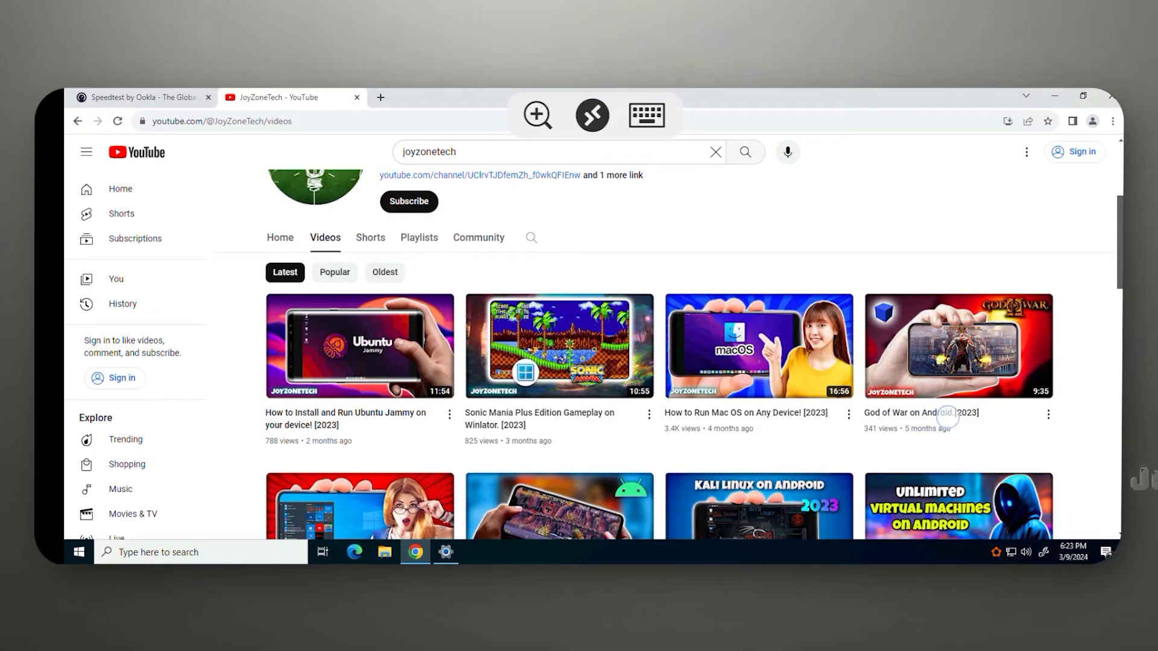
mouse_move(786, 371)
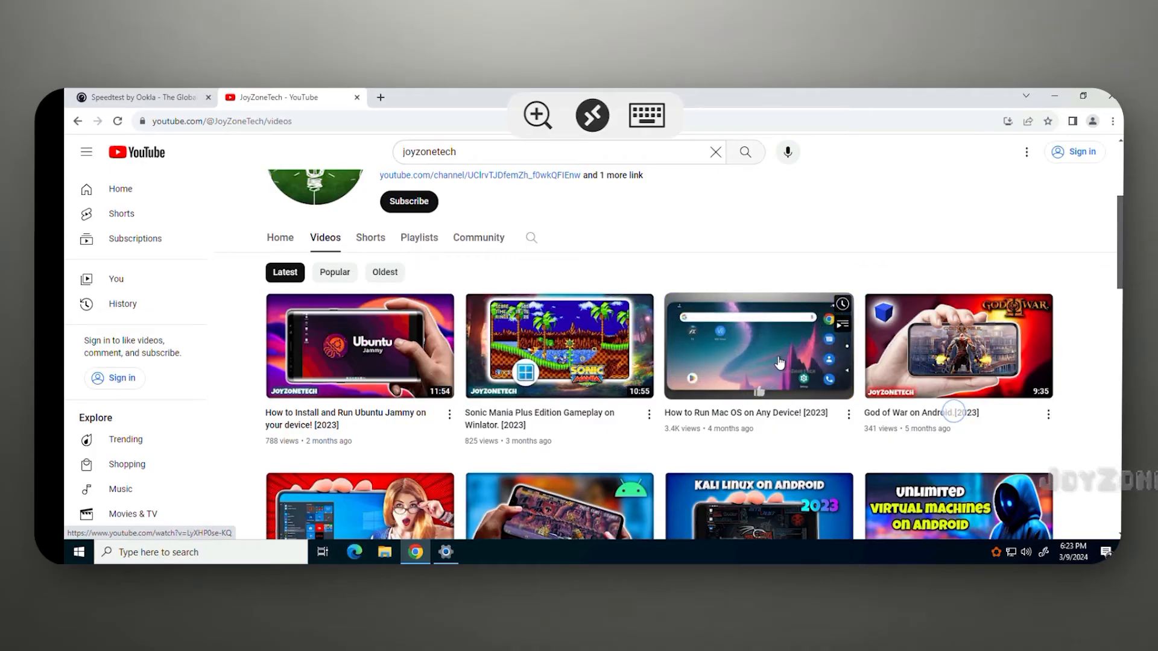
mouse_move(919, 376)
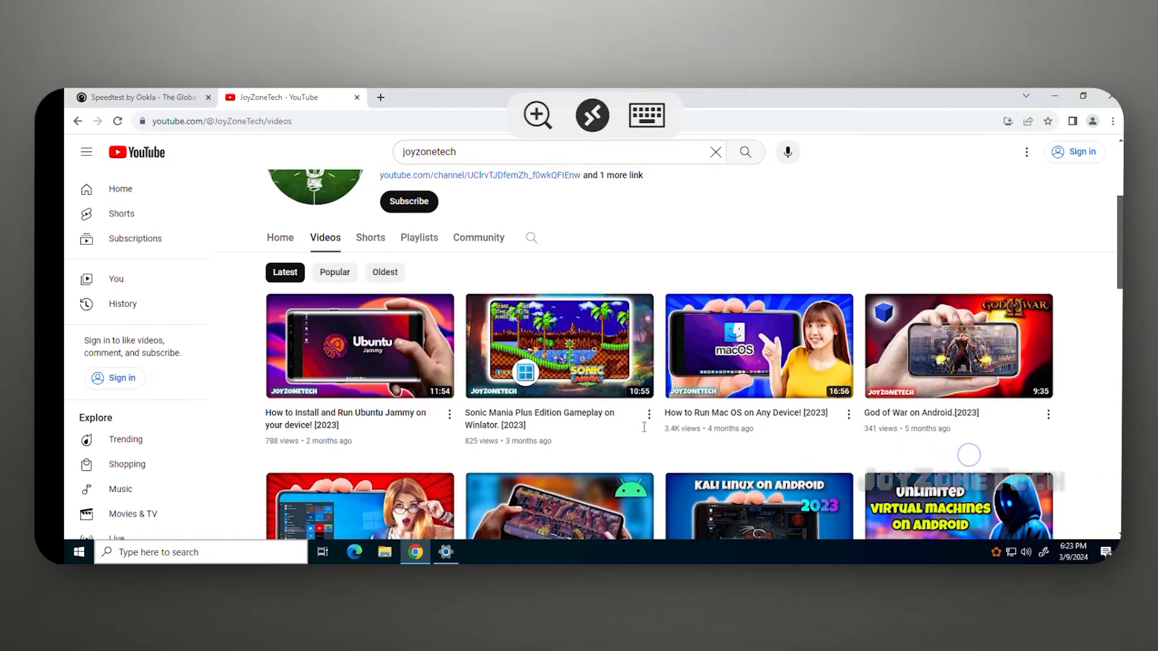
mouse_move(753, 360)
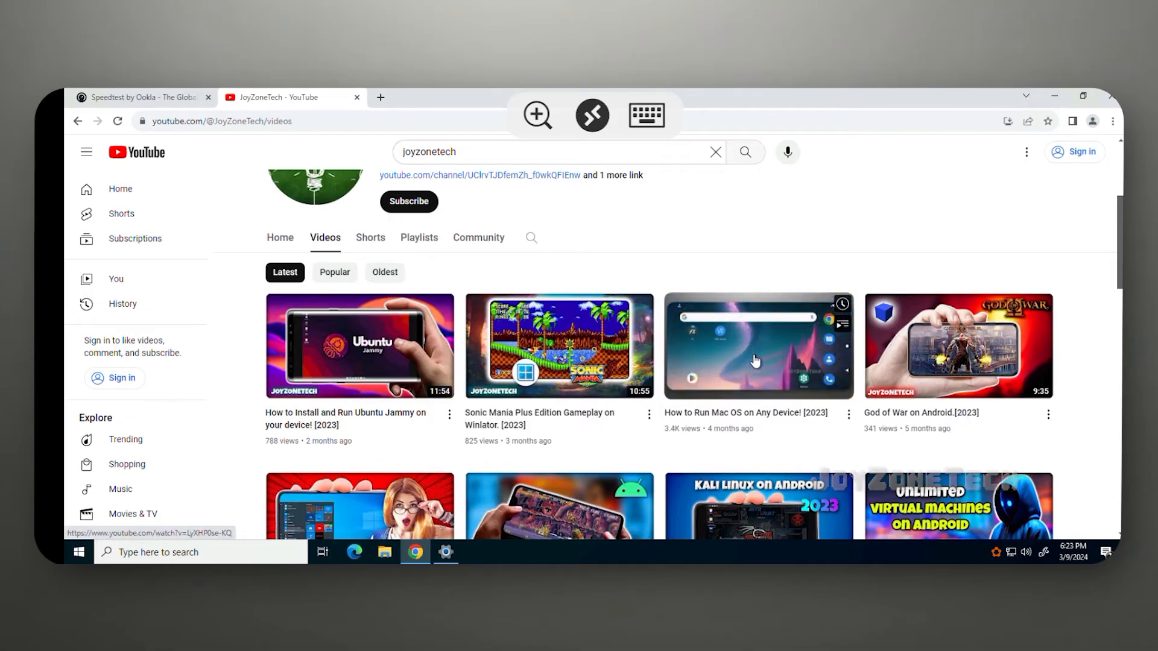
left_click(757, 345)
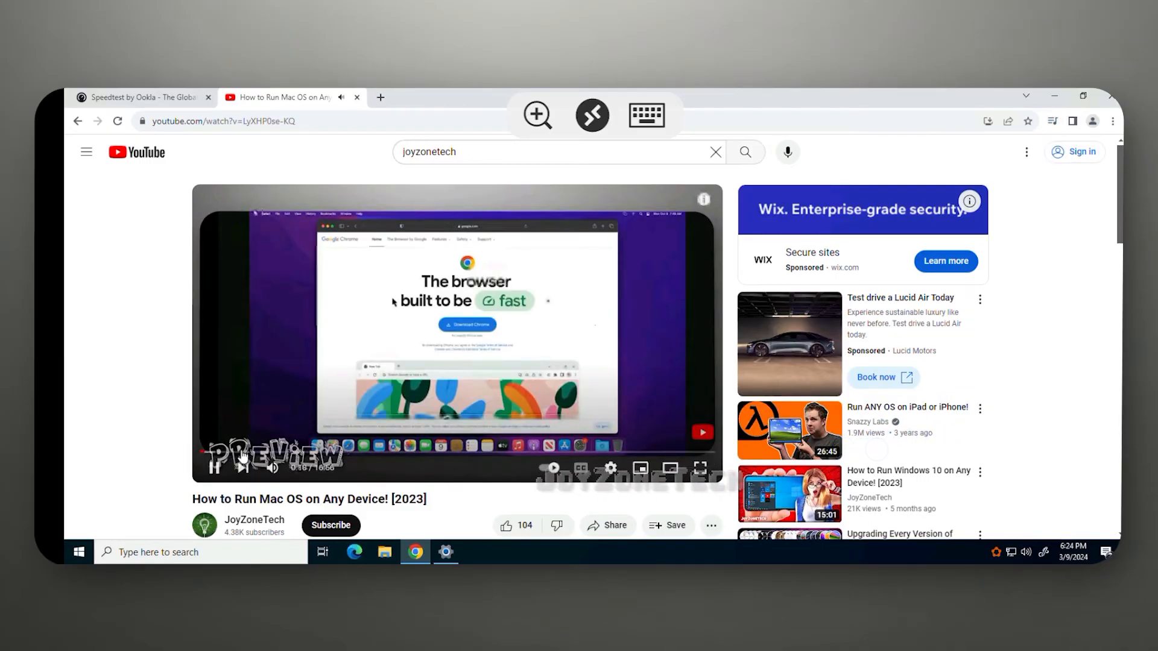
Pause the Mac OS video at about 0:20 and open a new blank tab
left_click(214, 468)
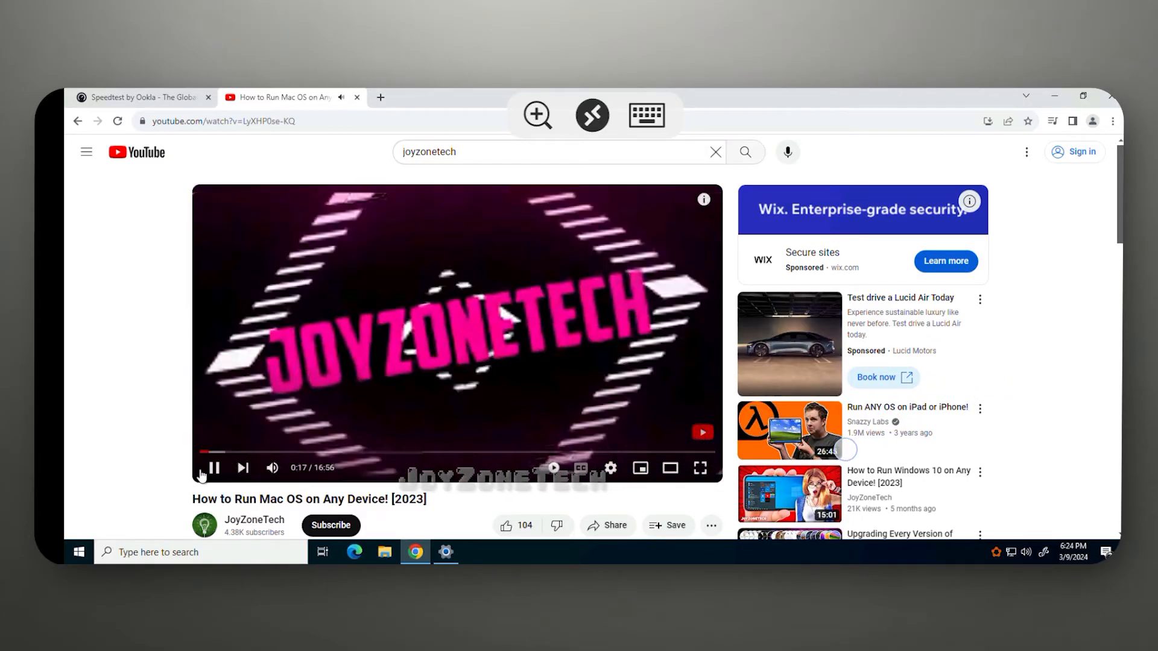
mouse_move(214, 468)
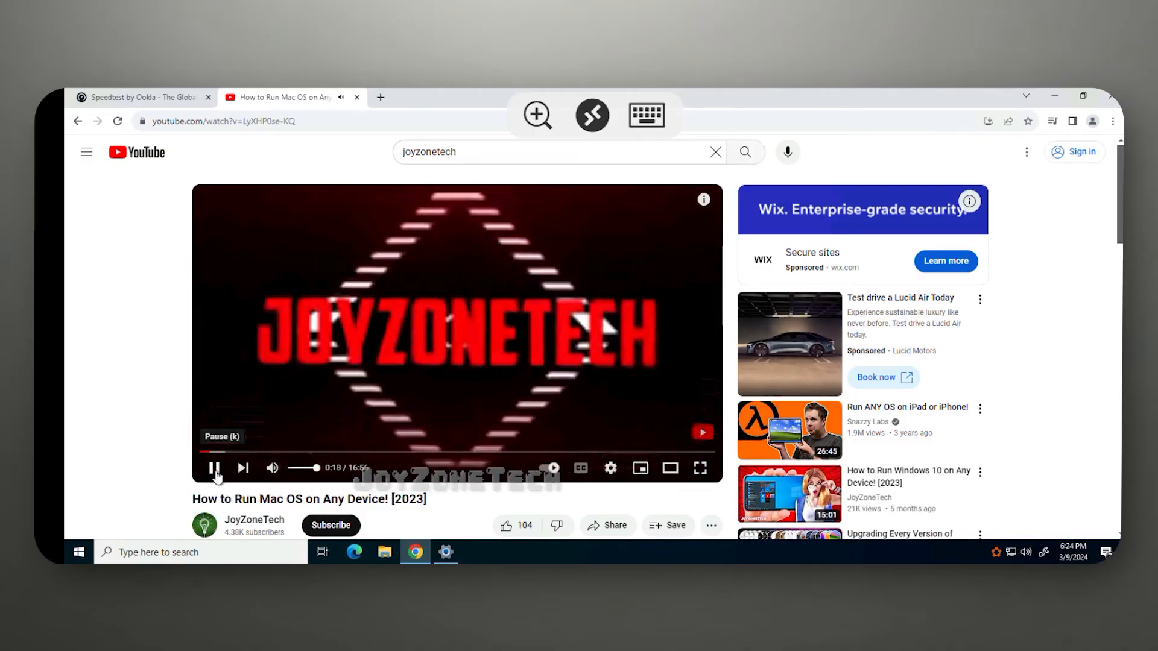
left_click(214, 467)
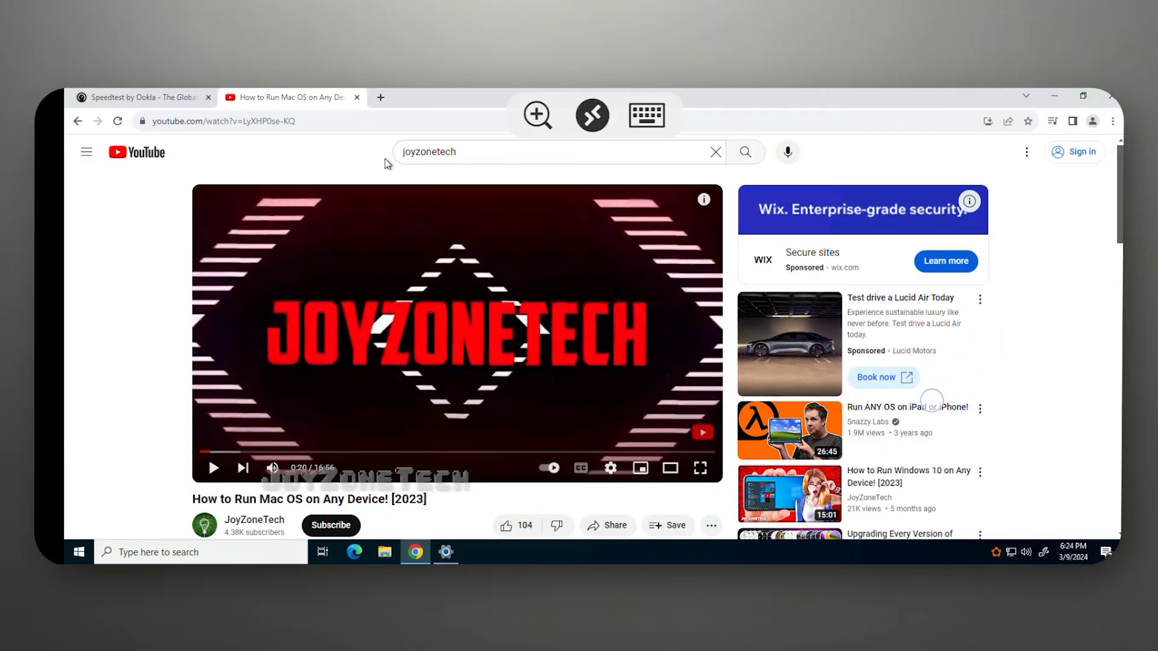
left_click(379, 97)
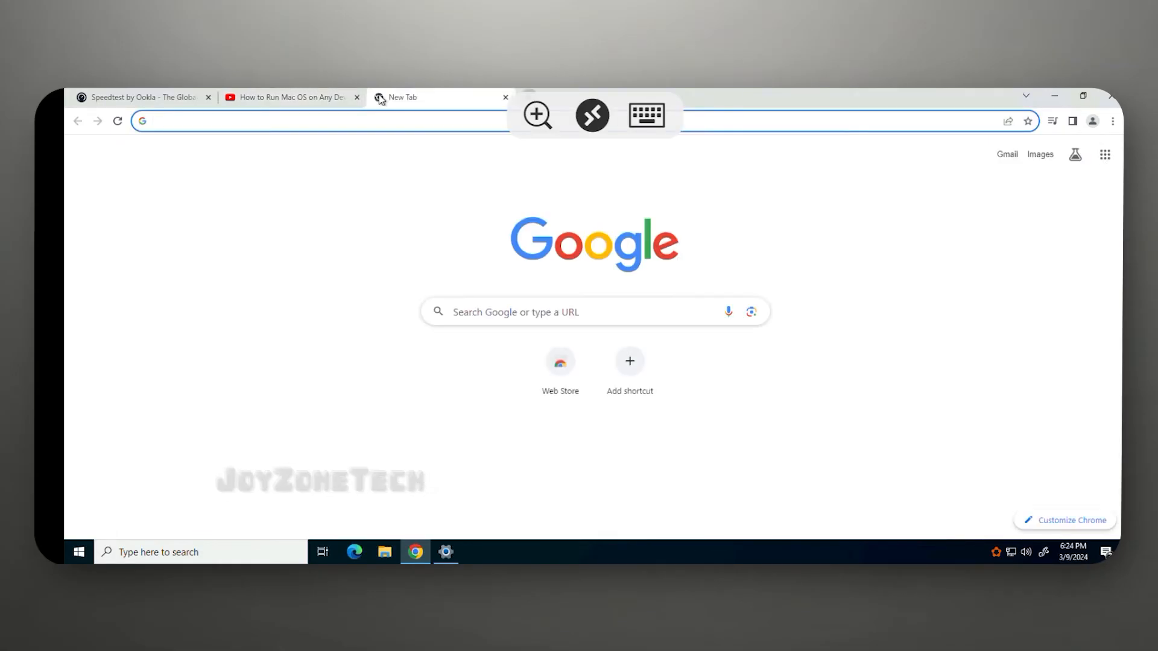
Google 'joyzonetech' and open the JoyZoneTech blogspot homepage
left_click(646, 115)
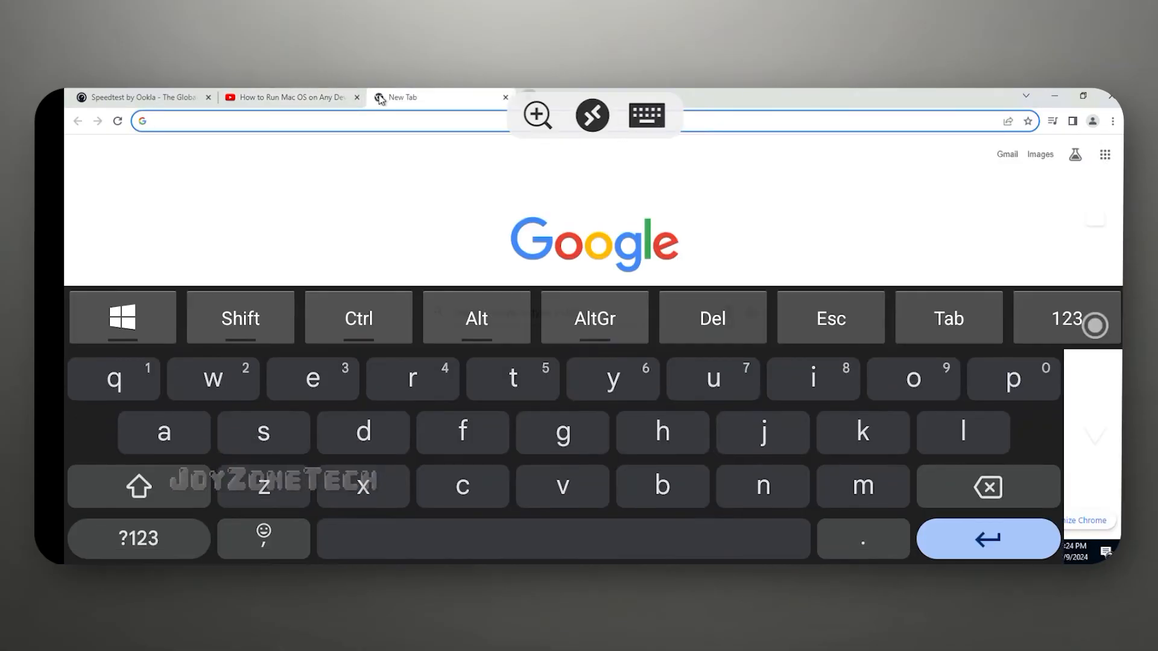
type("j")
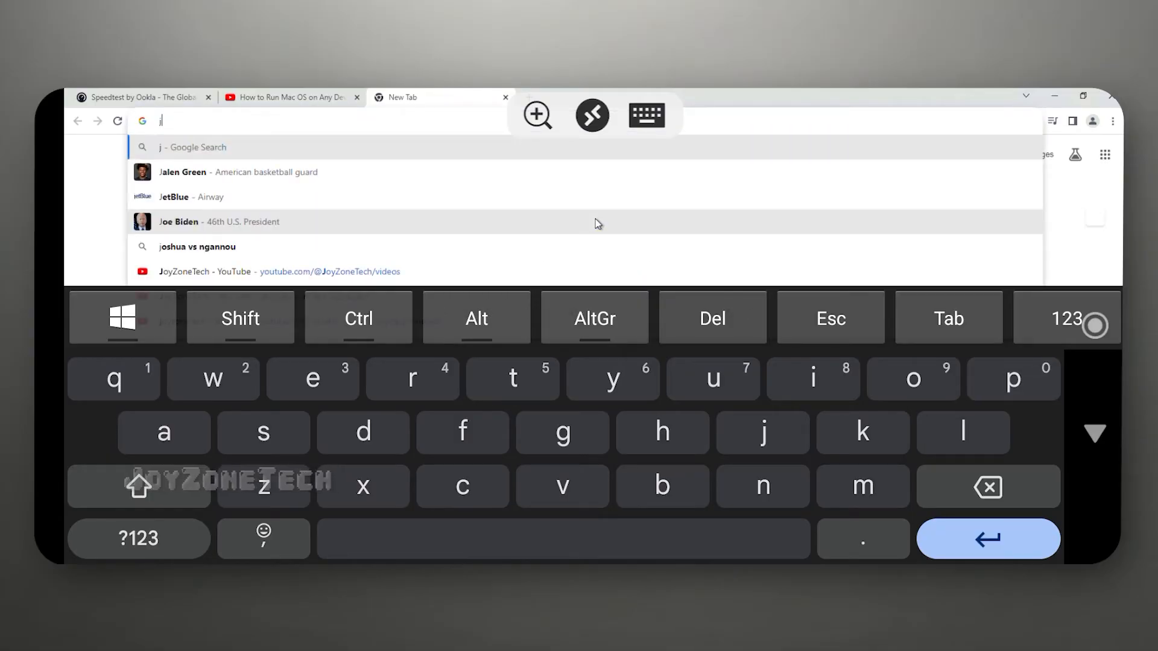
type("oyzo")
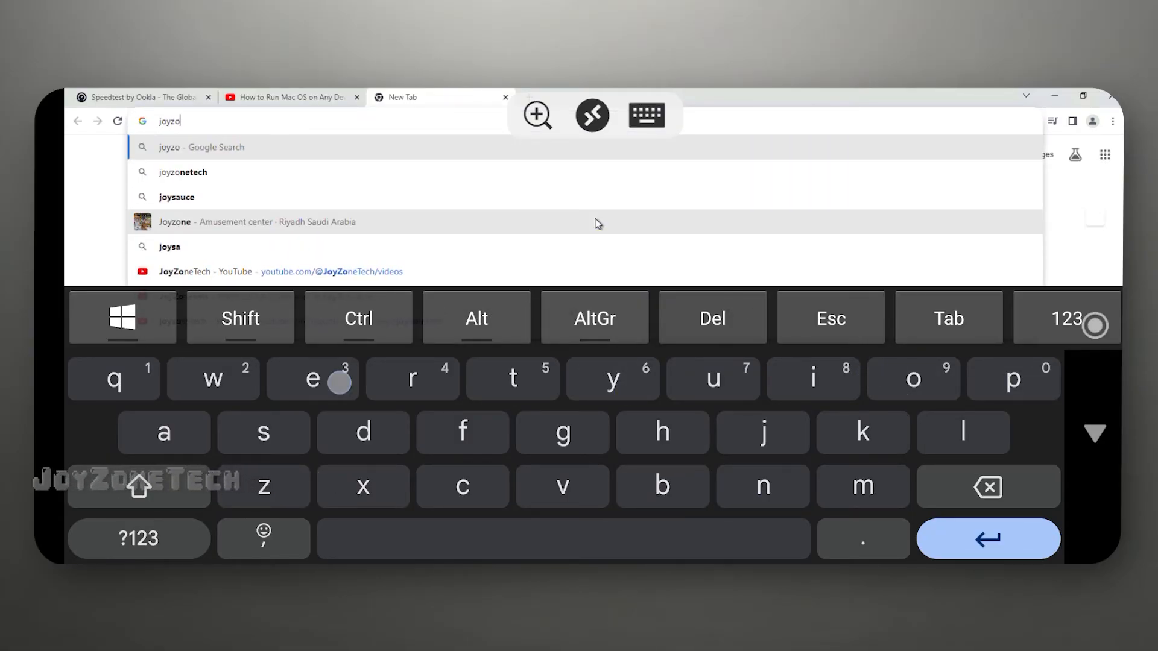
left_click(182, 171)
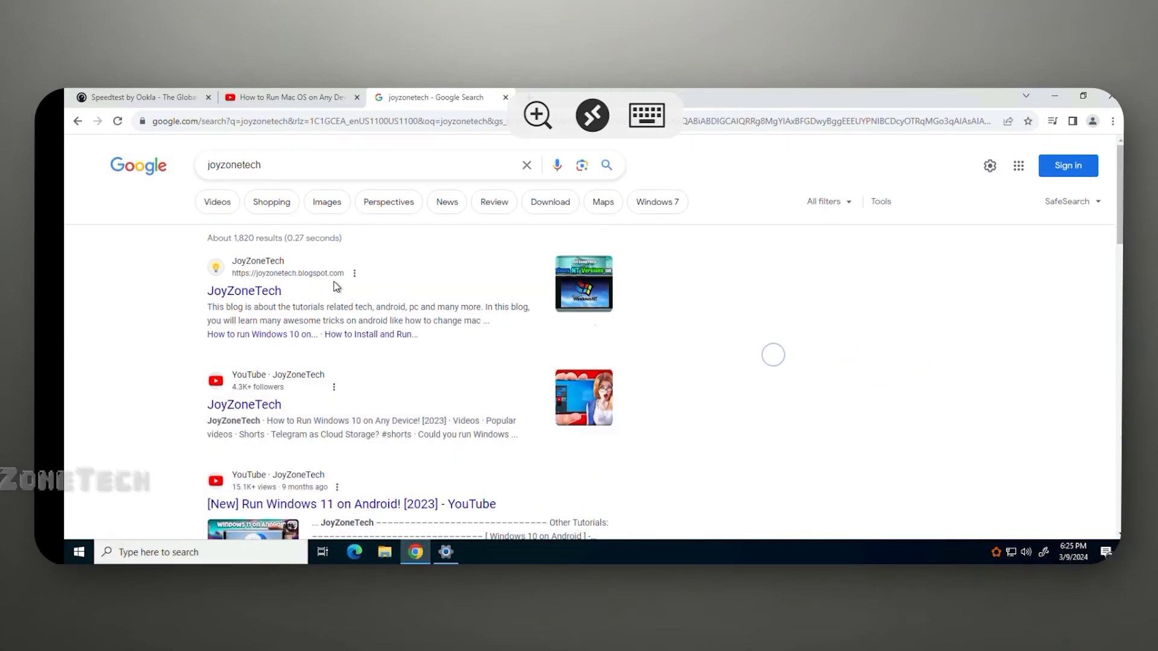
left_click(244, 290)
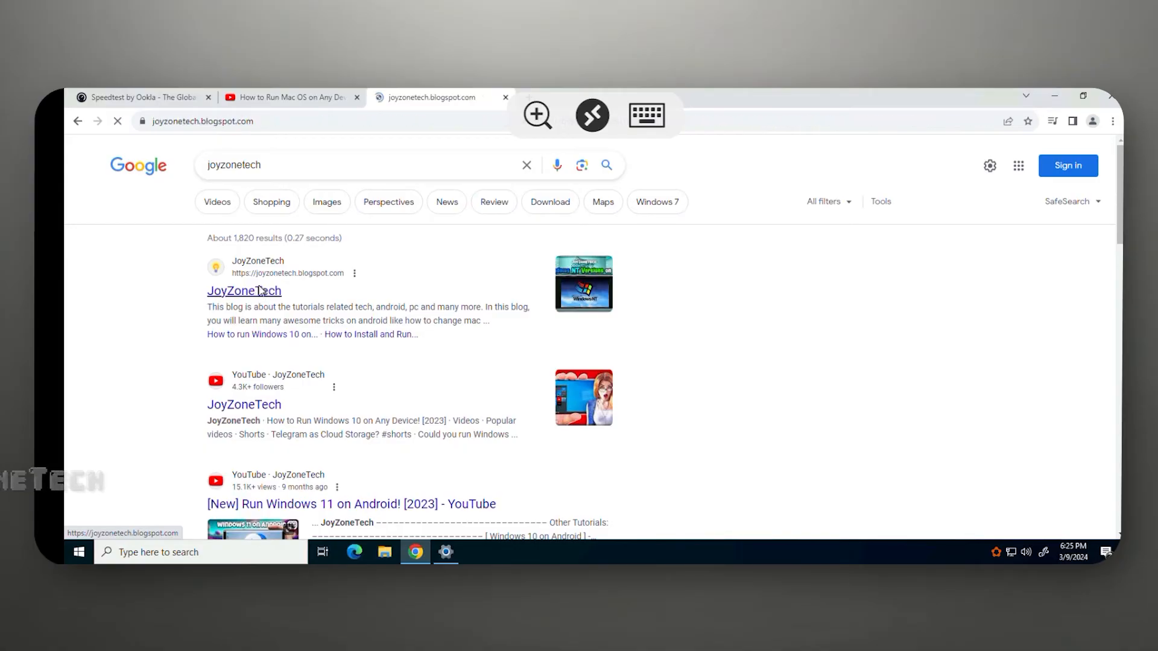
left_click(244, 290)
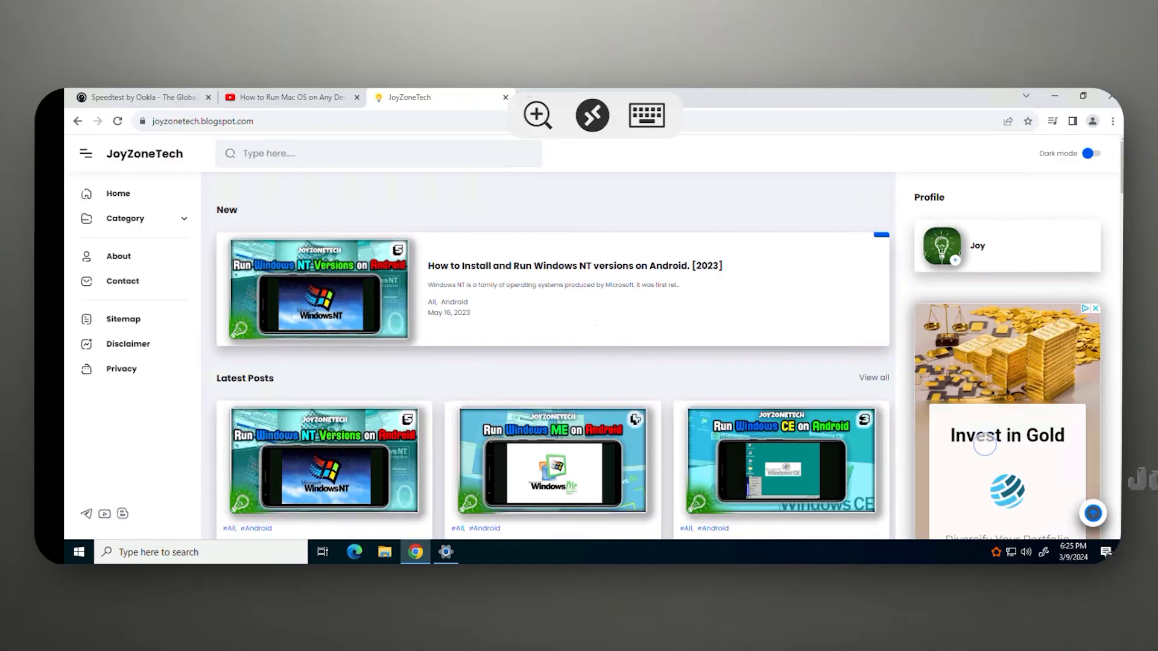
scroll("down", 3)
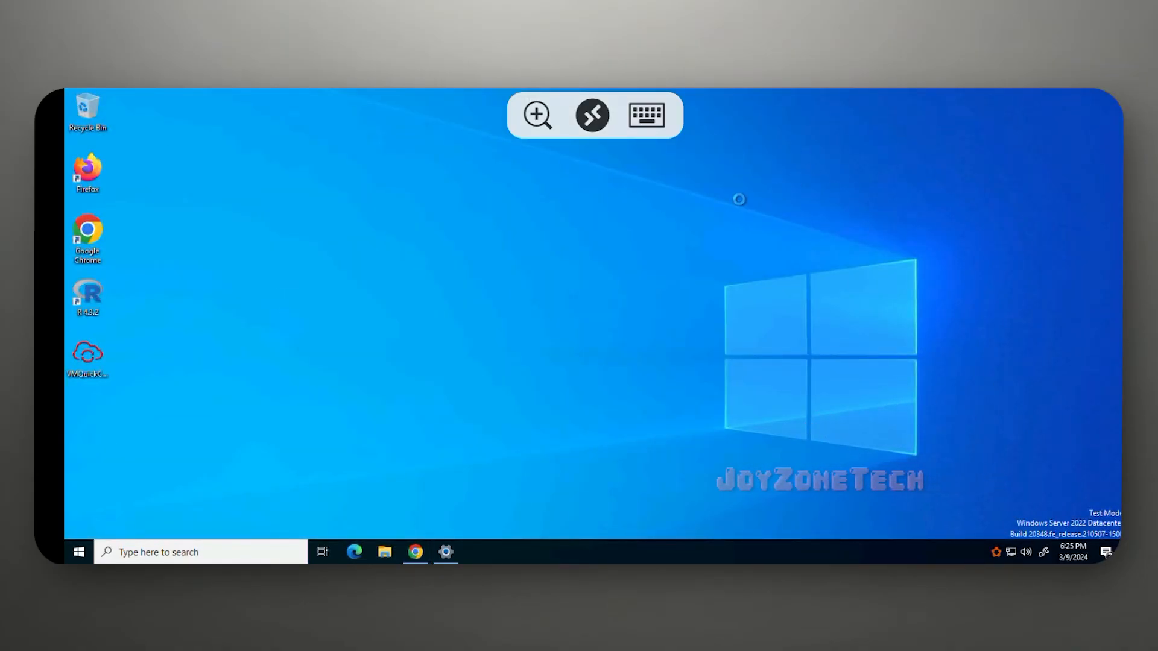
right_click(739, 200)
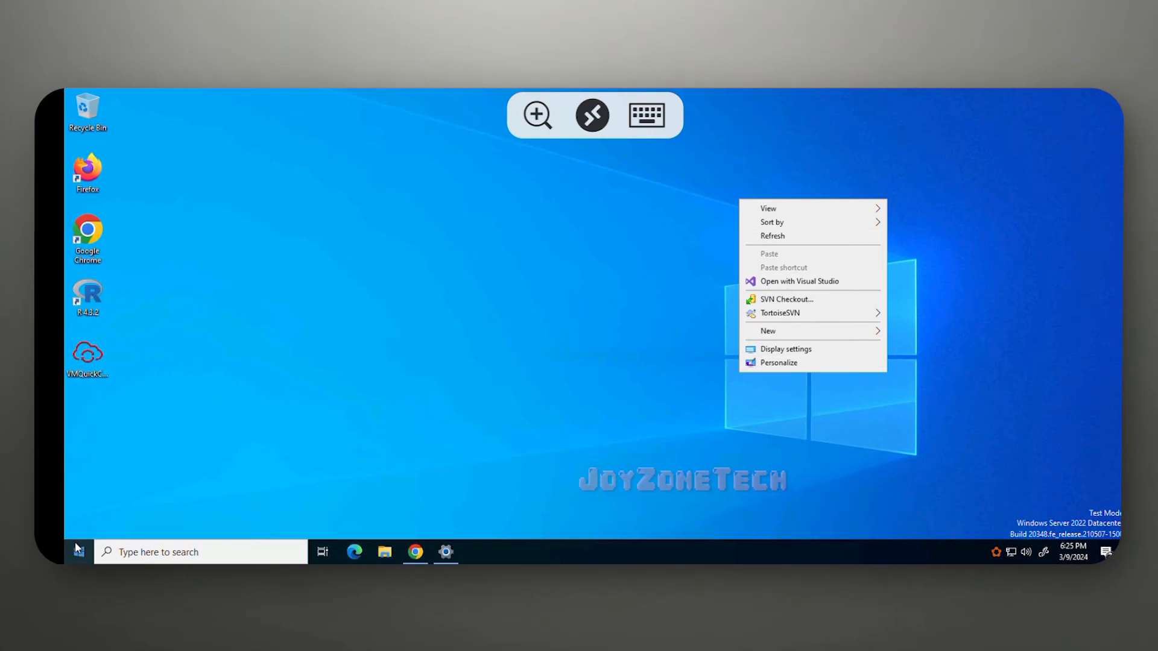
left_click(79, 552)
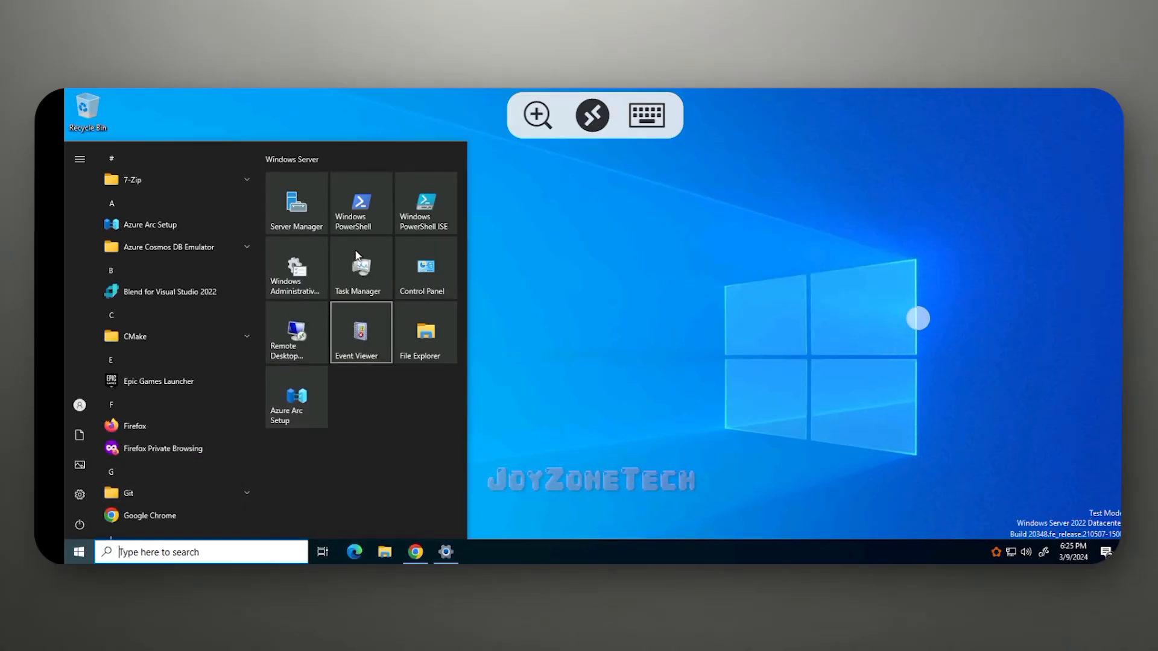
left_click(360, 268)
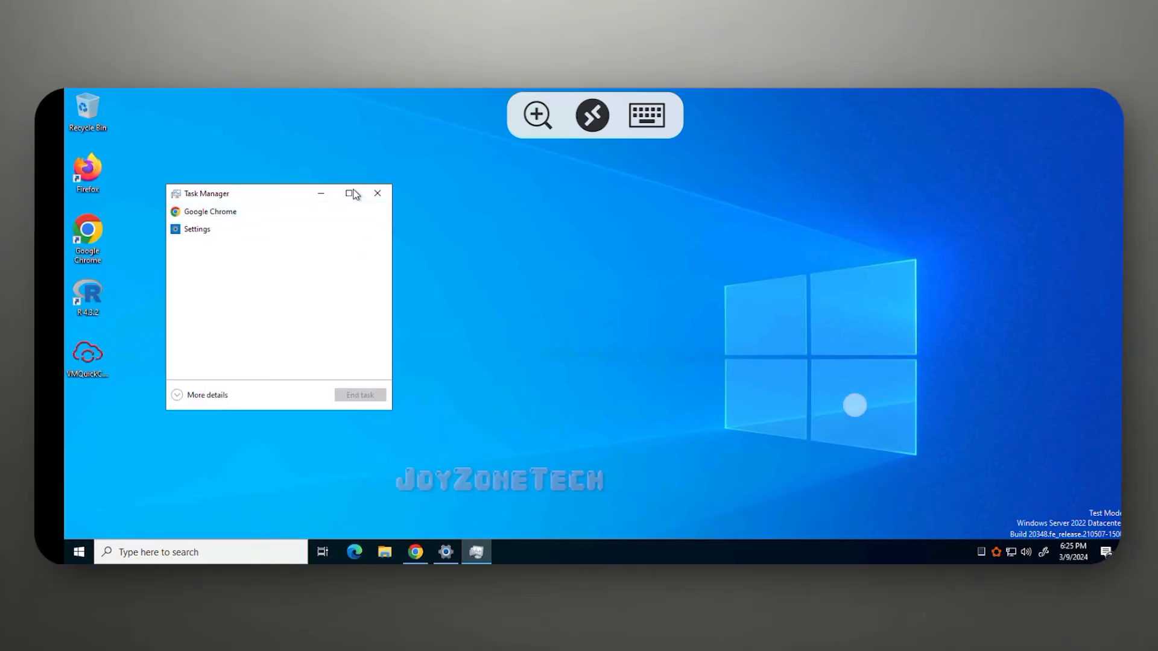
left_click(351, 193)
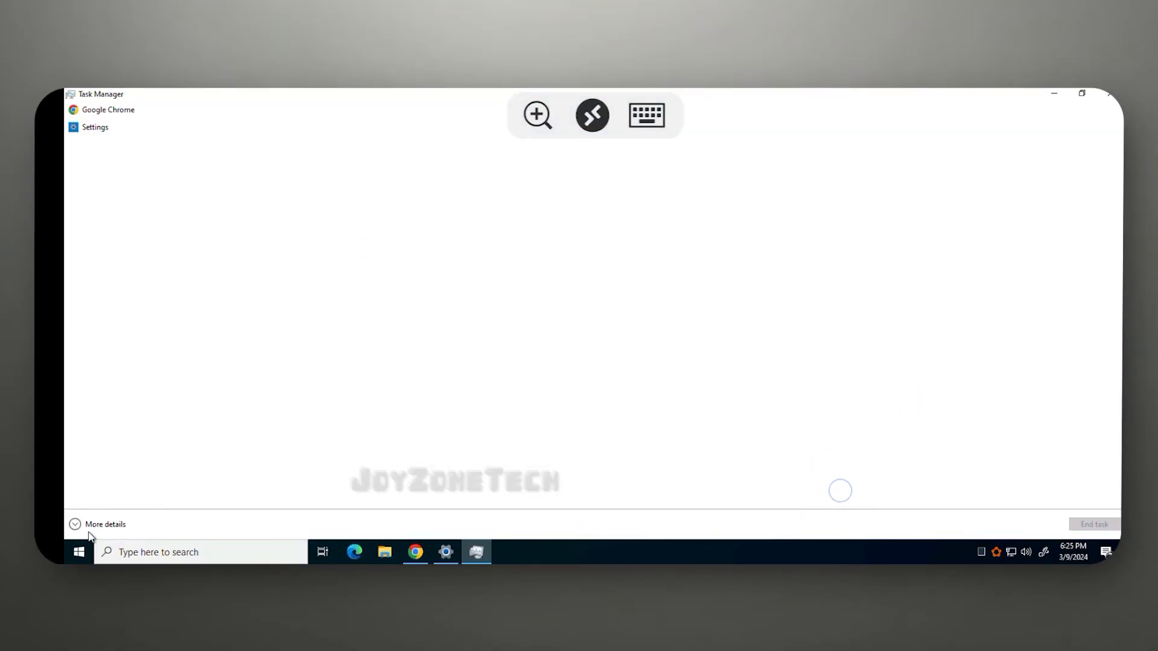
left_click(105, 524)
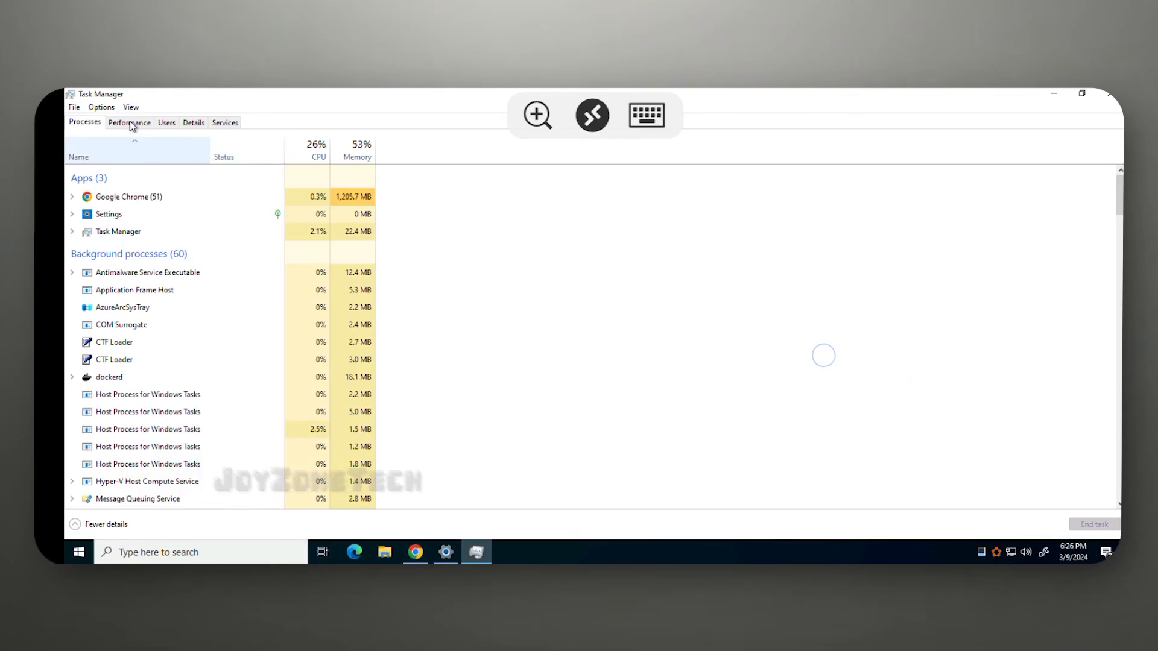
left_click(129, 122)
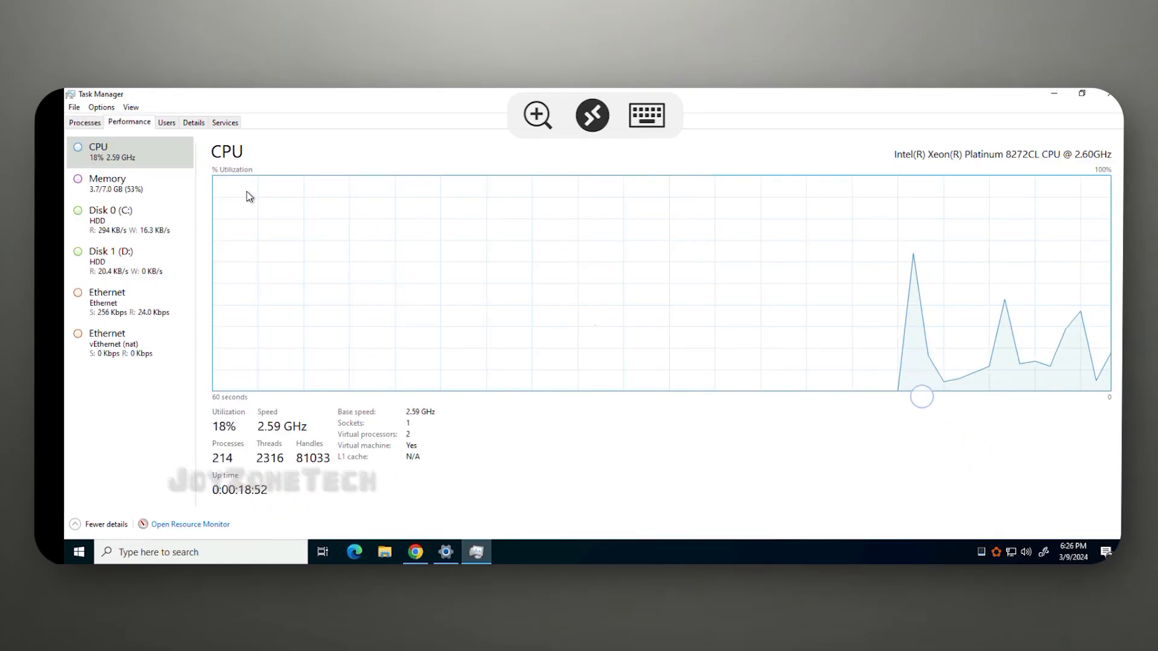
left_click(130, 219)
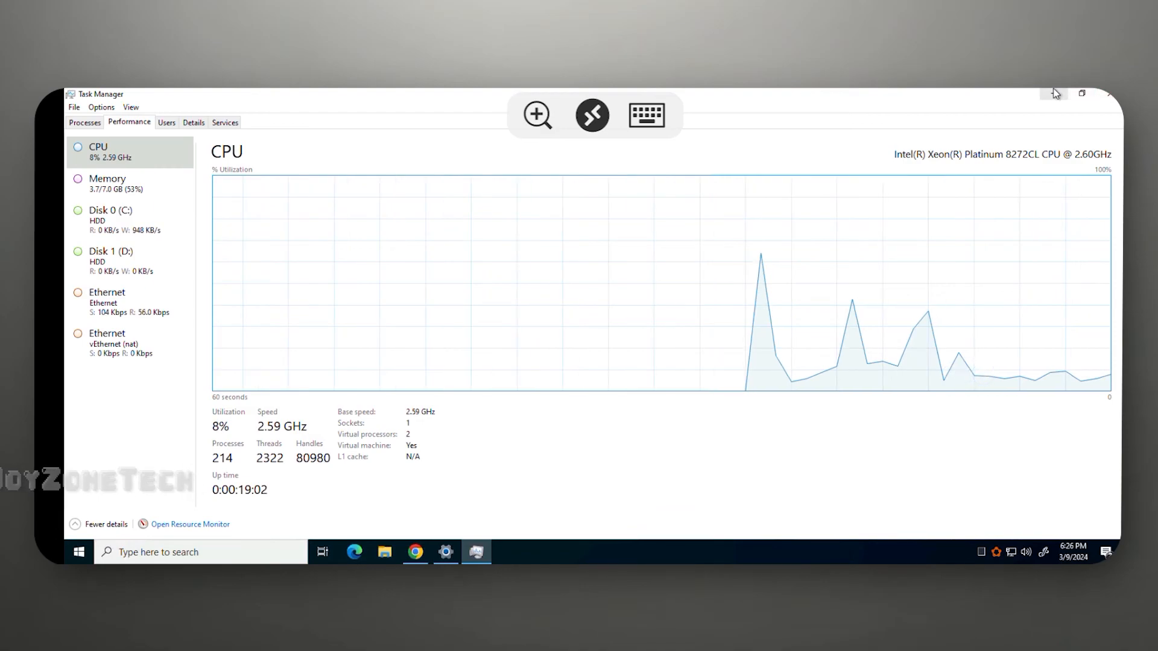
left_click(1106, 93)
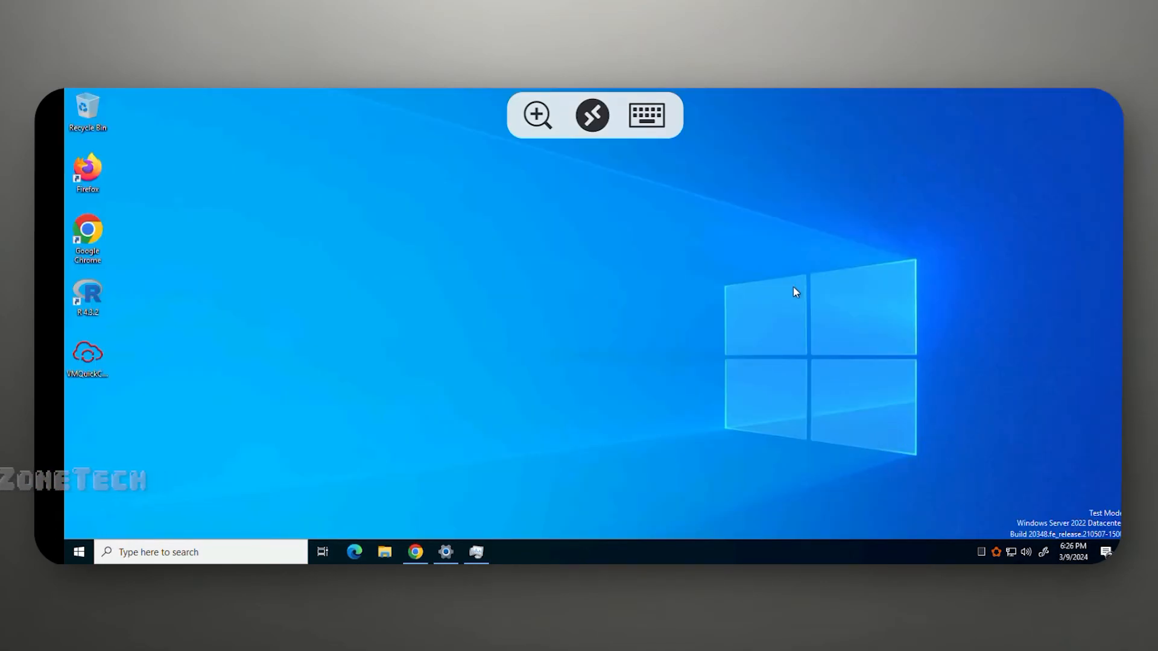
mouse_move(715, 350)
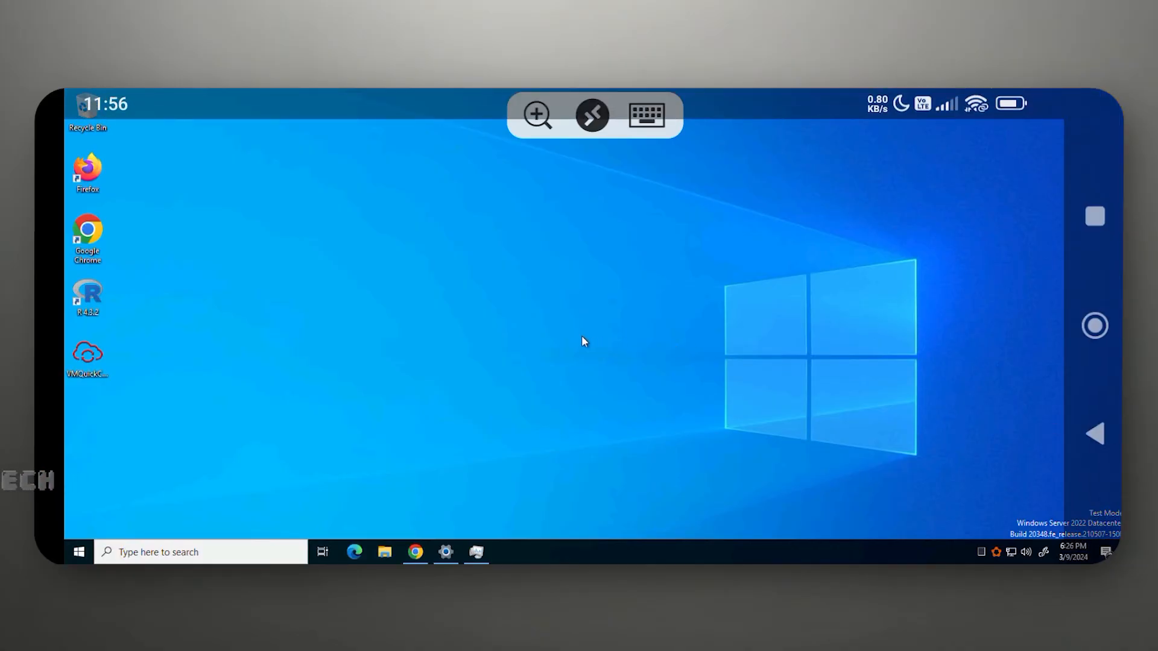
Press Back twice to disconnect from the cloud PC session
left_click(1094, 433)
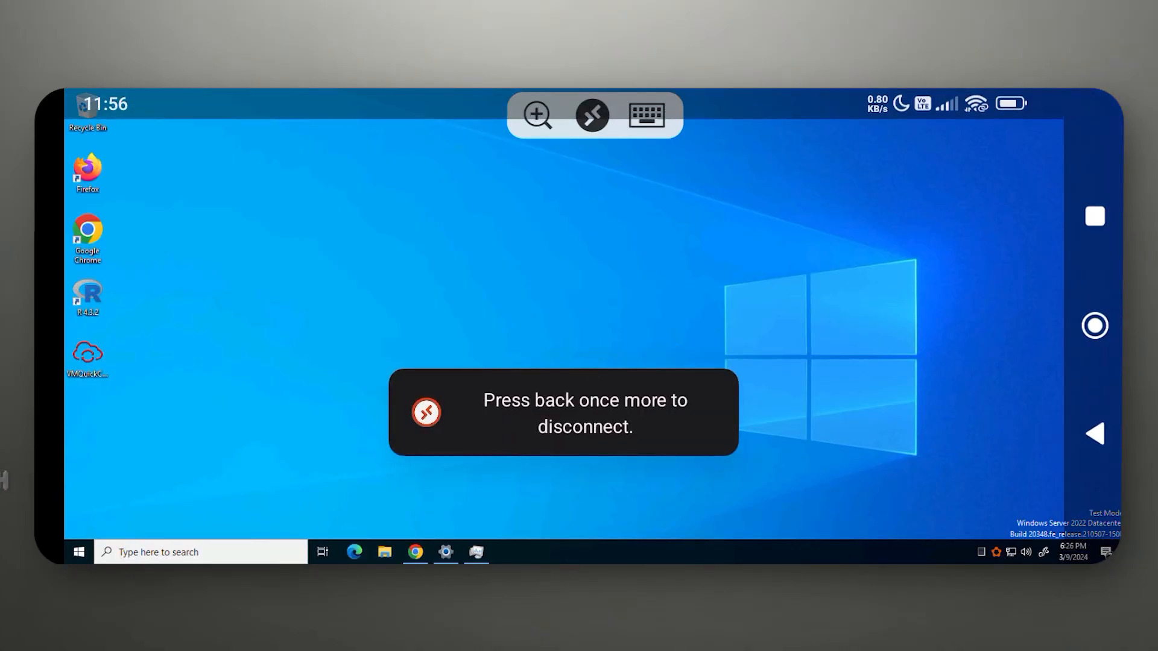
left_click(1095, 434)
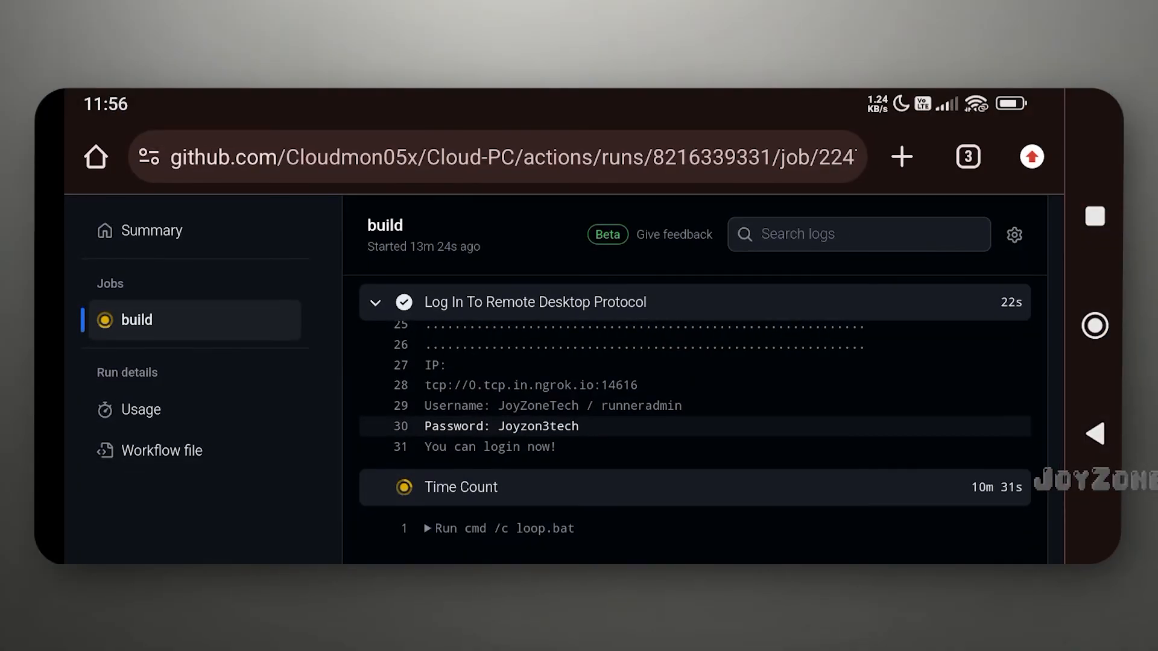
Review the build log, cancel run #2, and return to the Windows Cloud PC (Sounds On) run list
scroll("up", 3)
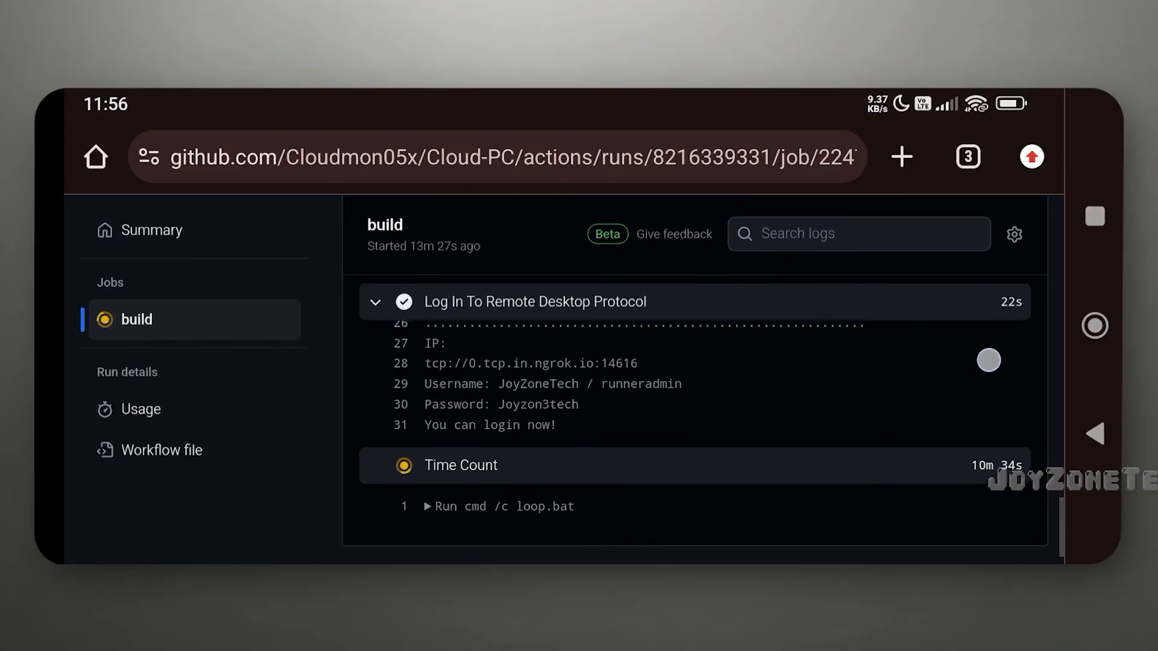
scroll("up", 3)
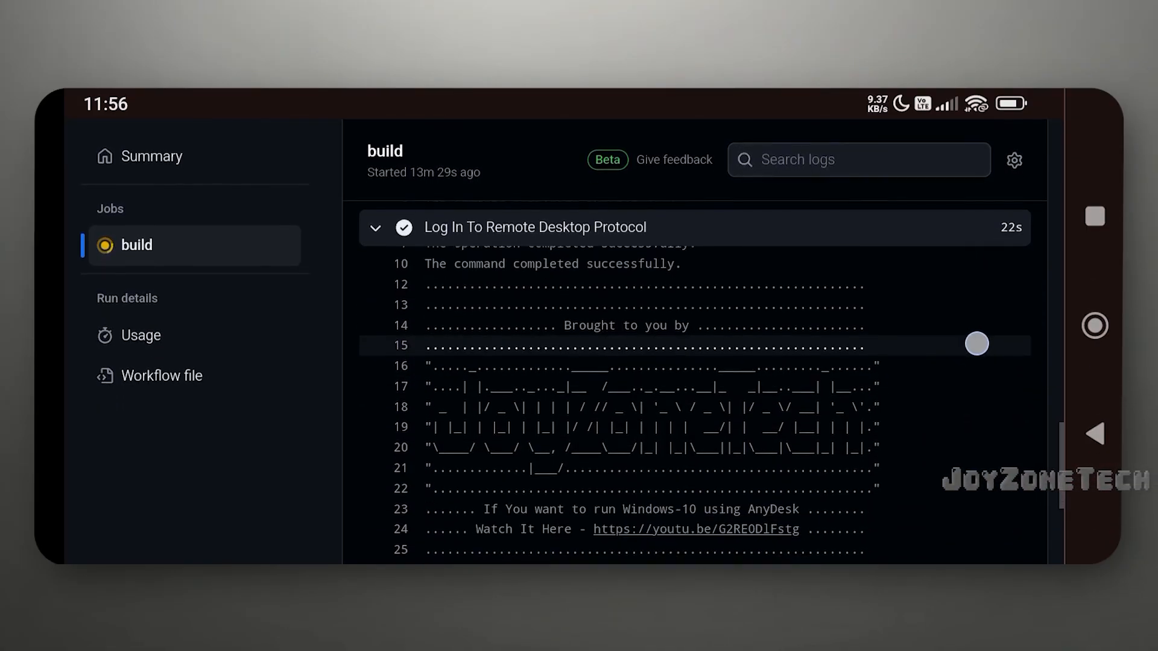
scroll("down", 3)
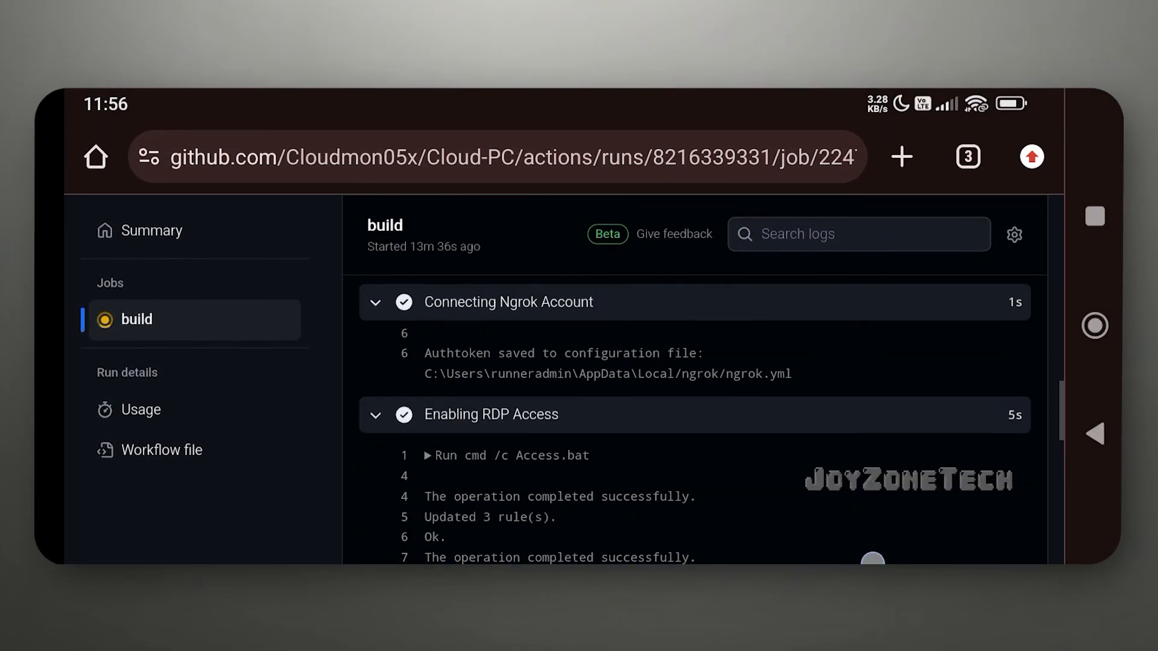
scroll("up", 3)
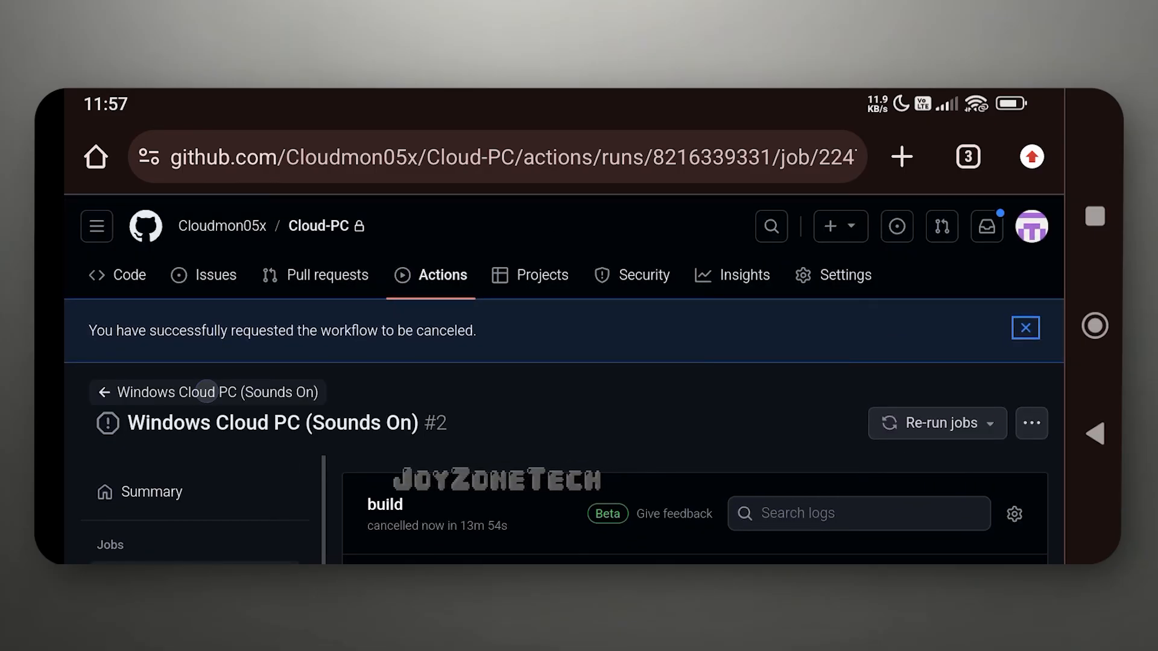
left_click(215, 392)
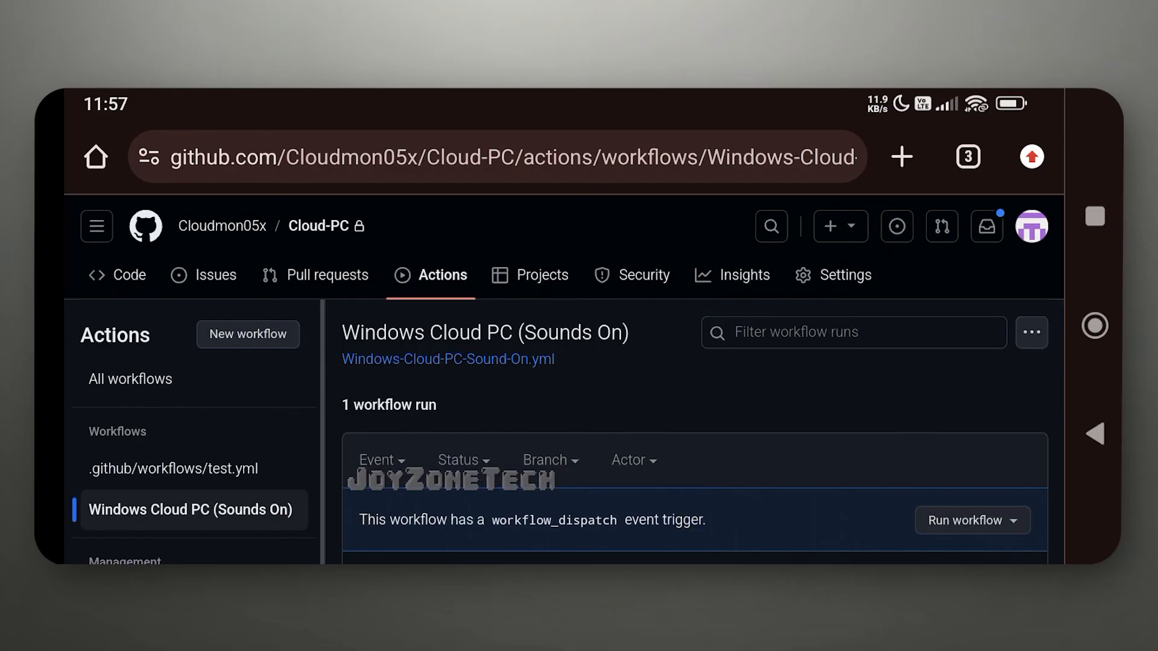